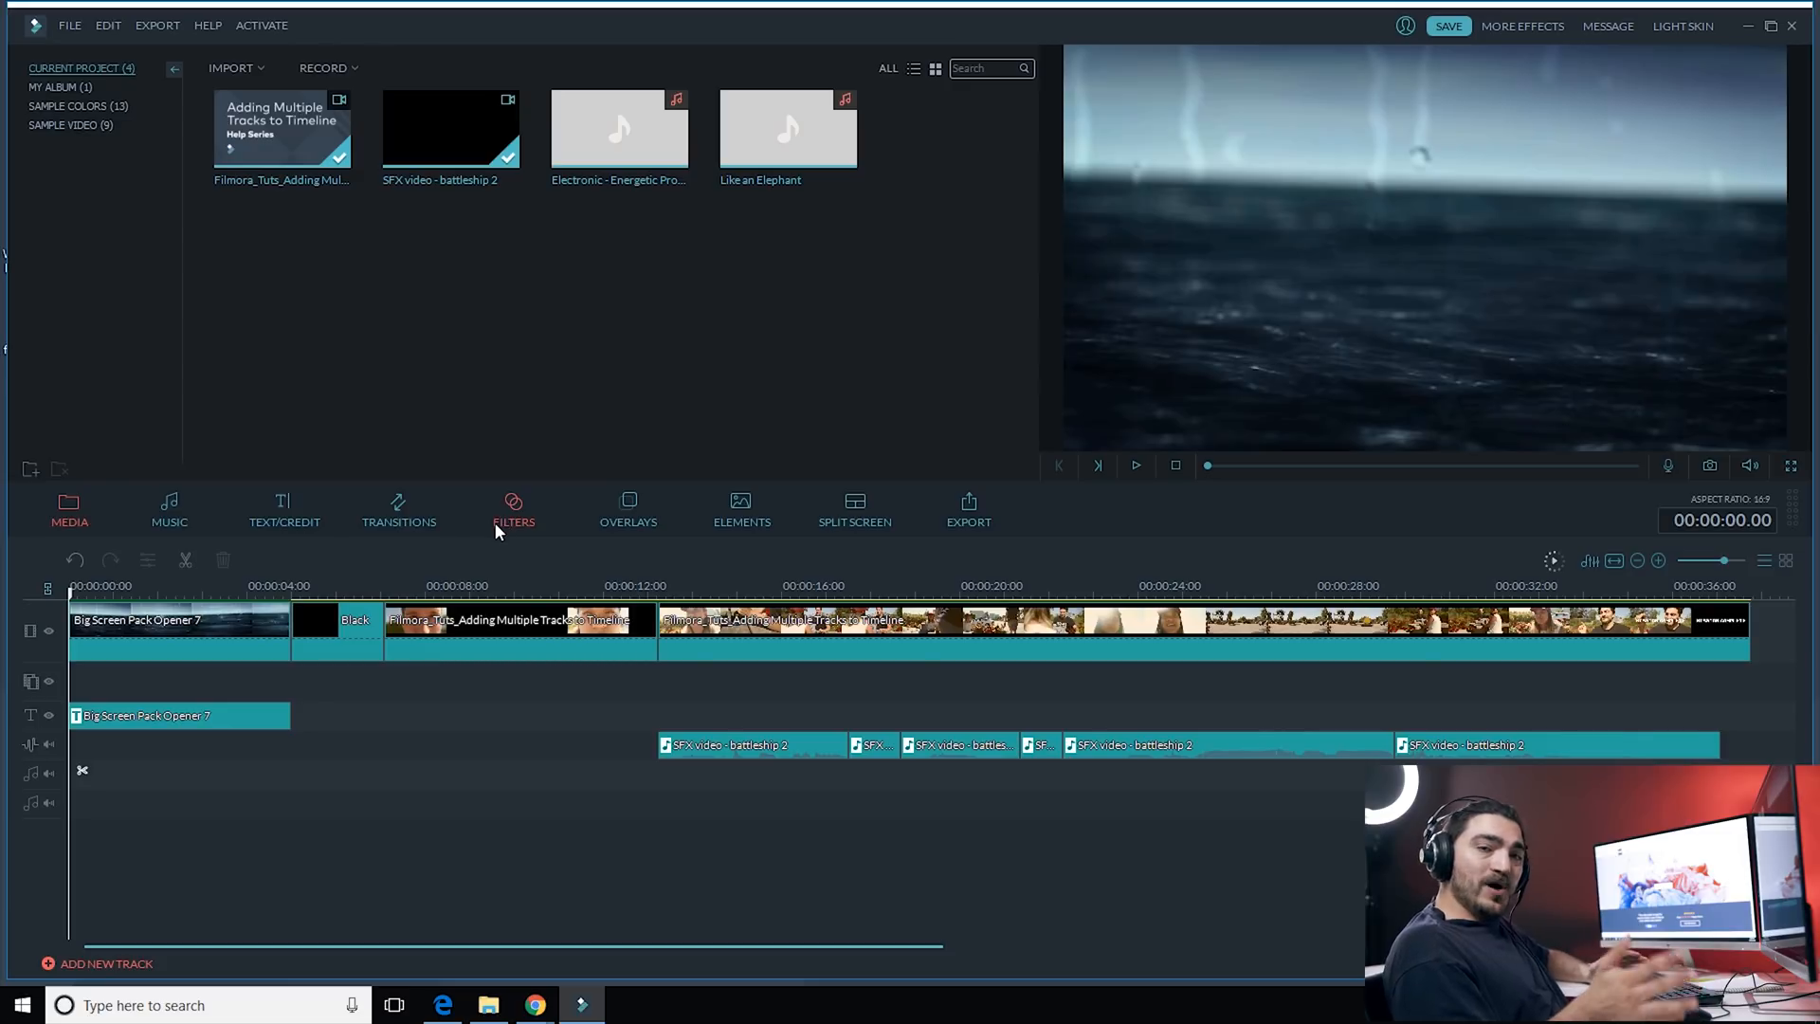
{"action": "mouse_move", "coordinate": [491, 554]}
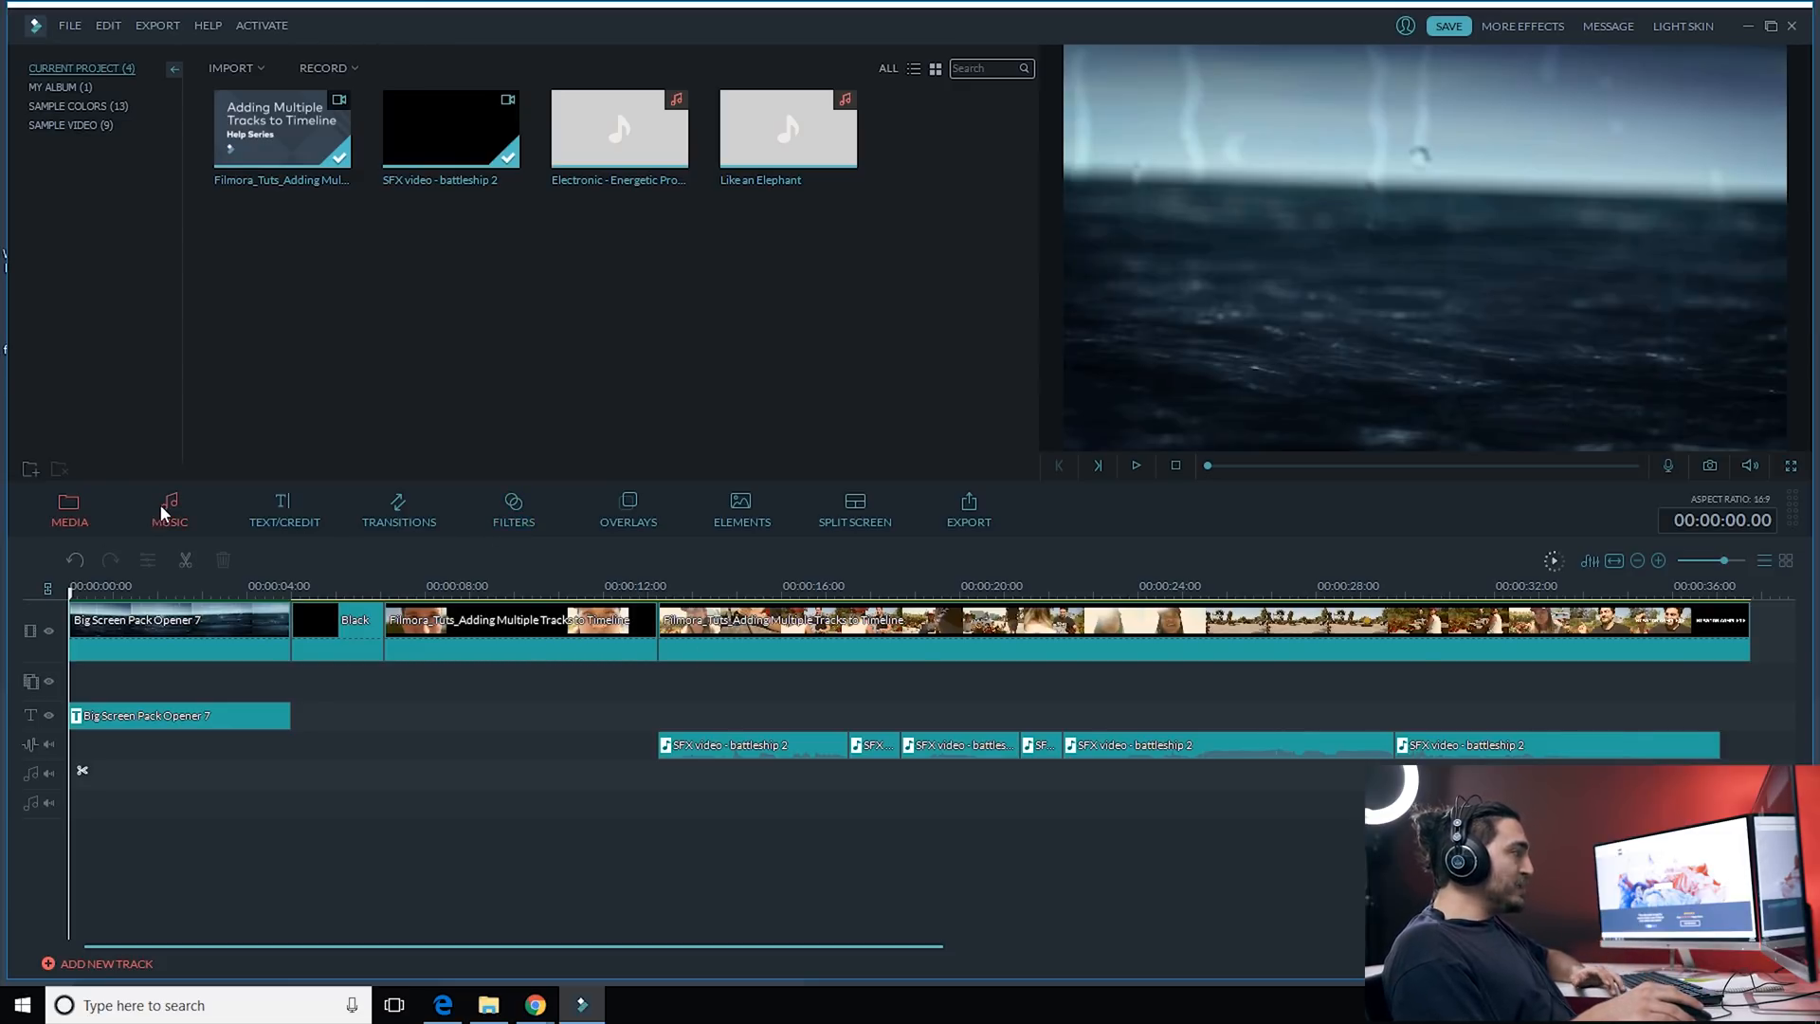
Step: Drag the Record Fuzz sound effect to 0:00 on the lower audio track
{"action": "left_click", "coordinate": [169, 508]}
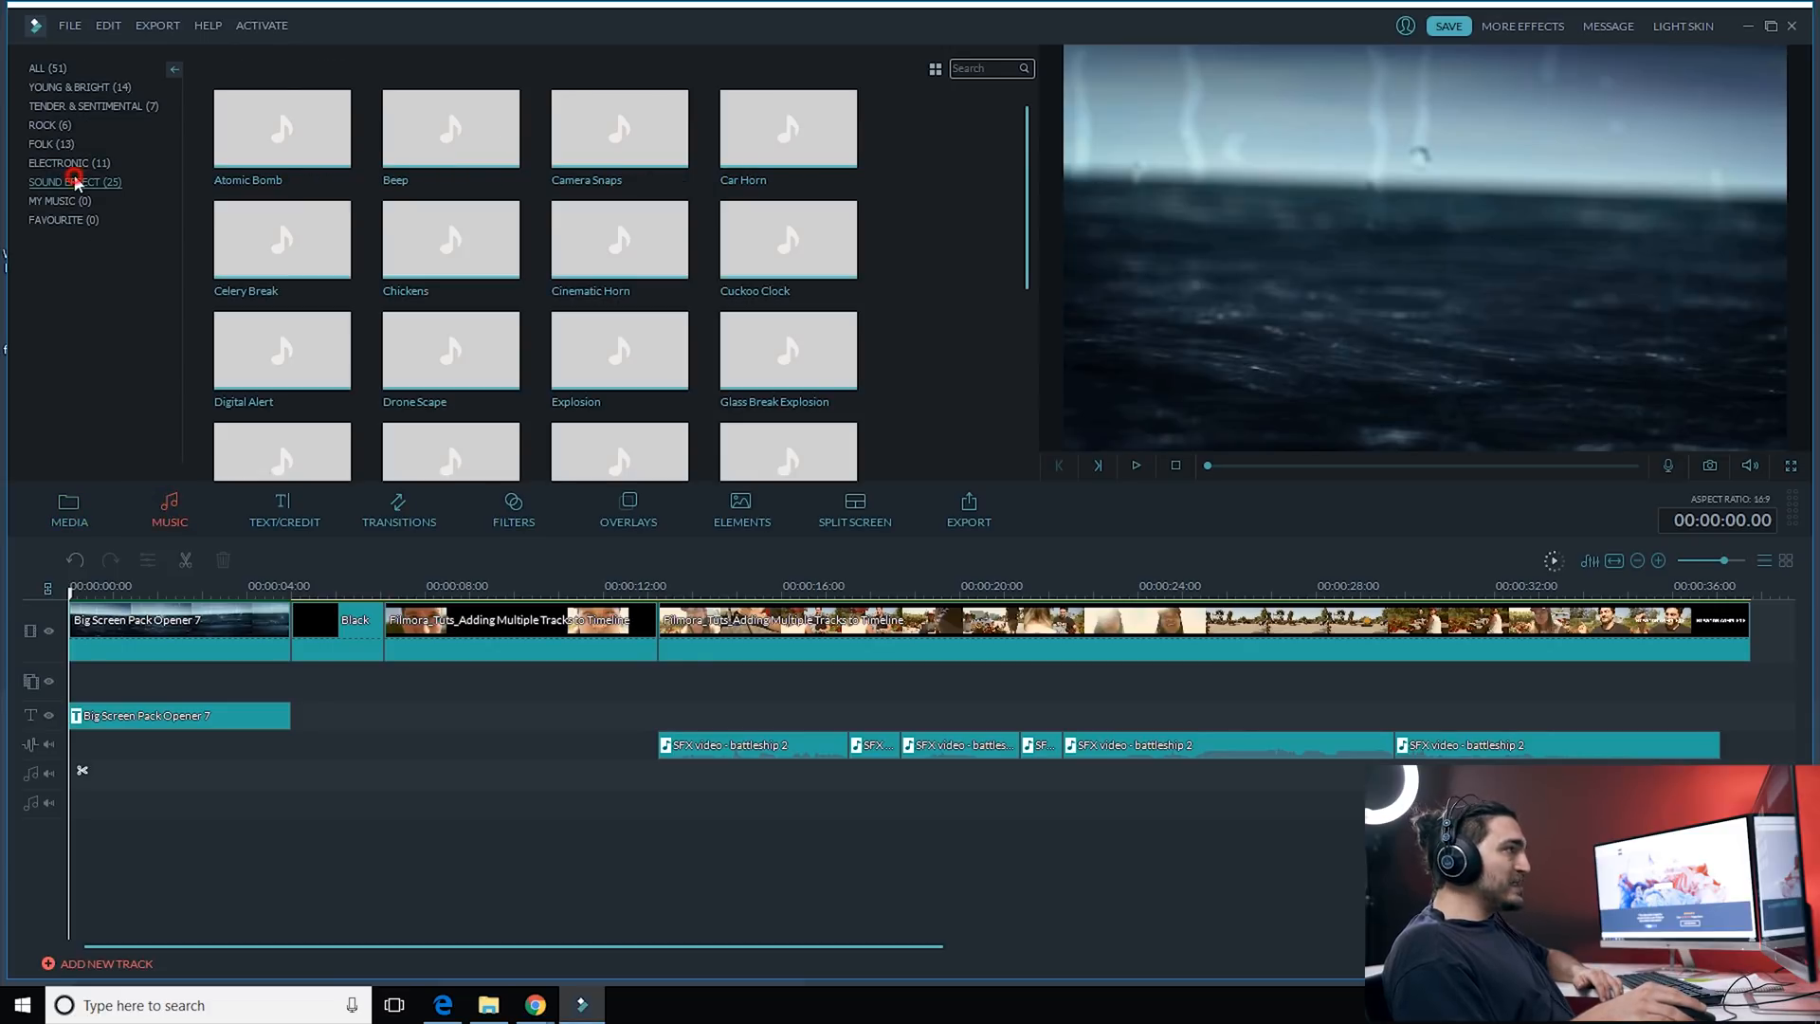
{"action": "scroll", "scroll_direction": "down", "scroll_amount": 3}
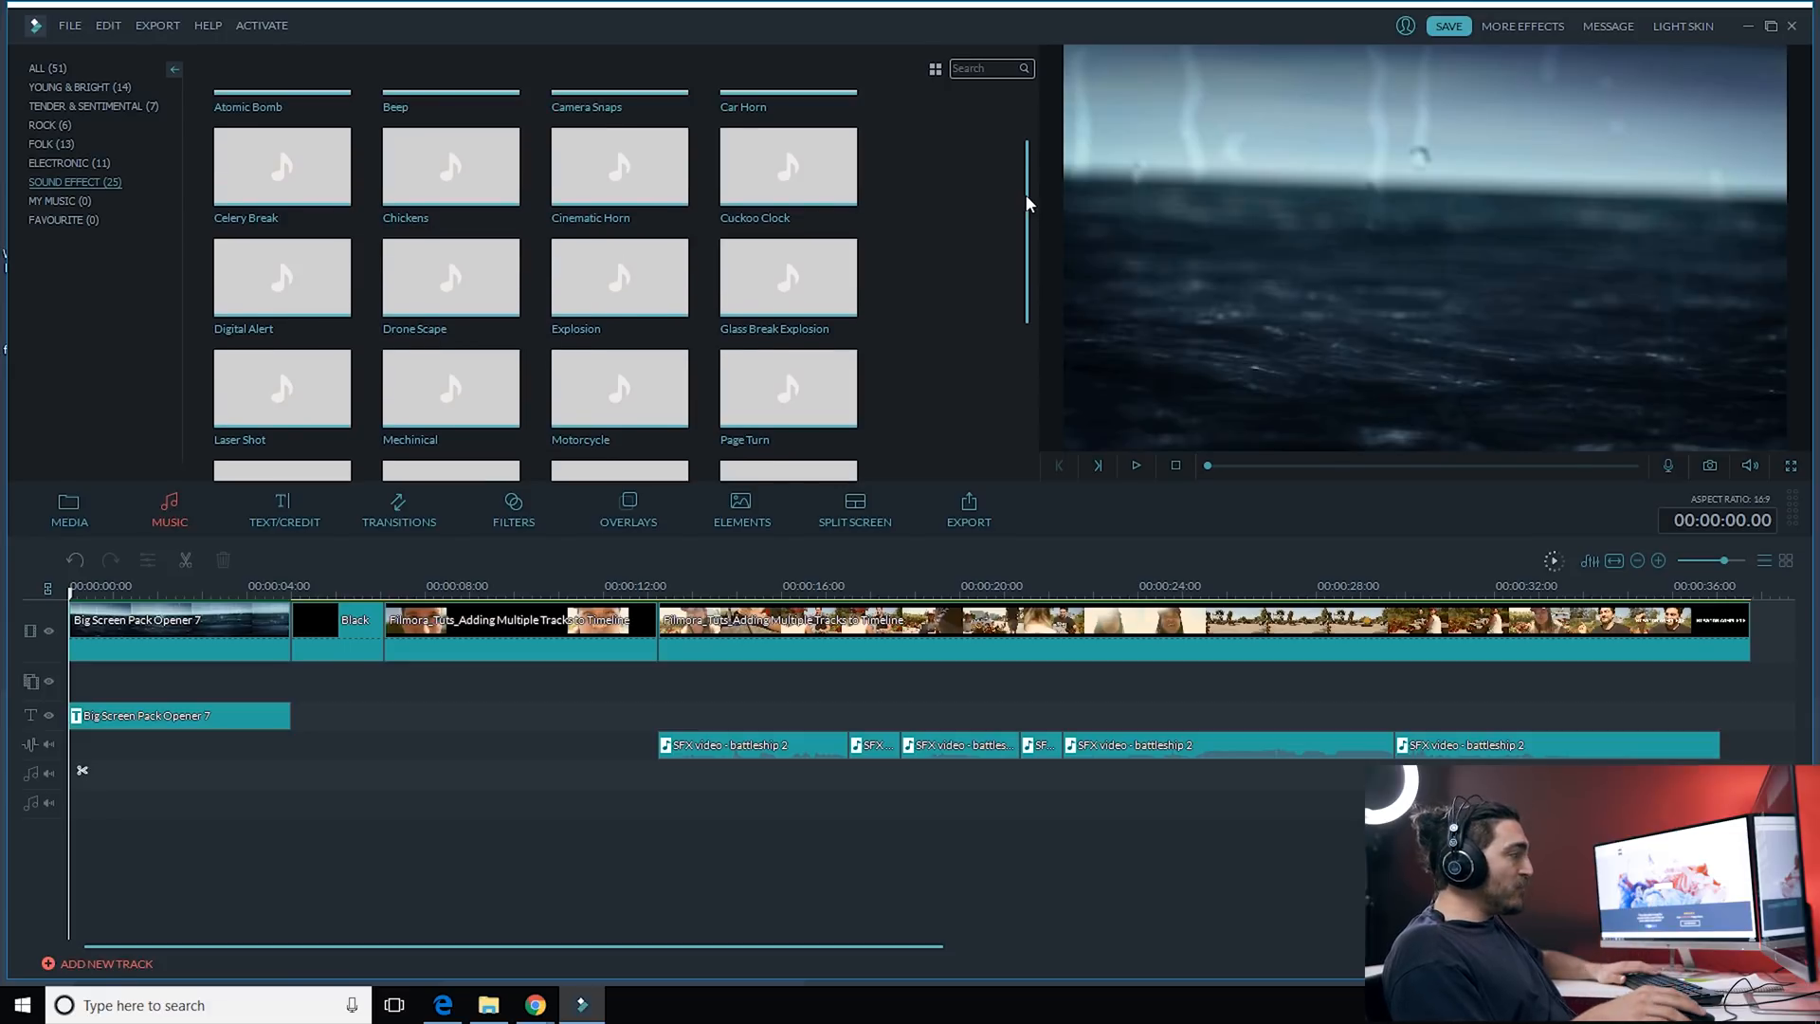
{"action": "scroll", "scroll_direction": "down", "scroll_amount": 3}
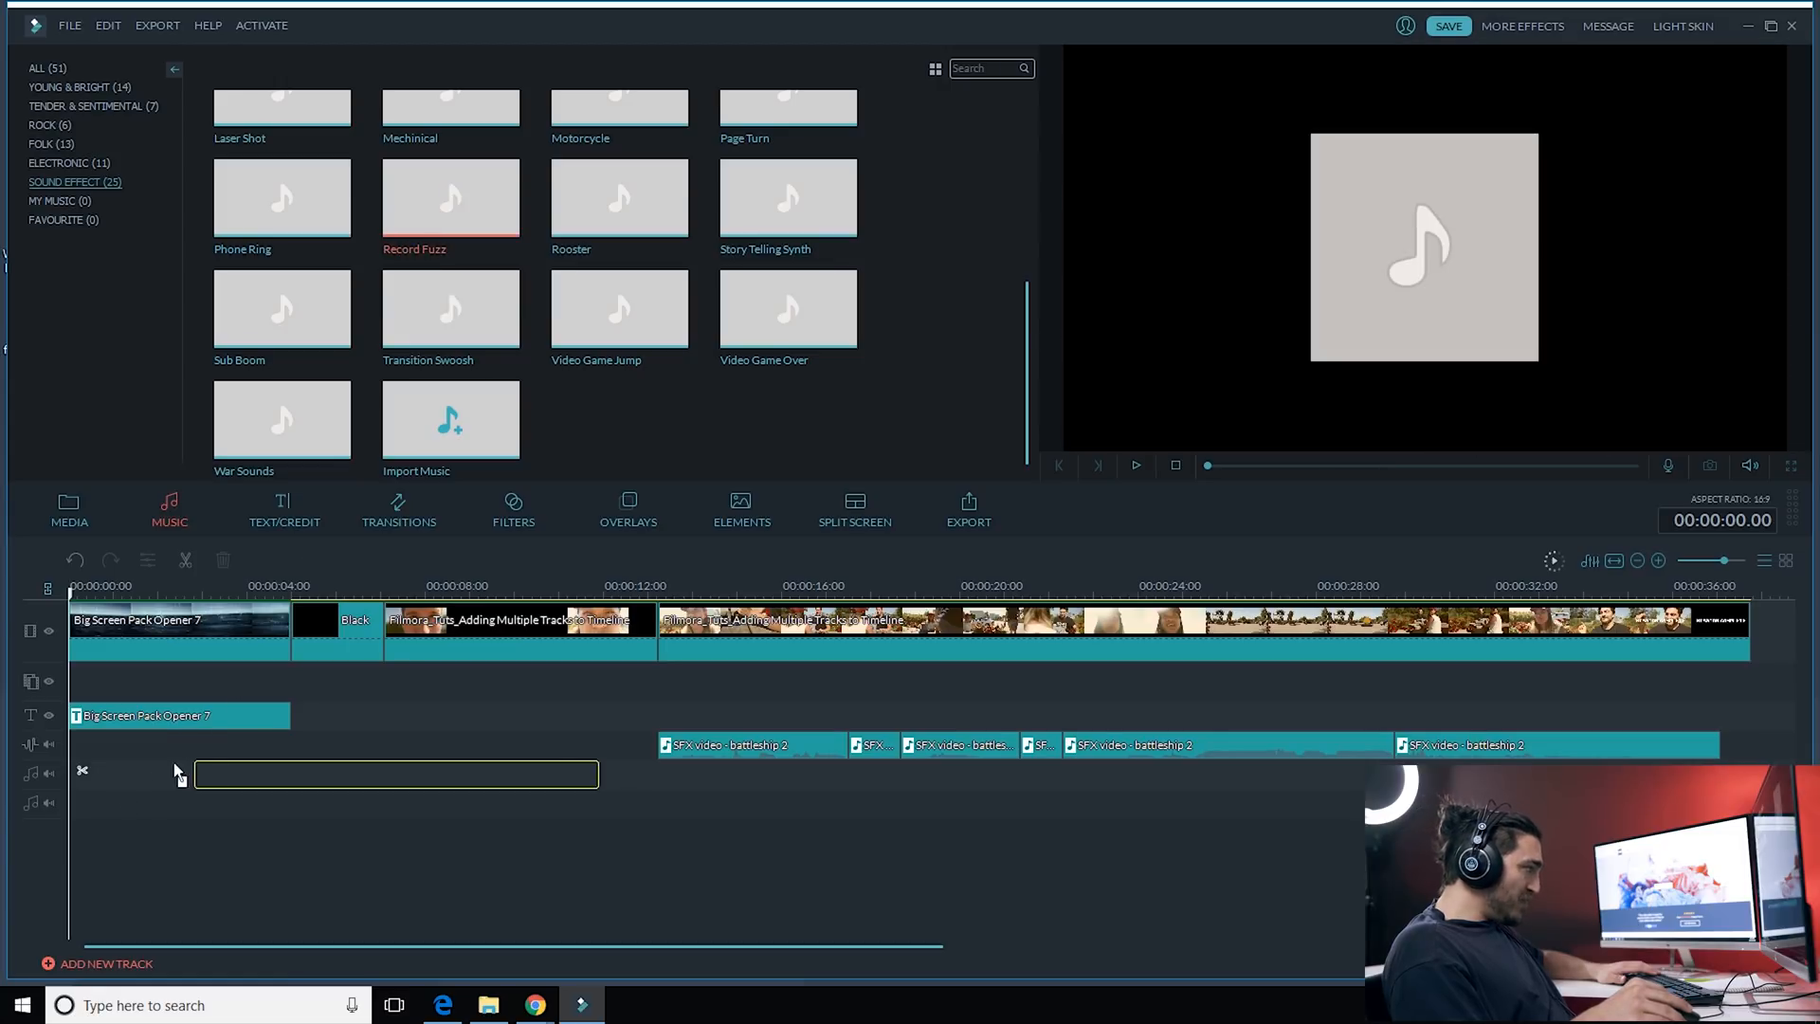
{"action": "left_click_drag", "start_coordinate": [450, 197], "coordinate": [272, 803]}
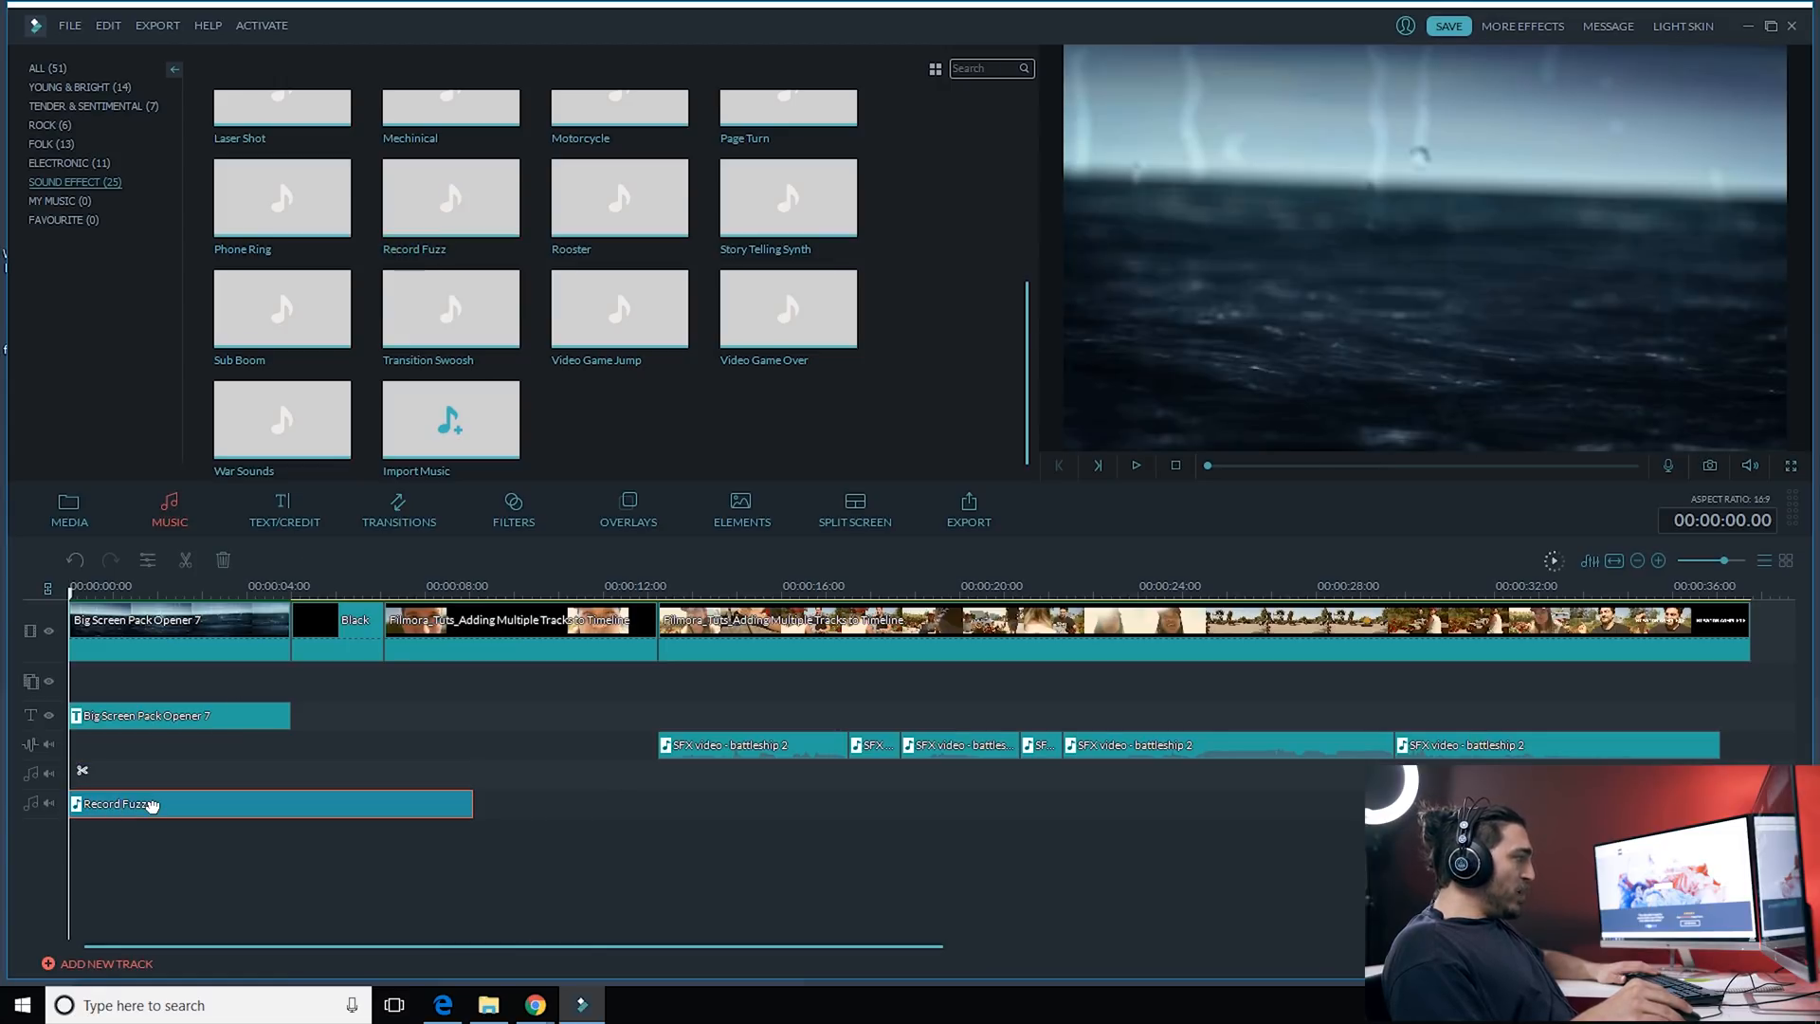
Step: Trim the Record Fuzz clip so it ends at about seven seconds
{"action": "double_click", "coordinate": [123, 804]}
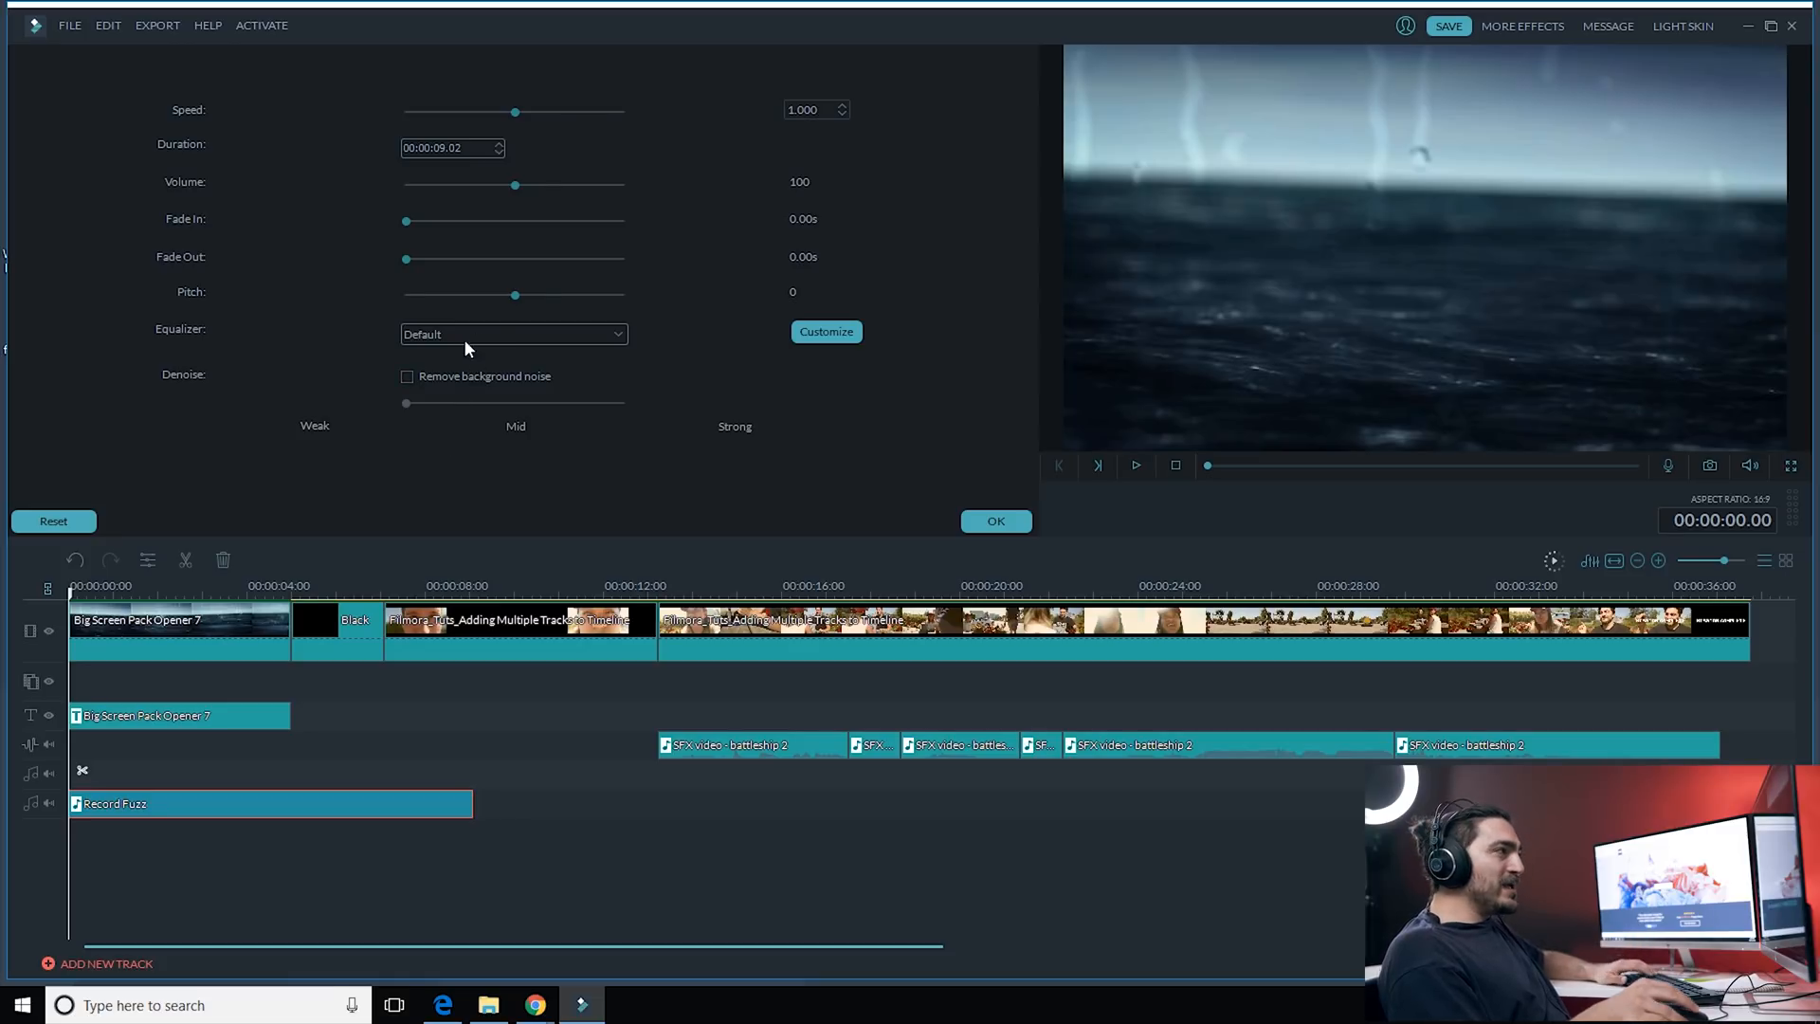
{"action": "mouse_move", "coordinate": [518, 299]}
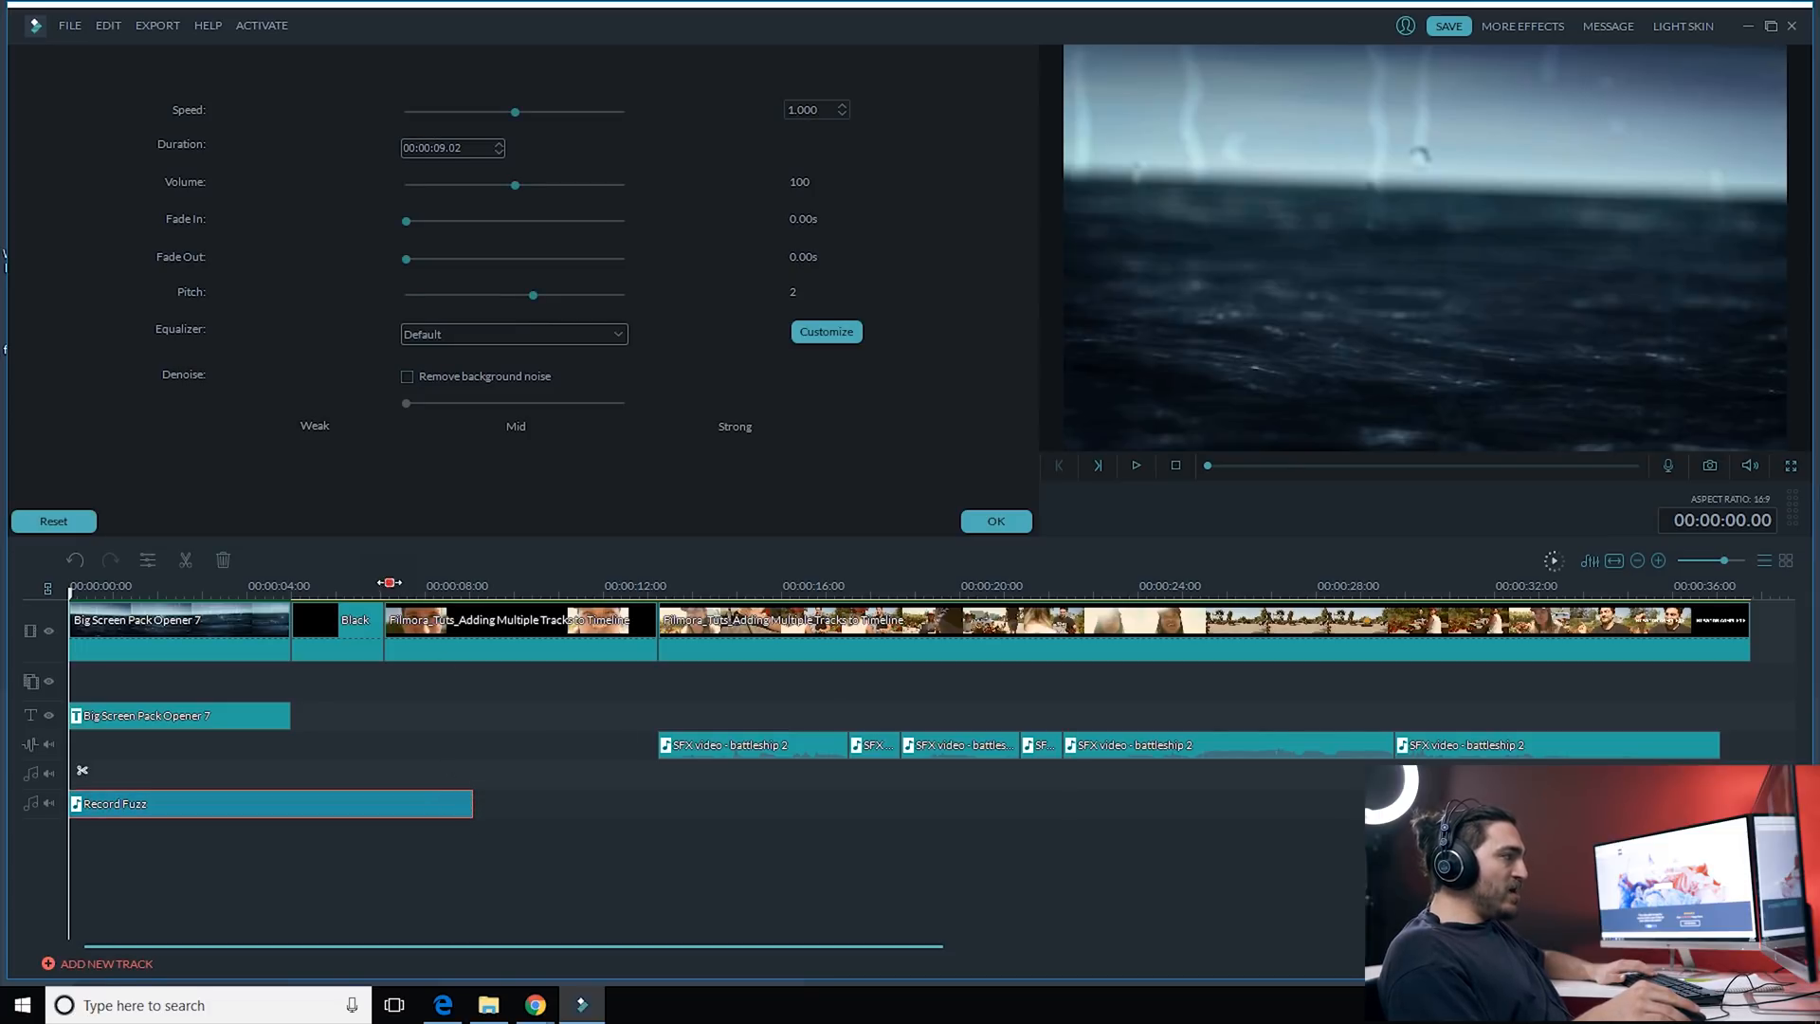
{"action": "left_click", "coordinate": [433, 586]}
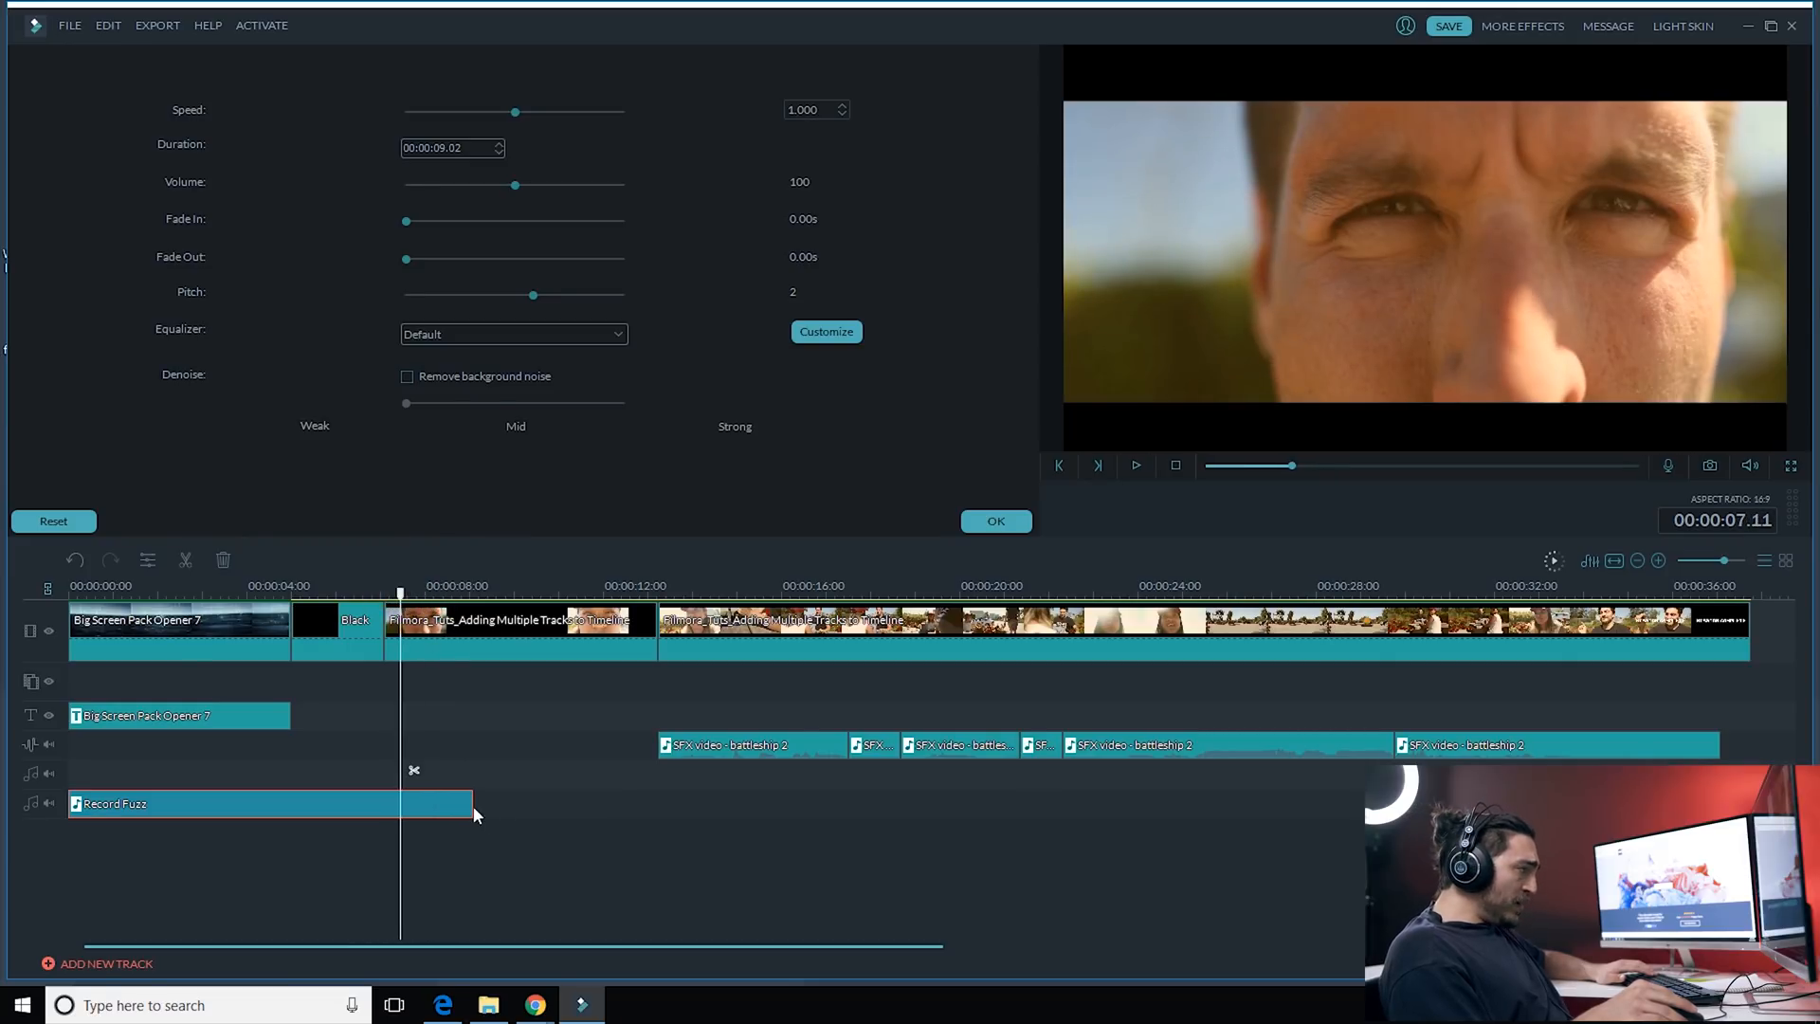
{"action": "mouse_move", "coordinate": [462, 807]}
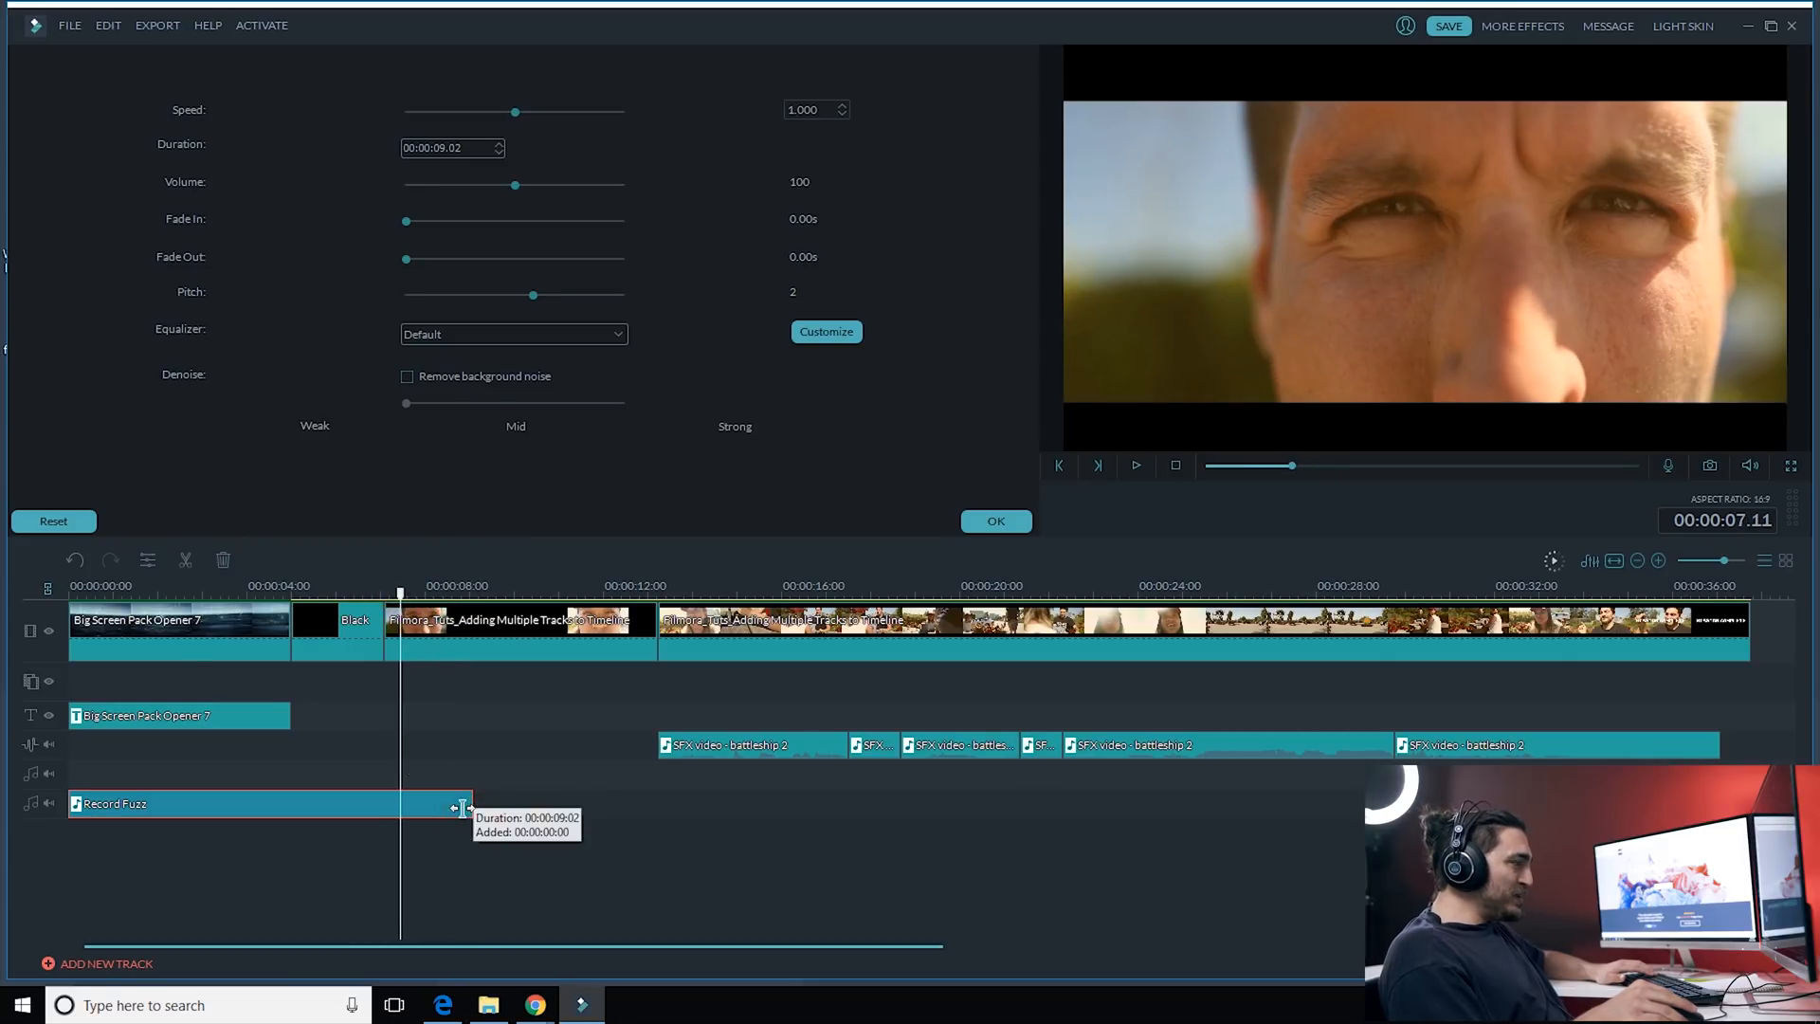
{"action": "left_click_drag", "start_coordinate": [467, 803], "coordinate": [389, 803]}
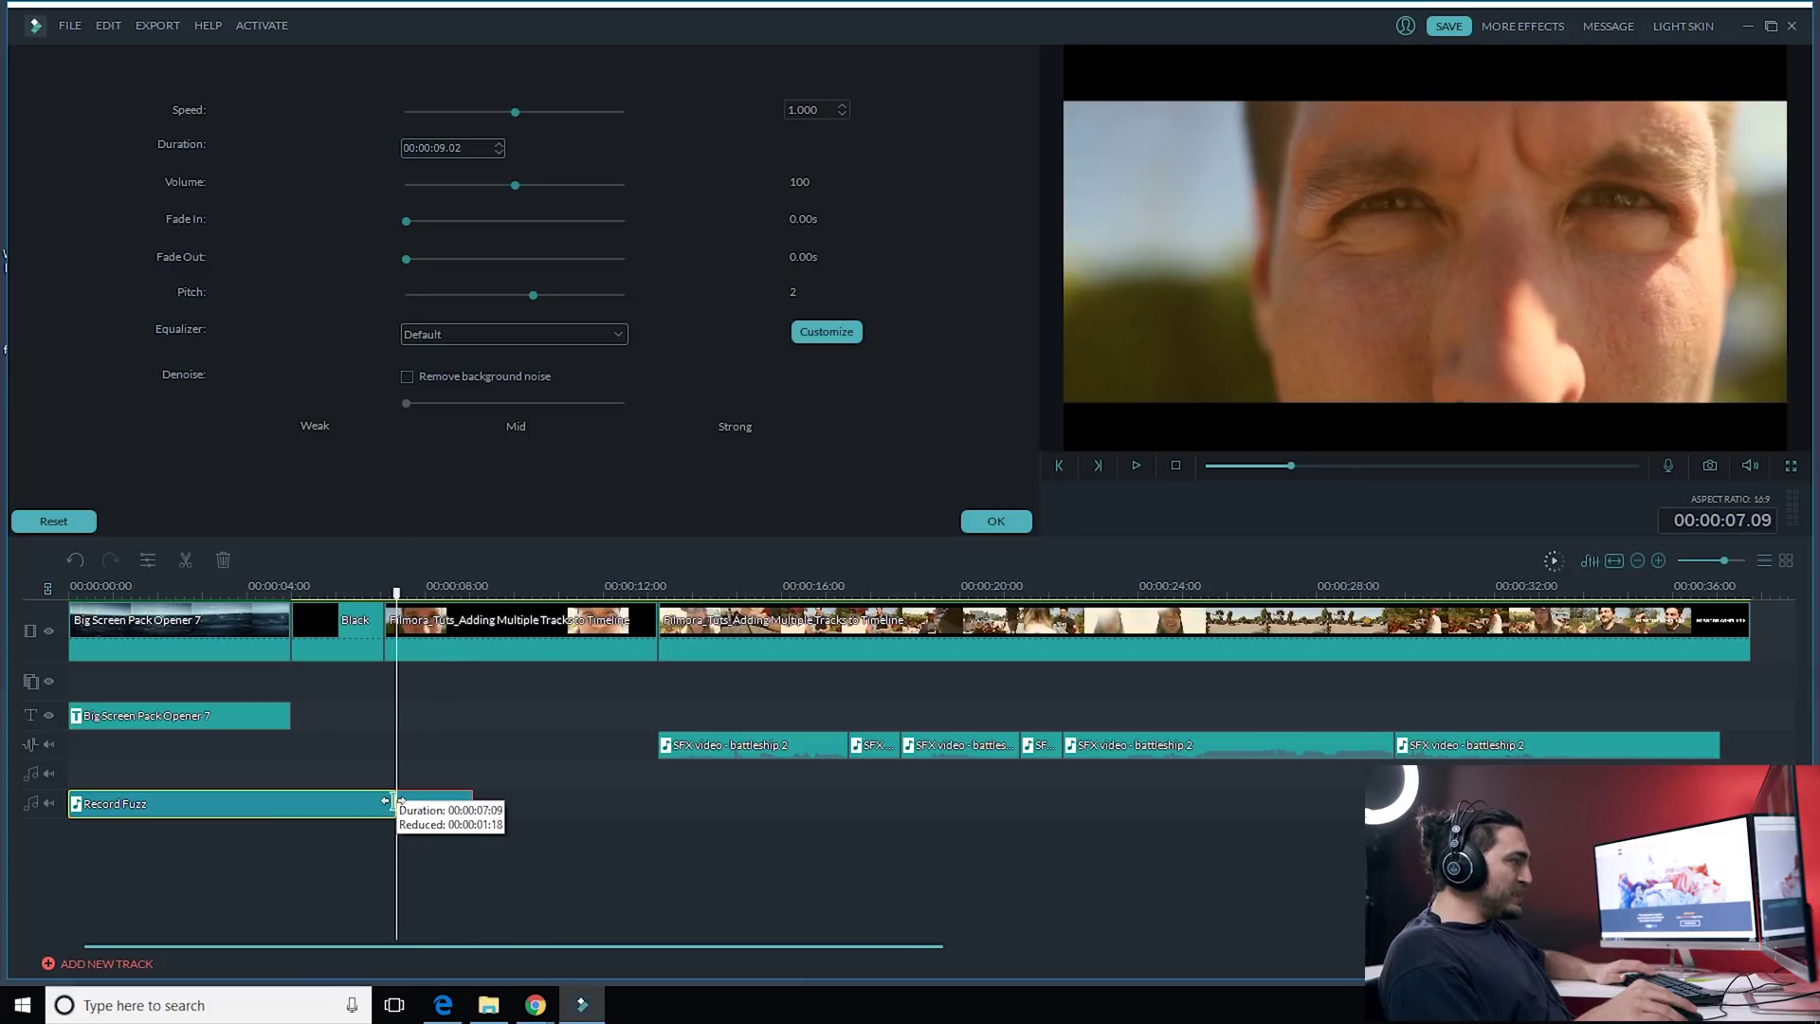
{"action": "left_click_drag", "start_coordinate": [395, 803], "coordinate": [392, 803]}
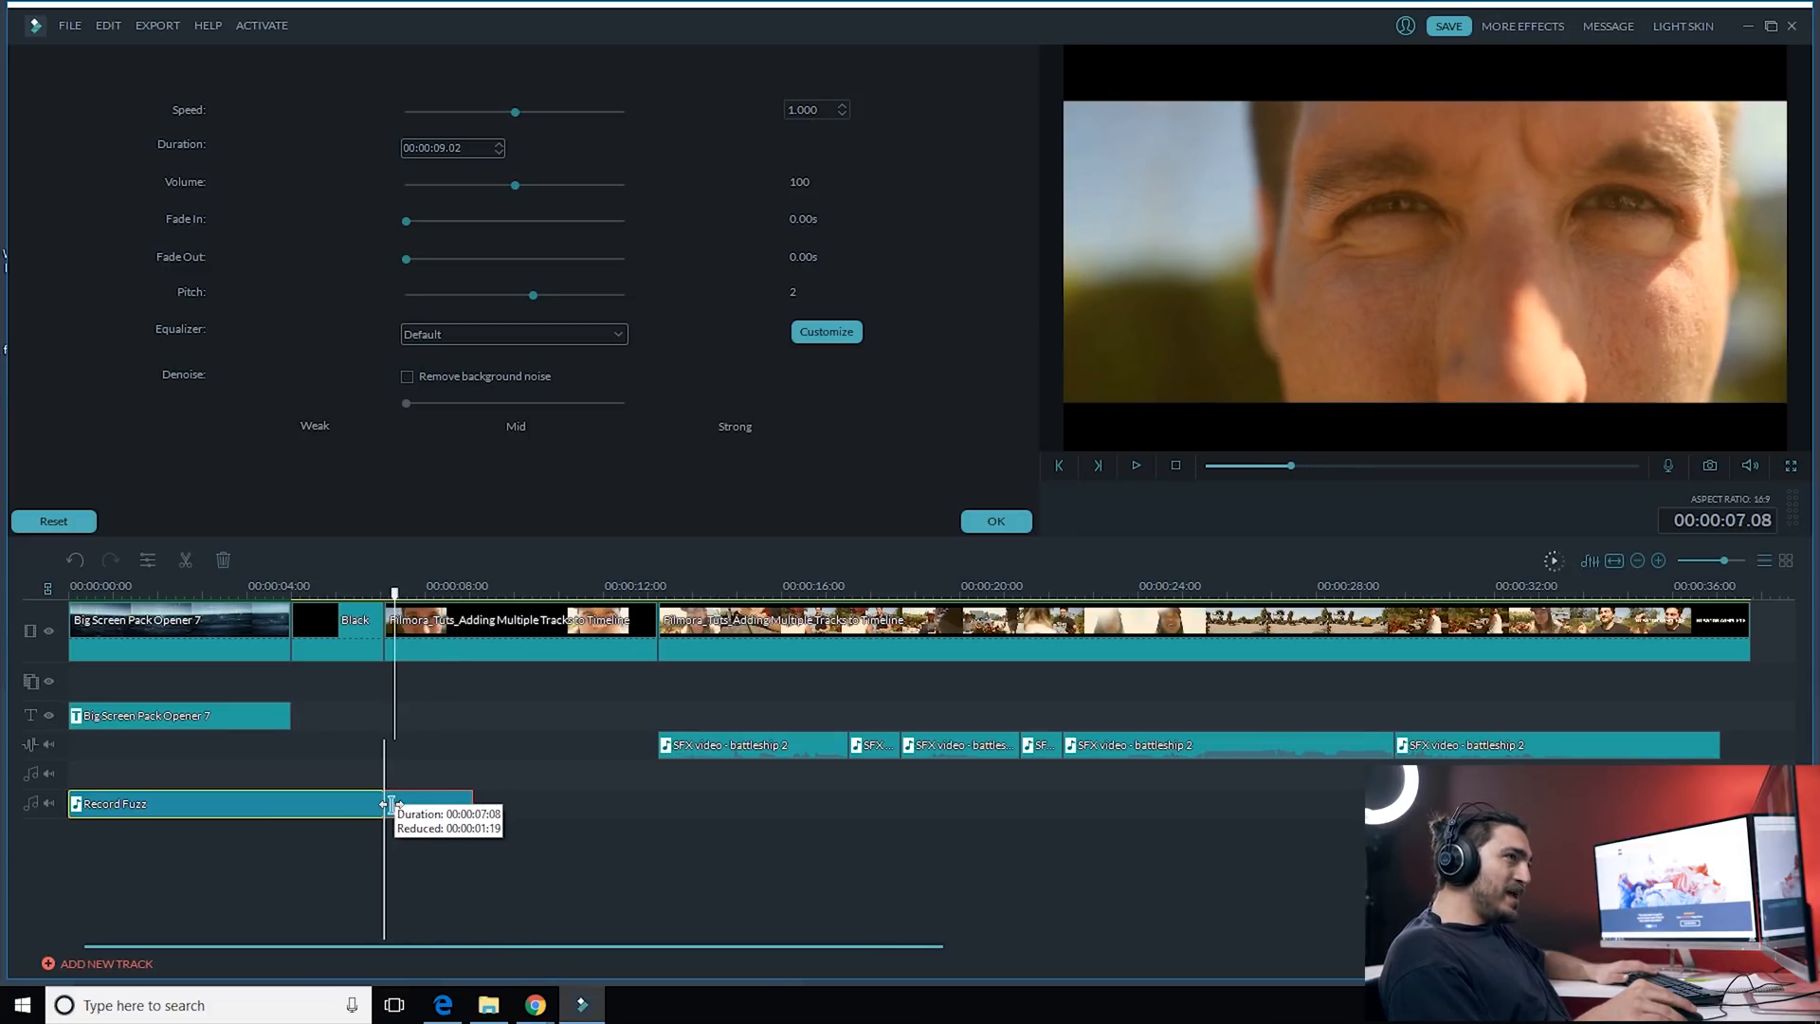
{"action": "left_click_drag", "start_coordinate": [459, 803], "coordinate": [393, 807]}
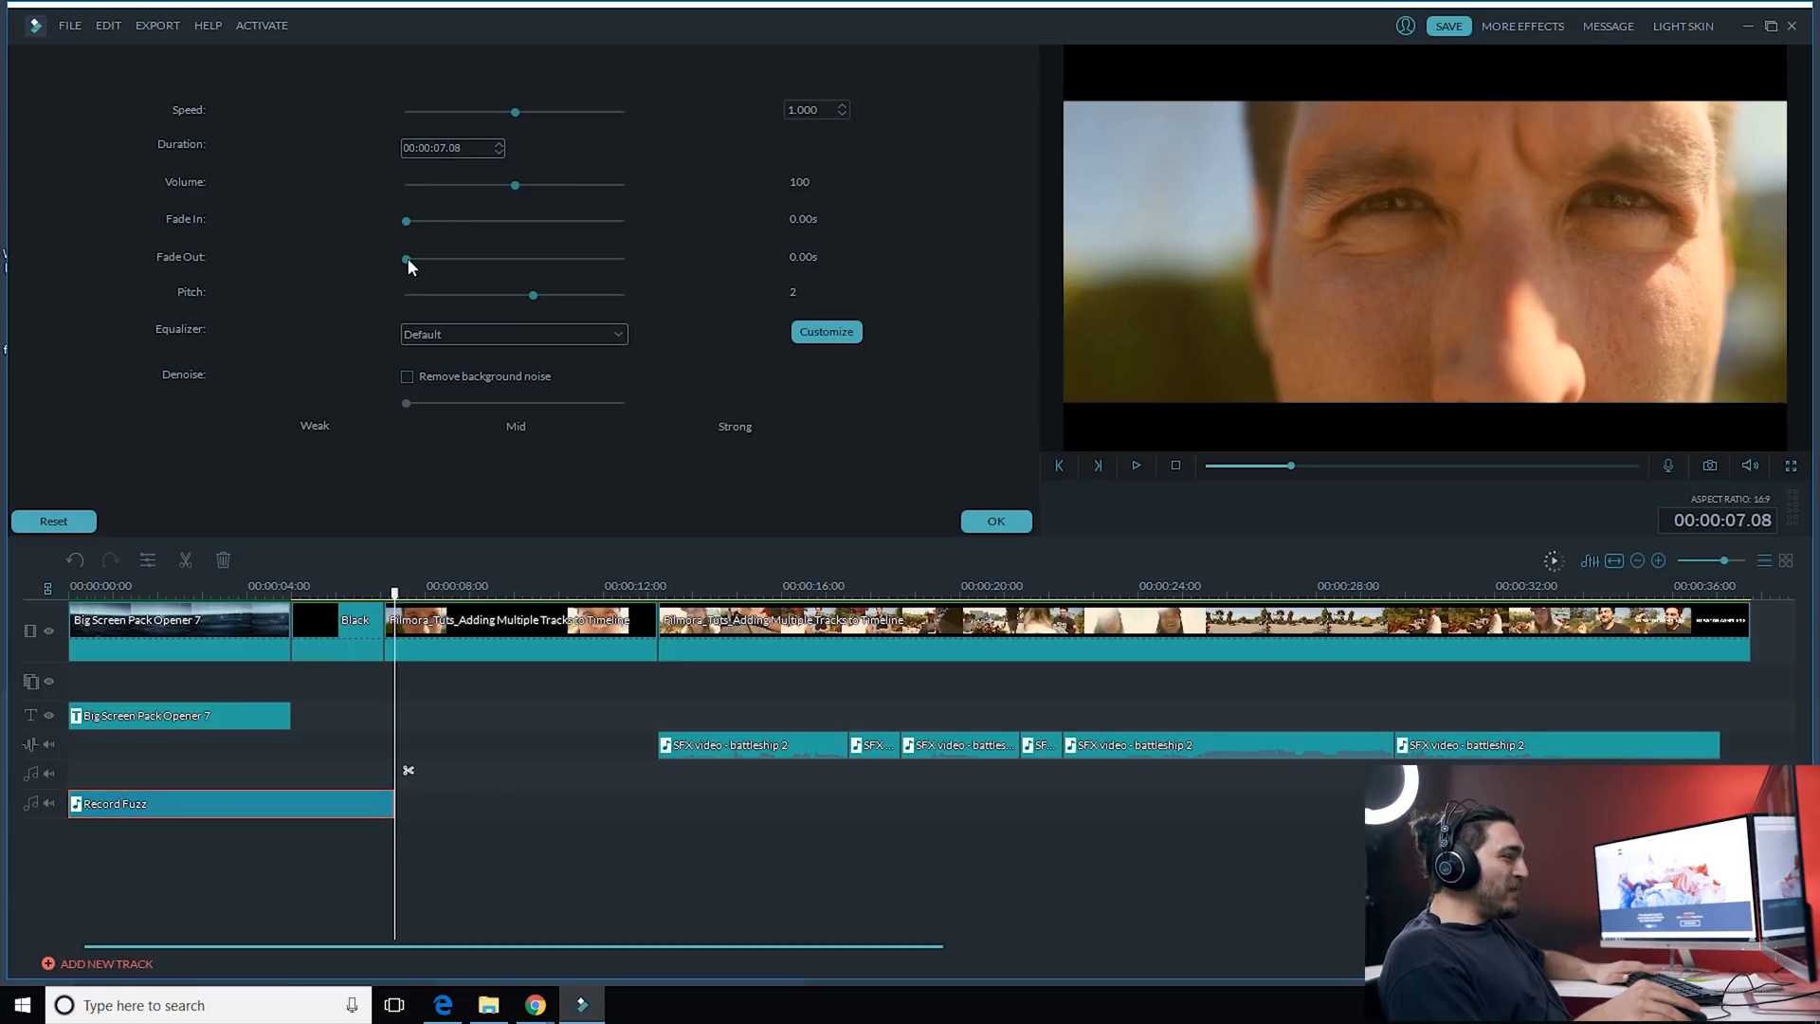
Step: Give Record Fuzz a fade-out just under one second and apply it
{"action": "left_click_drag", "start_coordinate": [405, 259], "coordinate": [447, 259]}
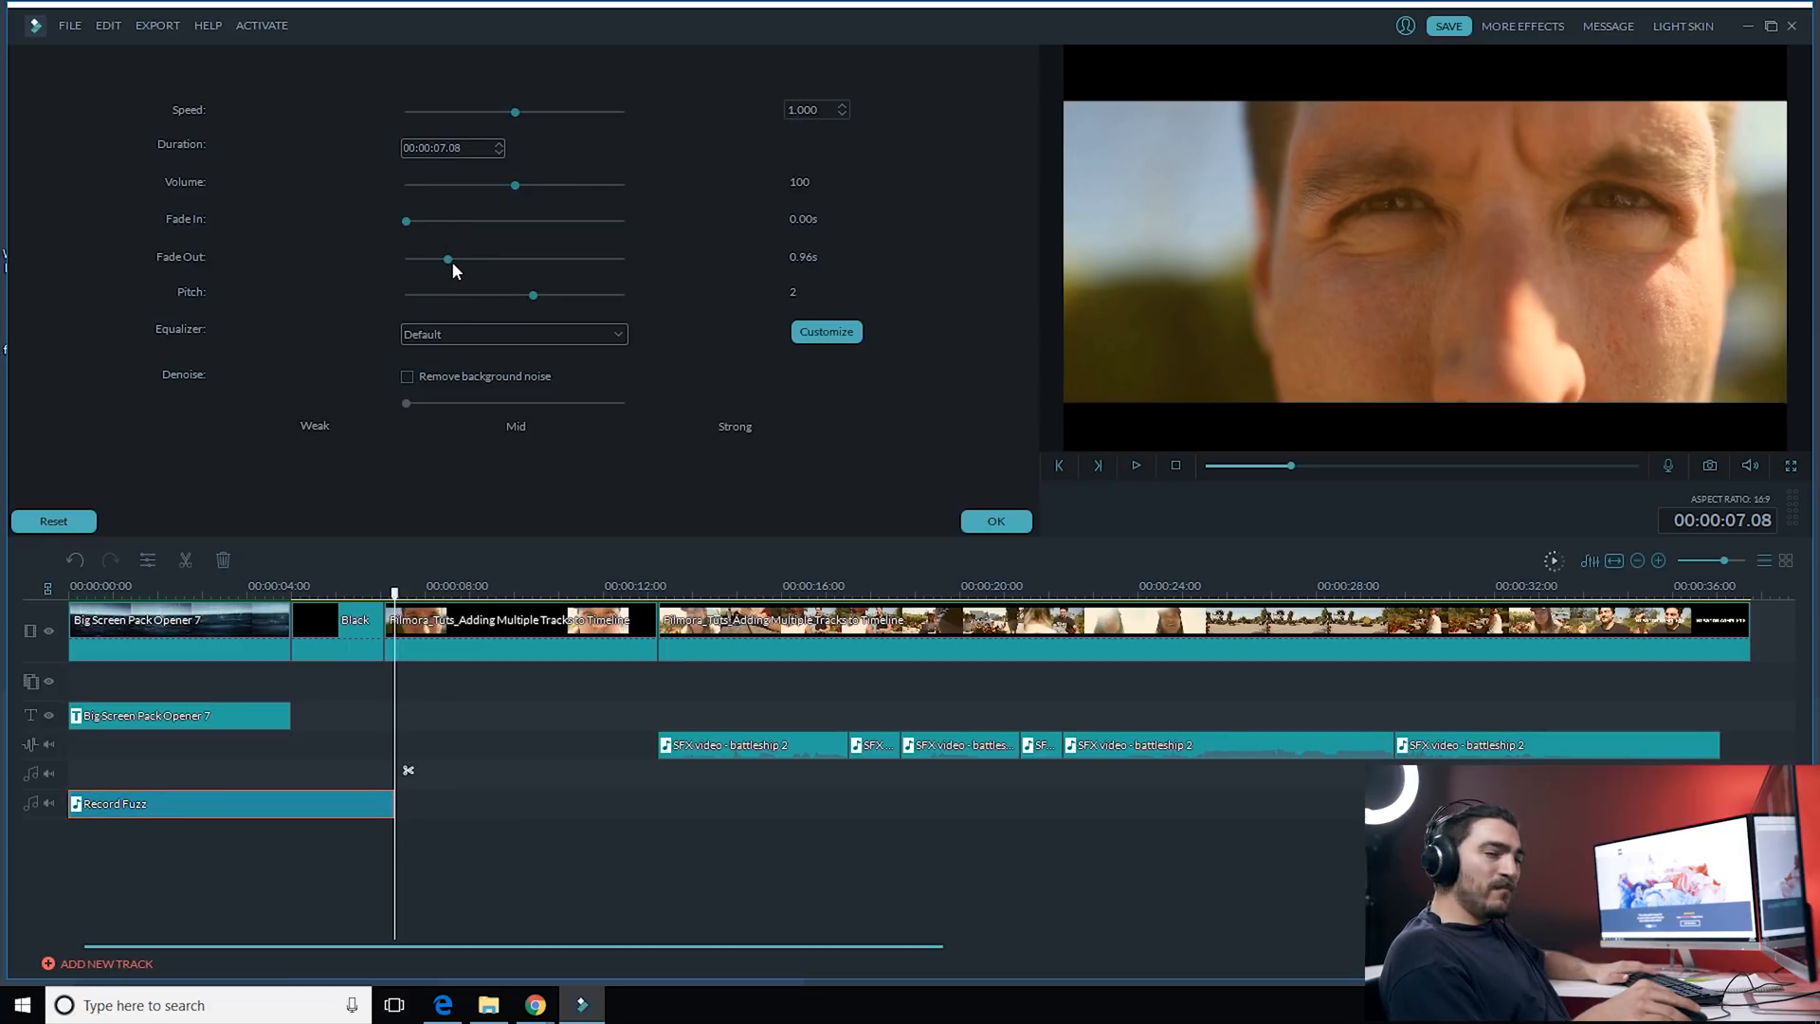
{"action": "left_click_drag", "start_coordinate": [447, 258], "coordinate": [451, 258]}
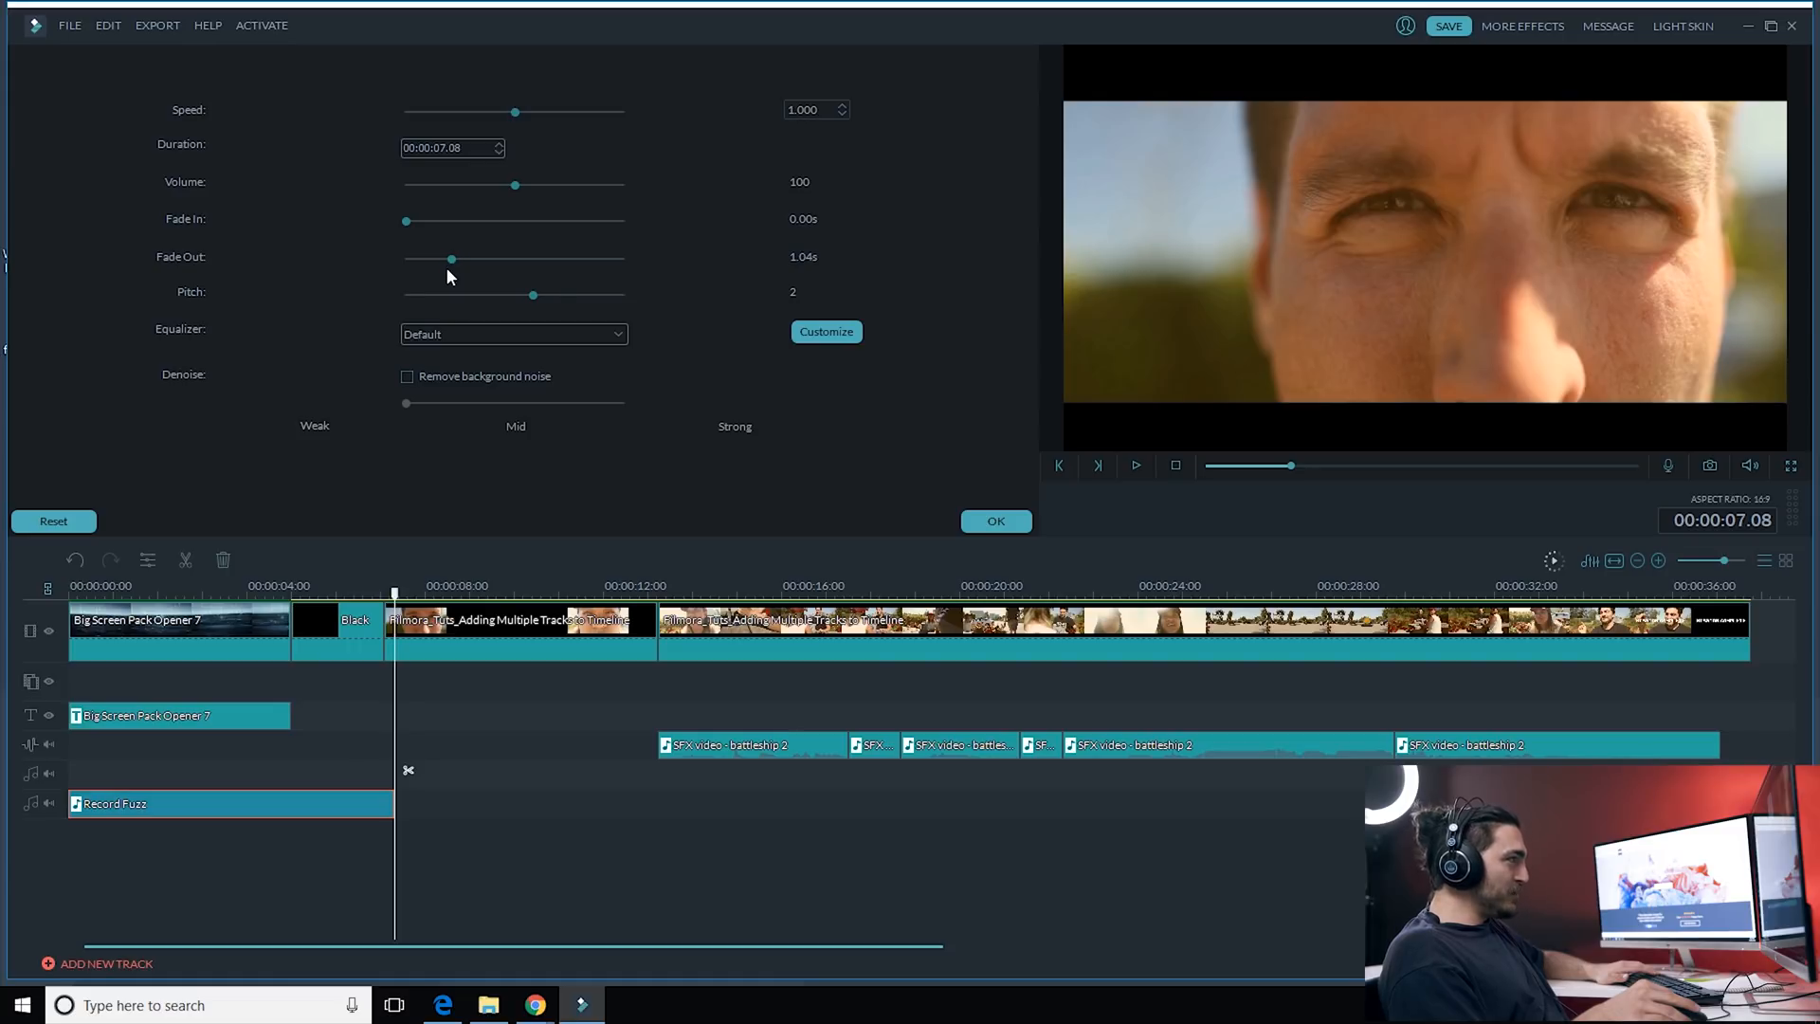
{"action": "left_click_drag", "start_coordinate": [450, 259], "coordinate": [444, 259]}
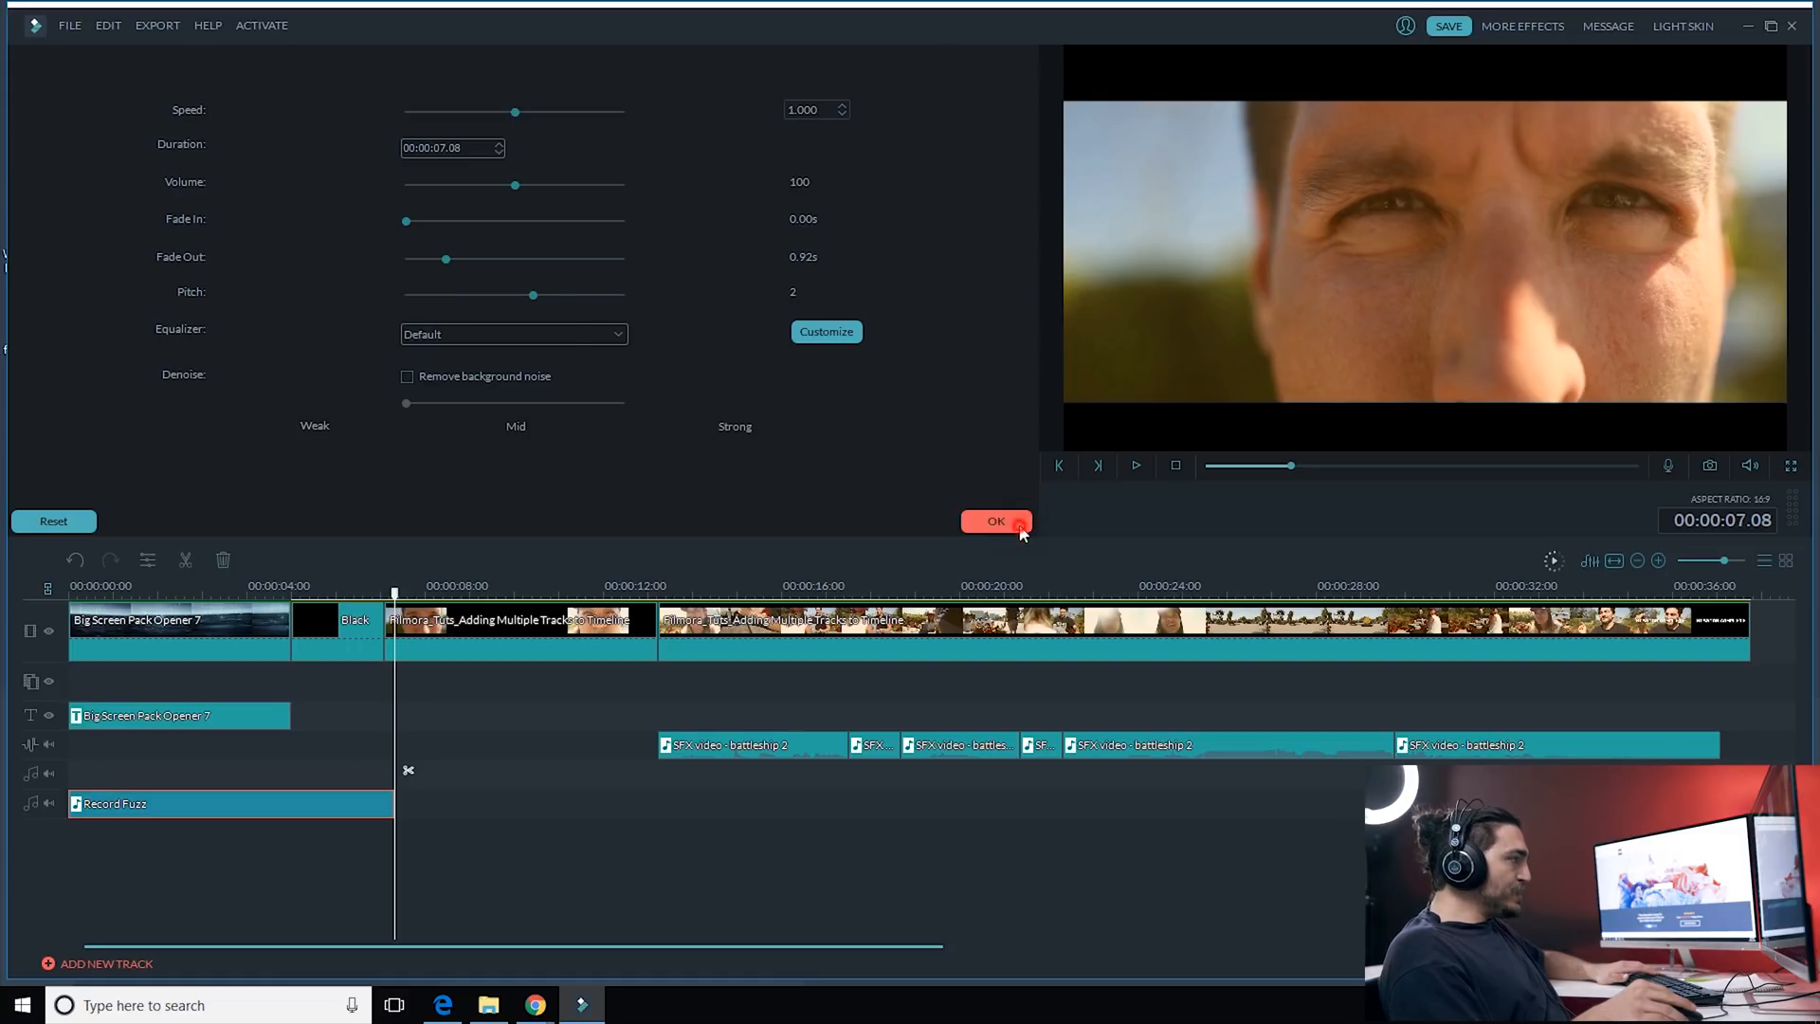
{"action": "left_click", "coordinate": [997, 520]}
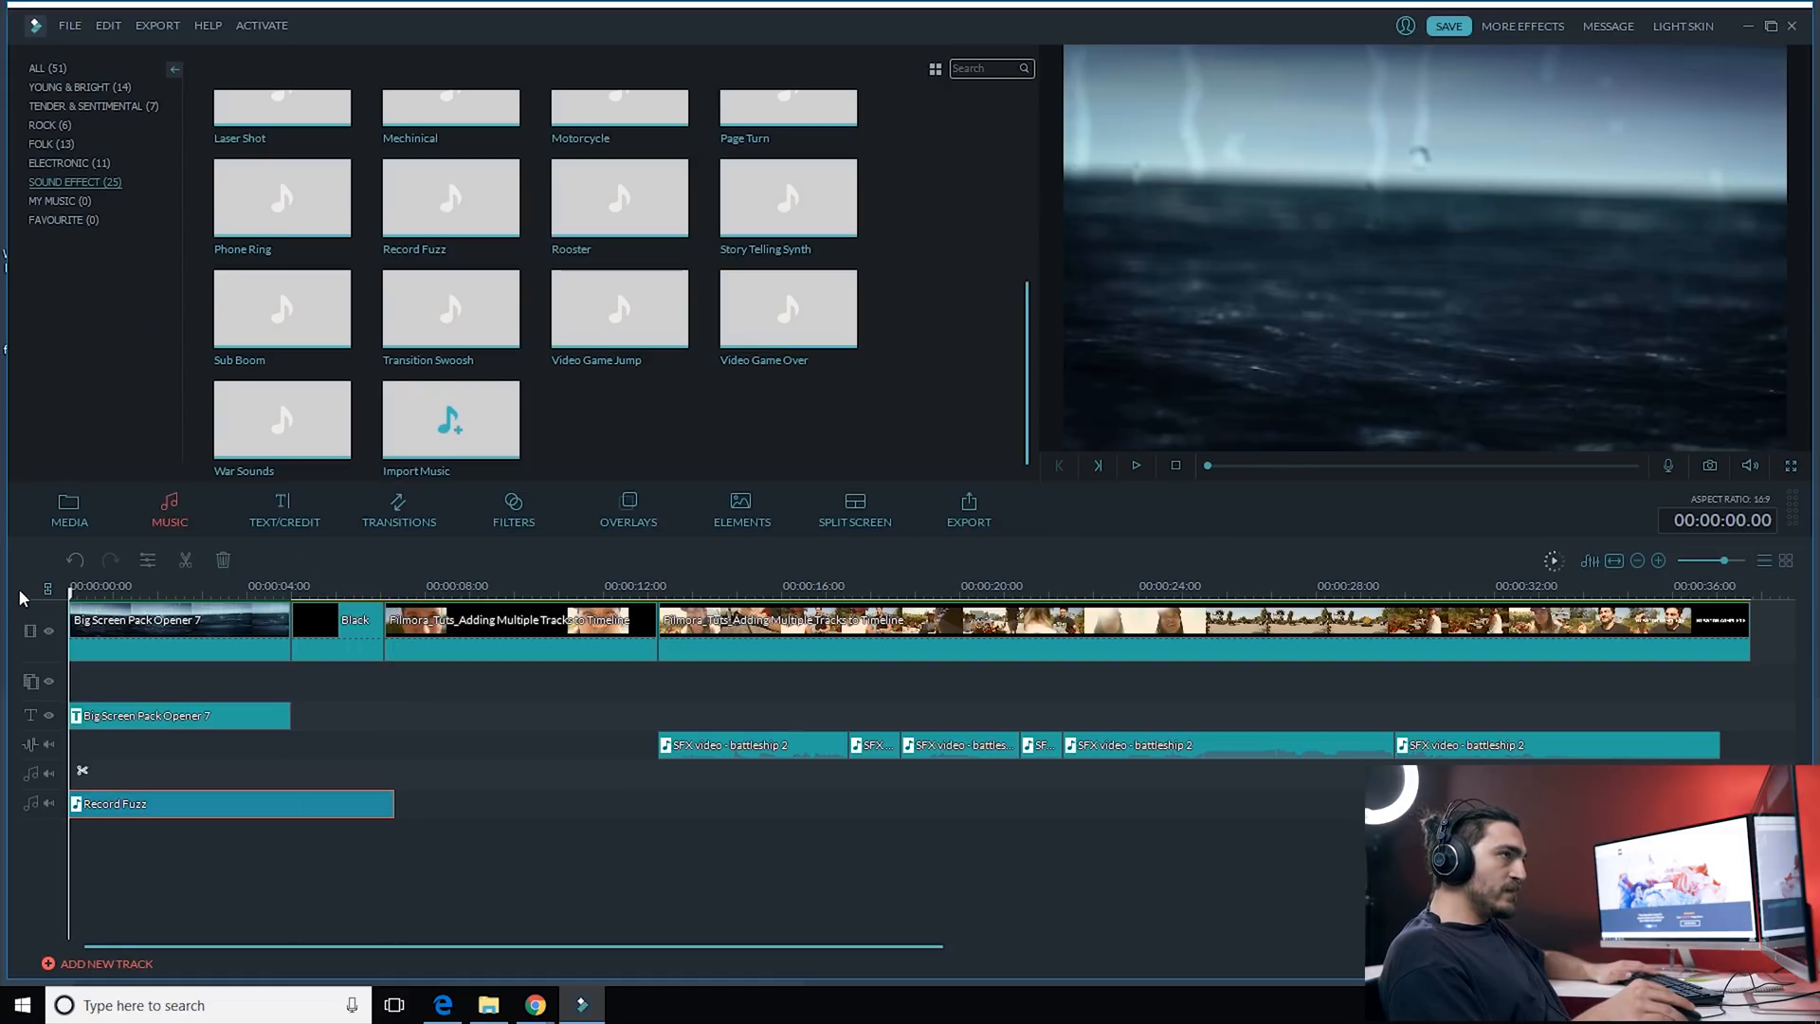
{"action": "left_click", "coordinate": [1136, 466]}
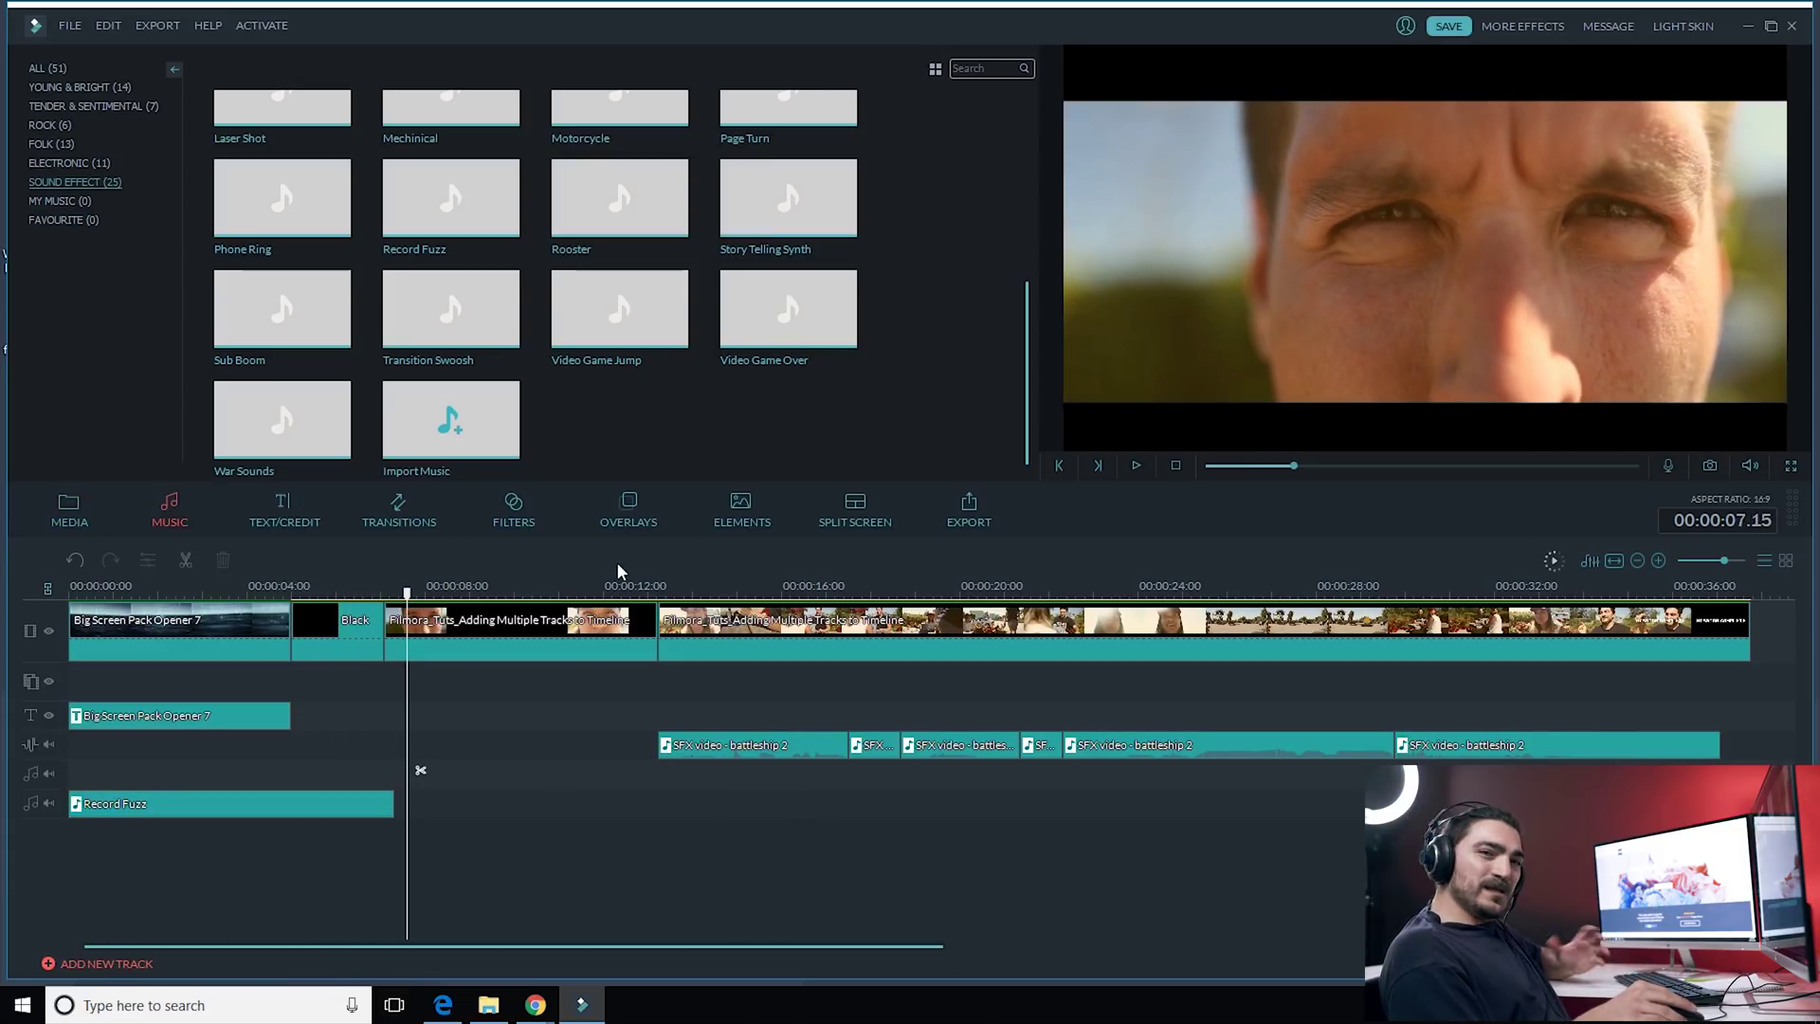
{"action": "mouse_move", "coordinate": [1023, 331]}
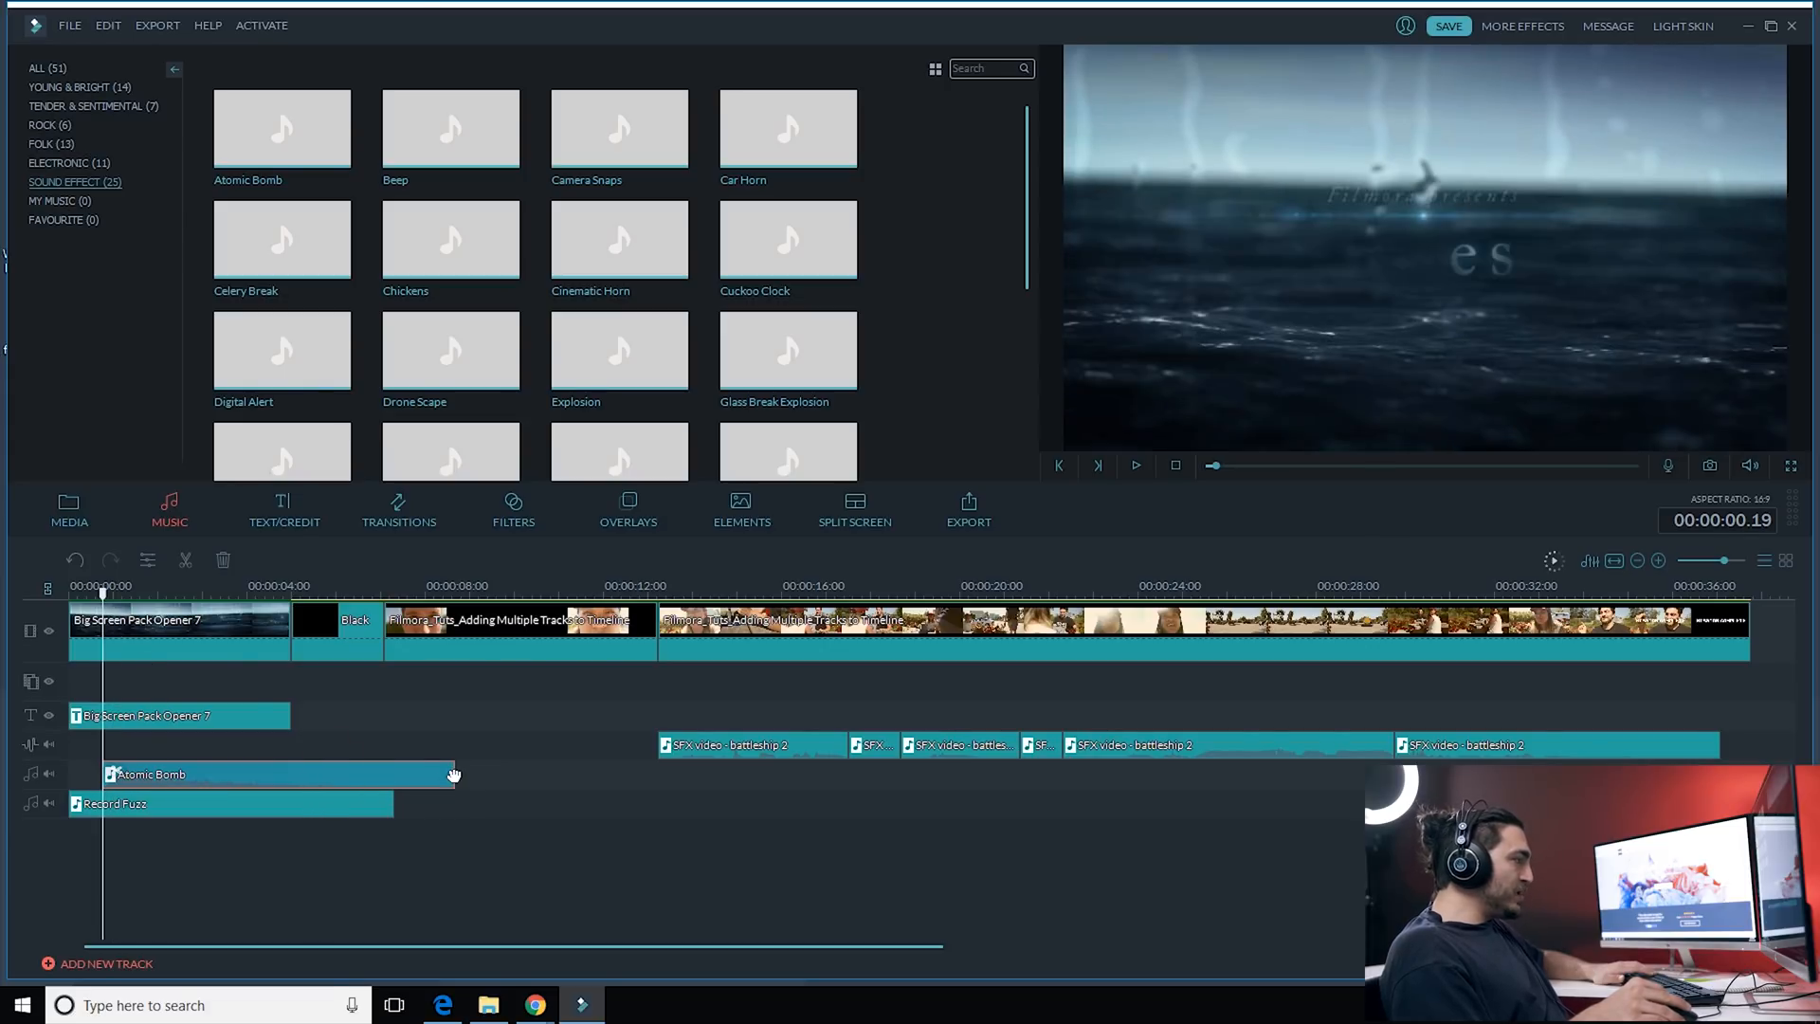
Step: Trim Atomic Bomb to end around six seconds and adjust its audio fade-out
{"action": "left_click_drag", "start_coordinate": [450, 775], "coordinate": [386, 775]}
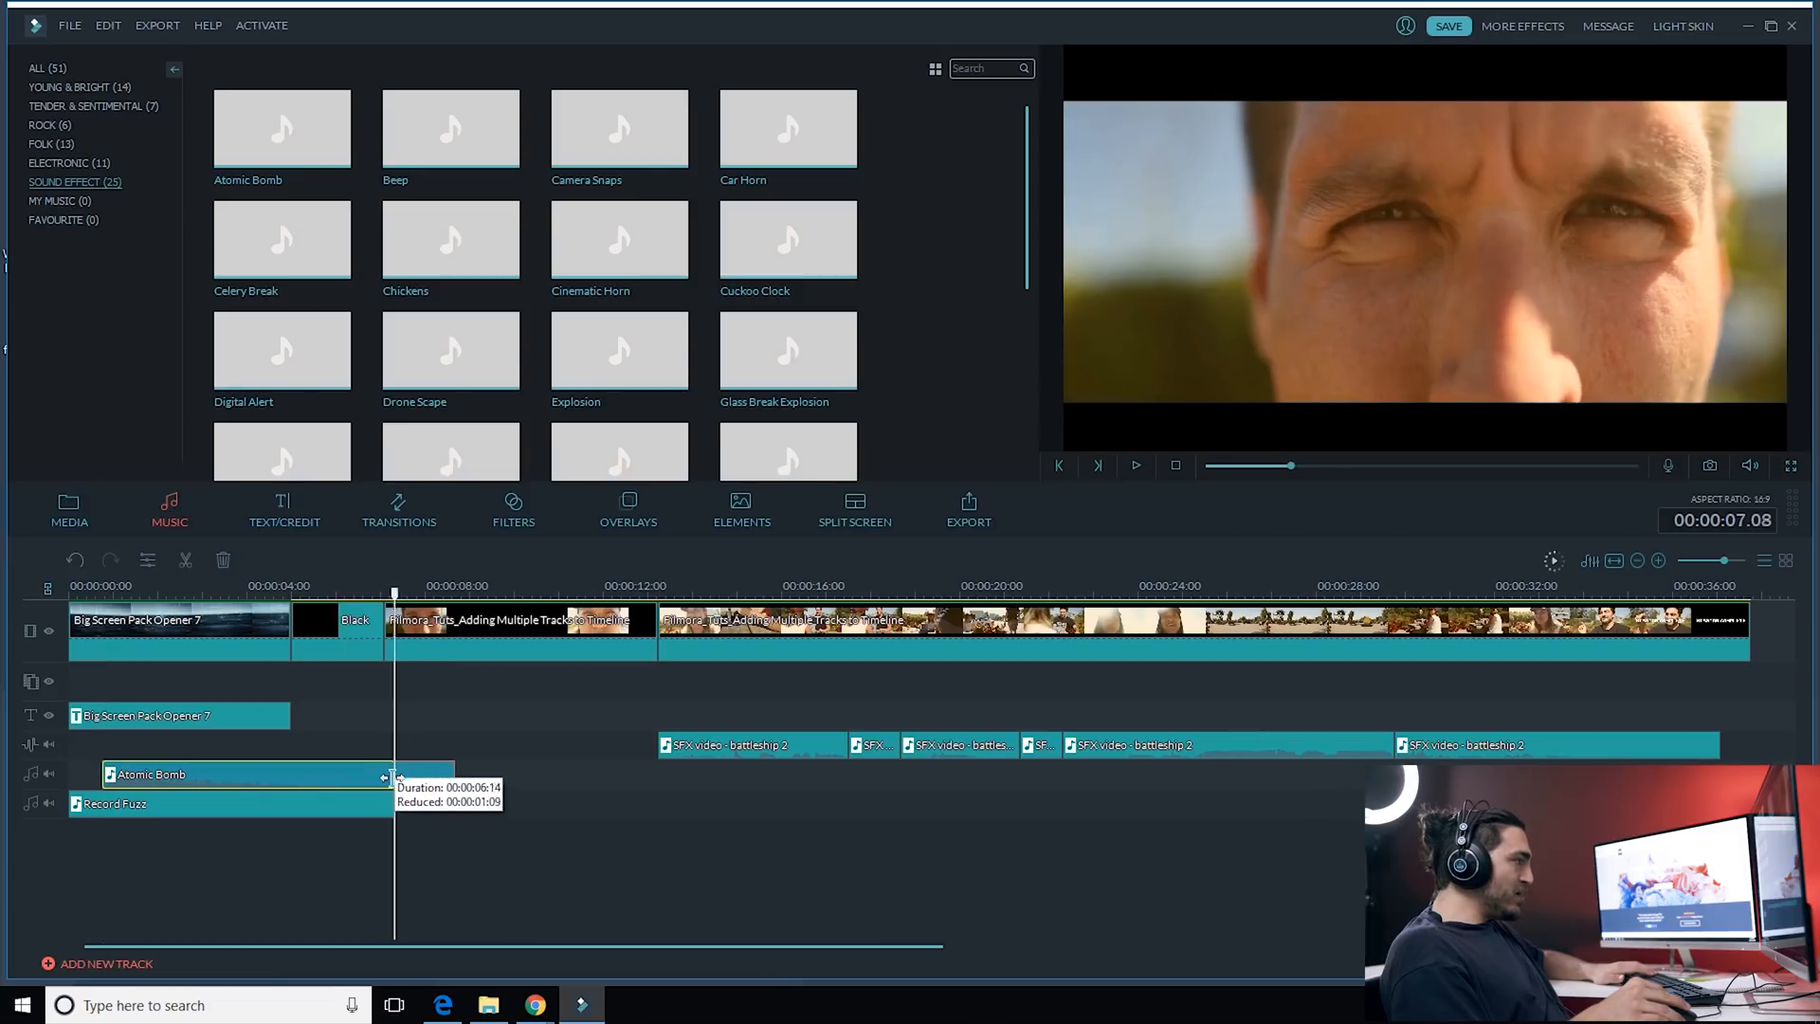
{"action": "double_click", "coordinate": [189, 775]}
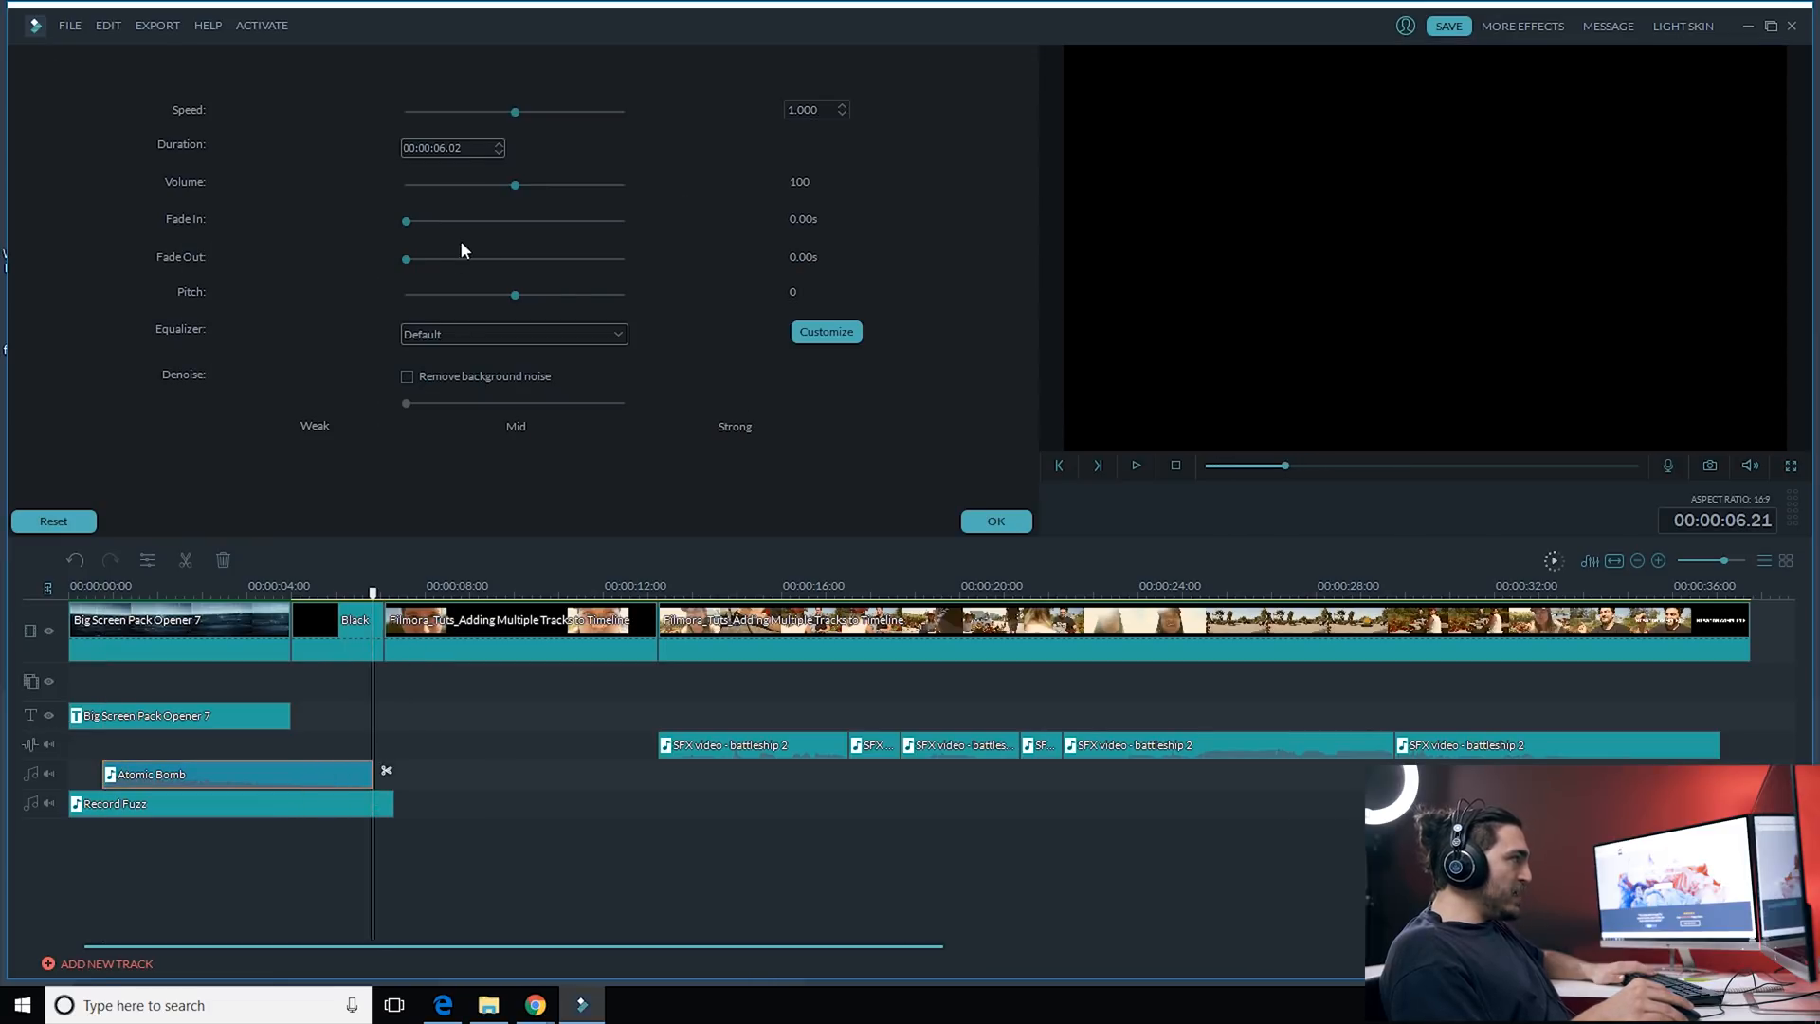
{"action": "left_click_drag", "start_coordinate": [404, 258], "coordinate": [441, 258]}
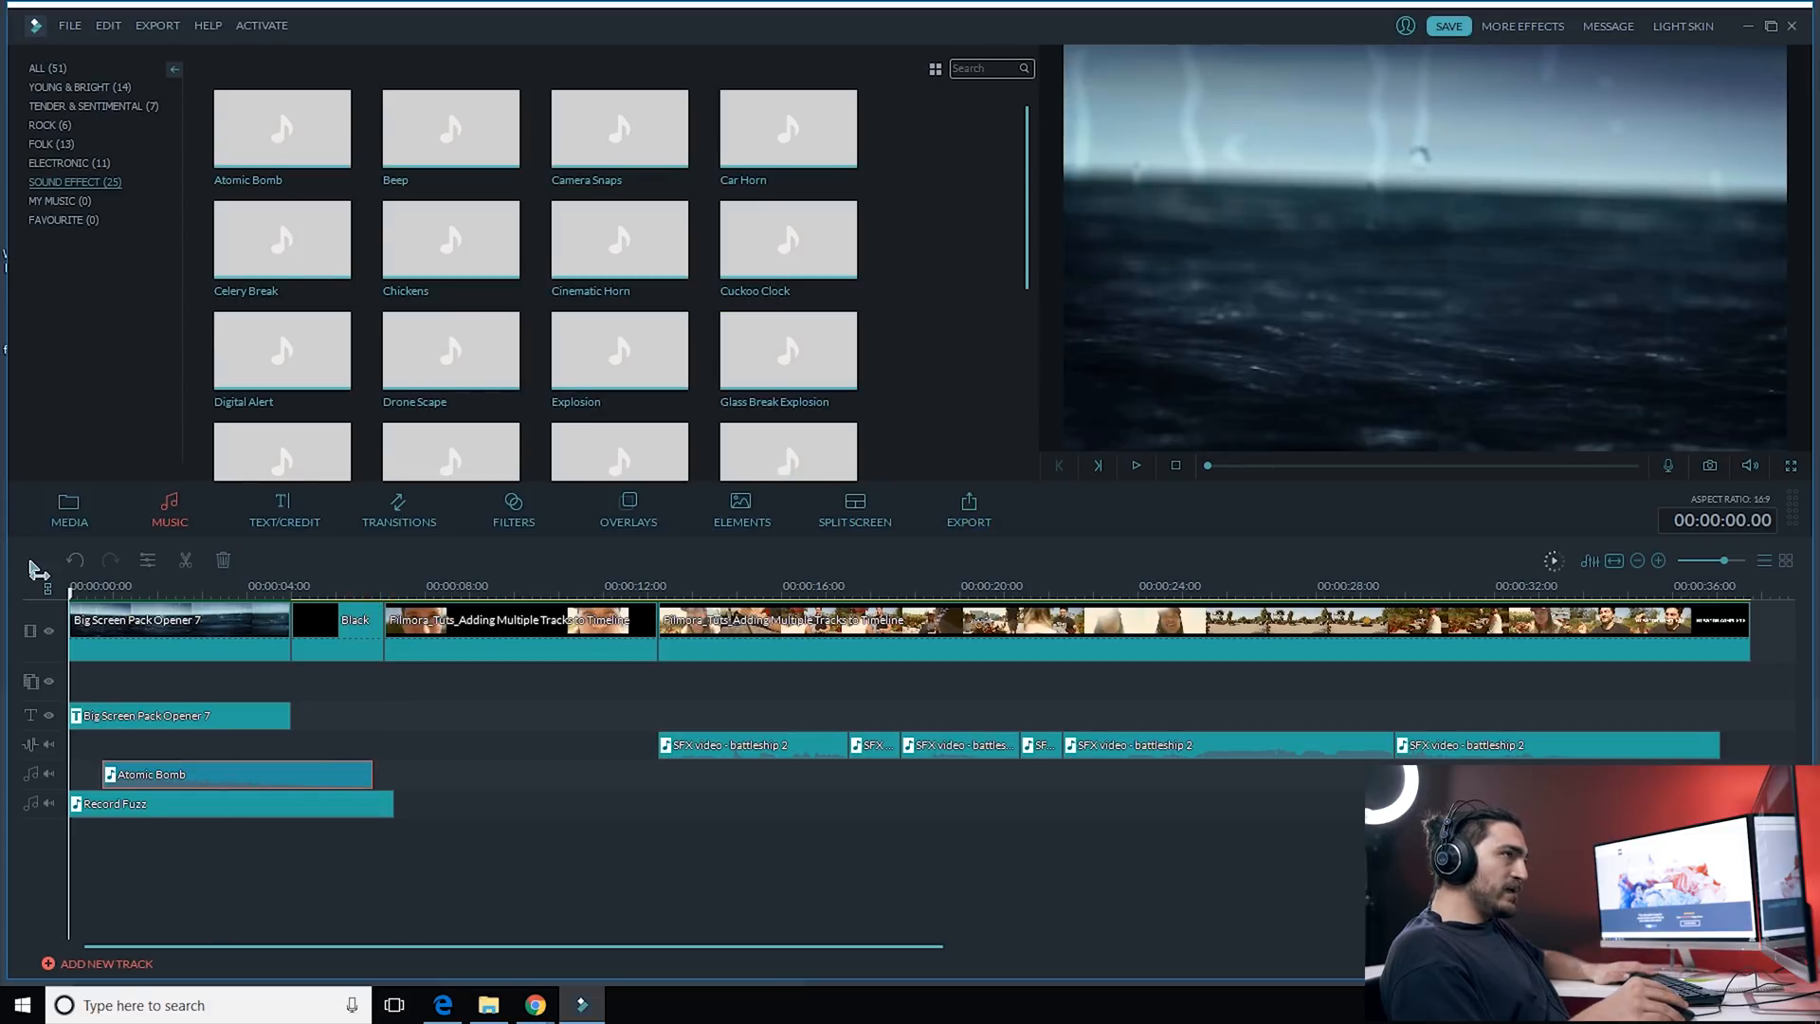
{"action": "left_click", "coordinate": [1136, 465]}
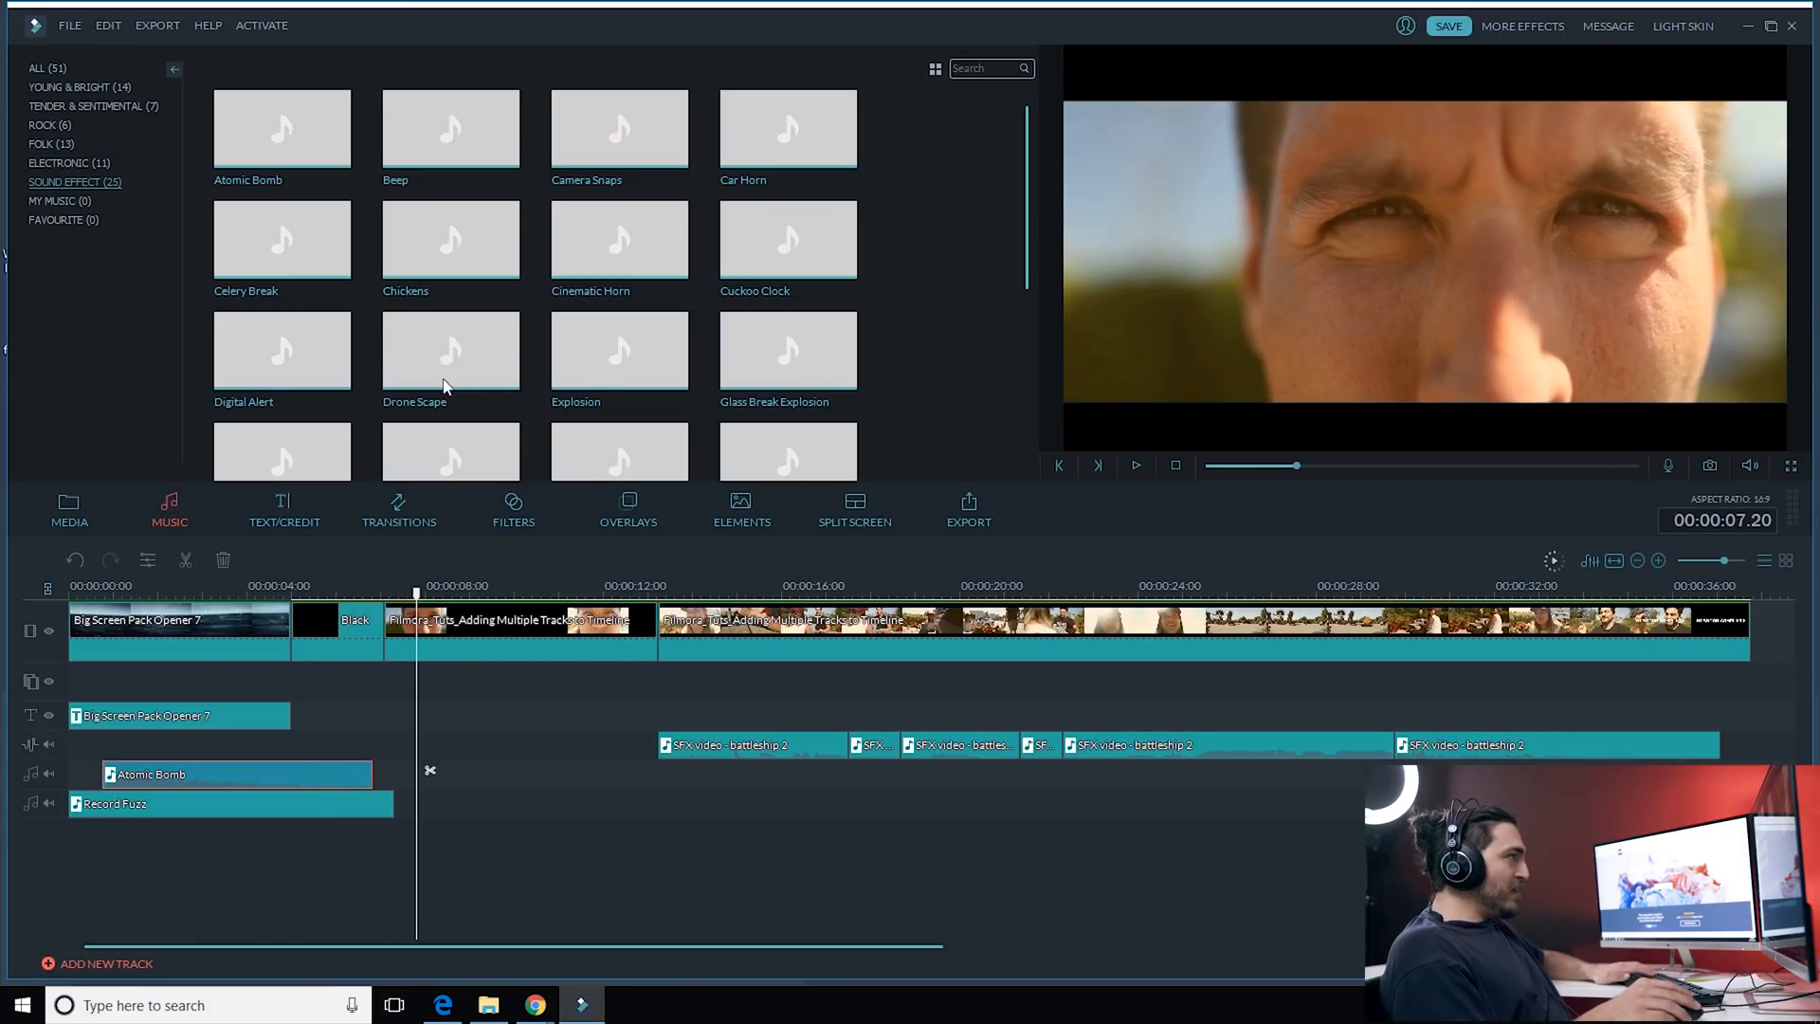
{"action": "mouse_move", "coordinate": [619, 351]}
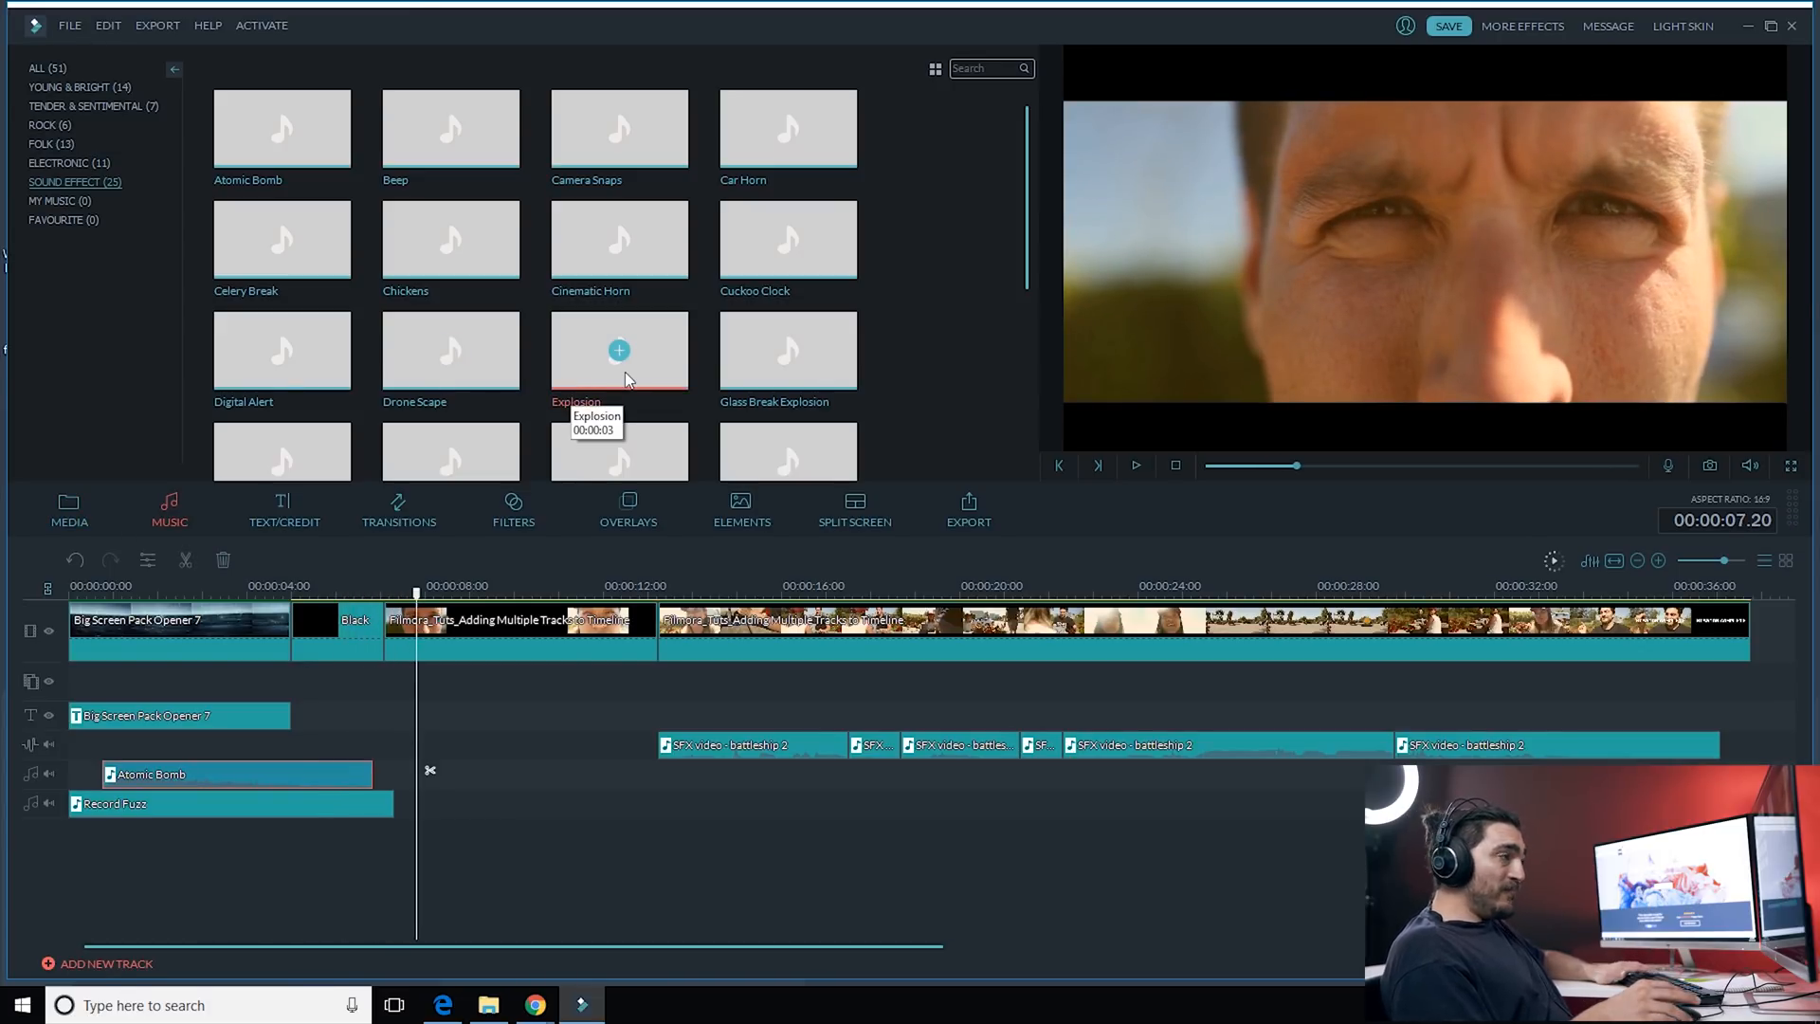
{"action": "mouse_move", "coordinate": [1084, 147]}
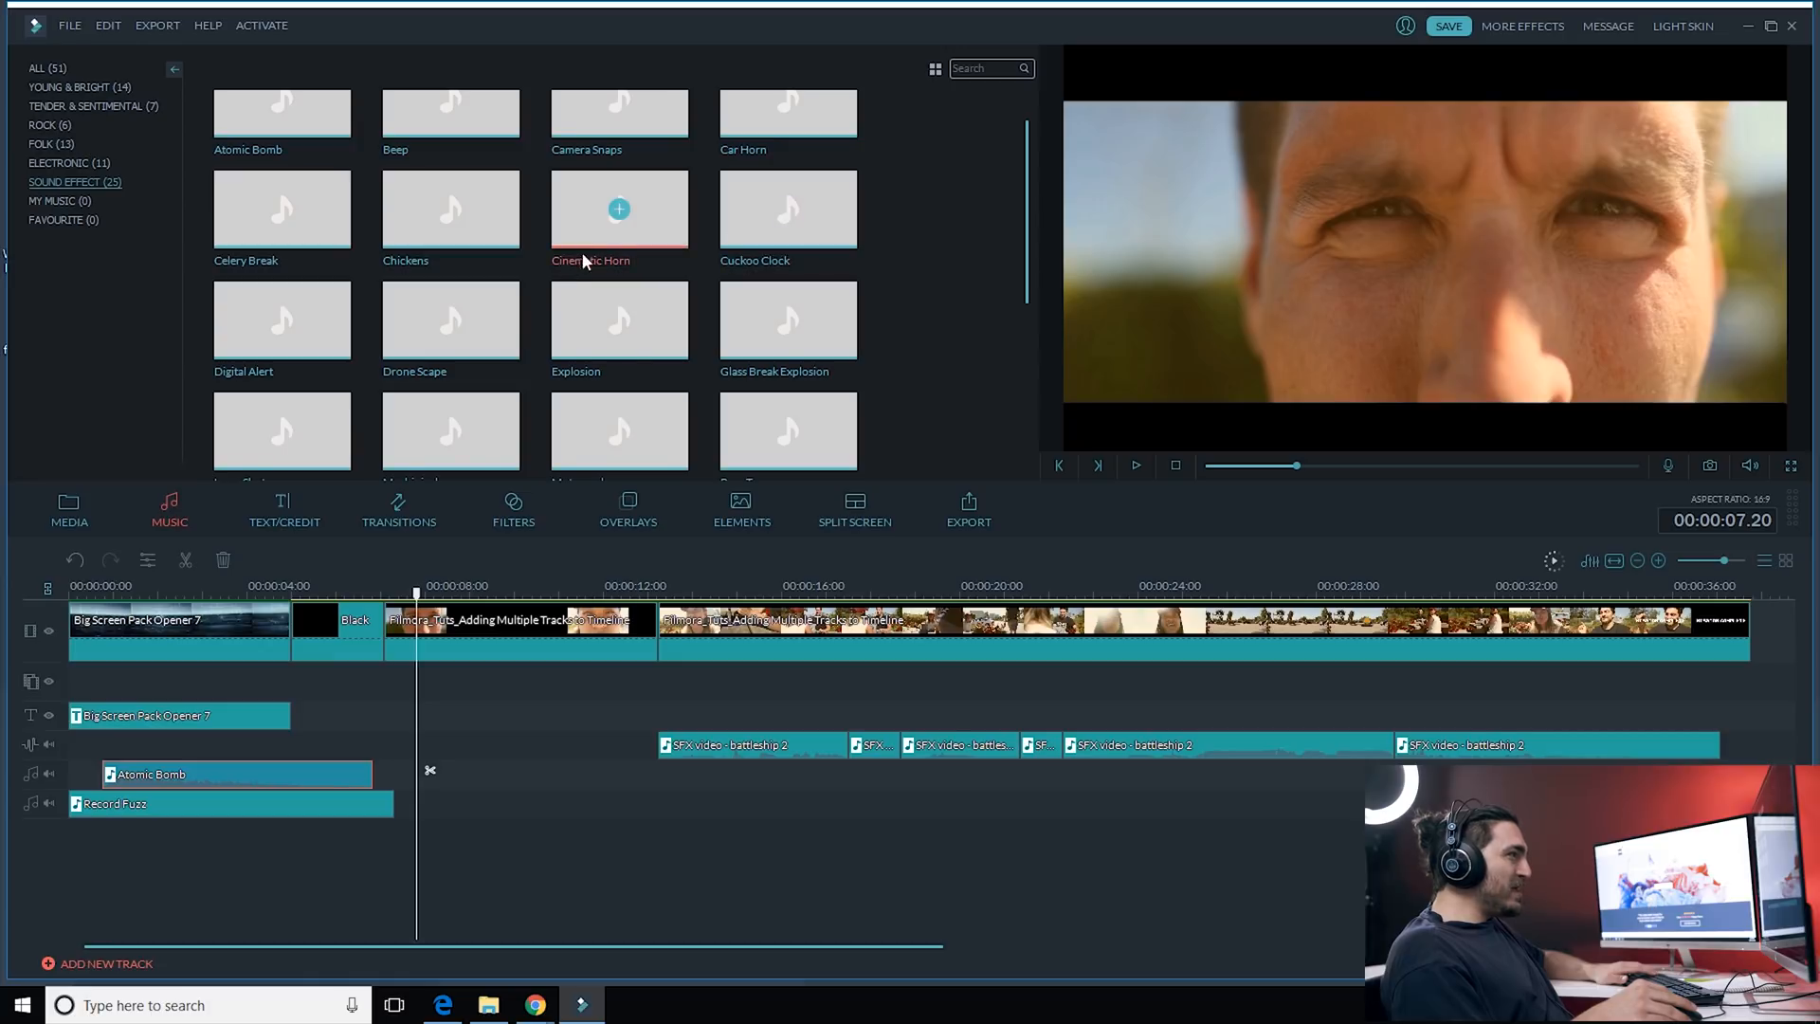
Step: Add Cinematic Horn at the playhead, preview it, and shorten it to end near nine seconds
{"action": "left_click", "coordinate": [619, 208]}
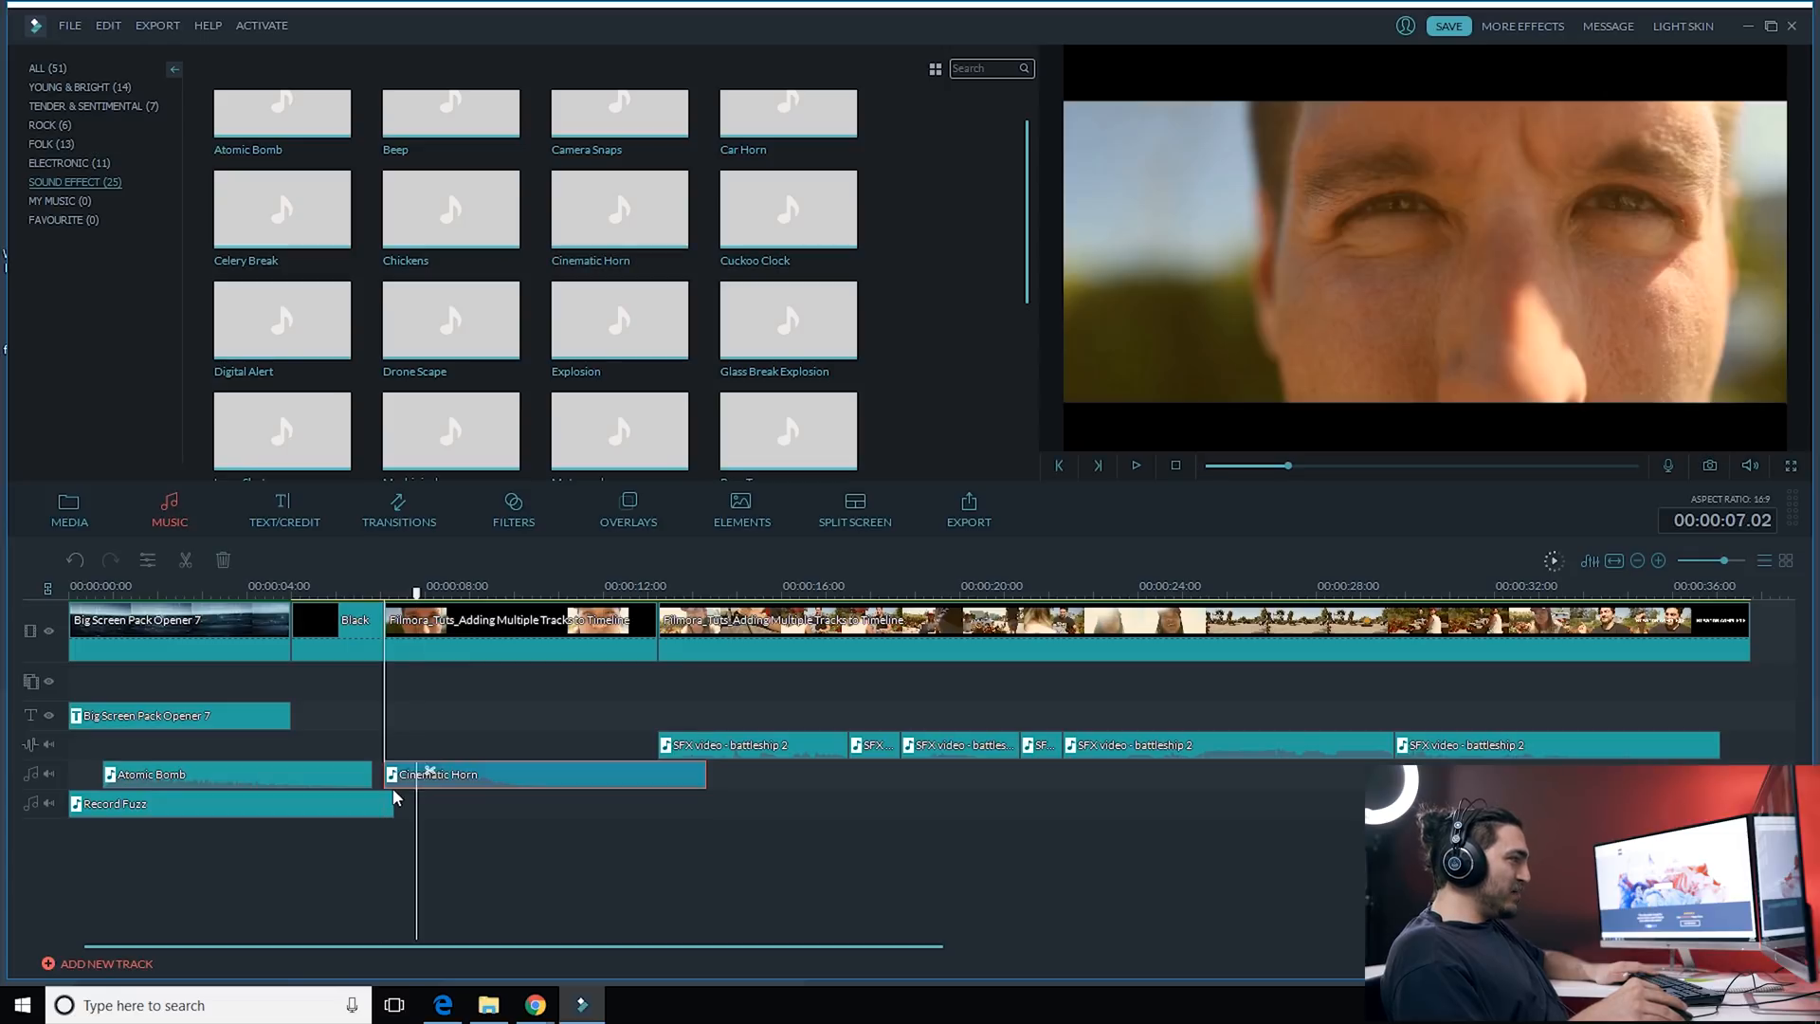
{"action": "left_click", "coordinate": [1136, 466]}
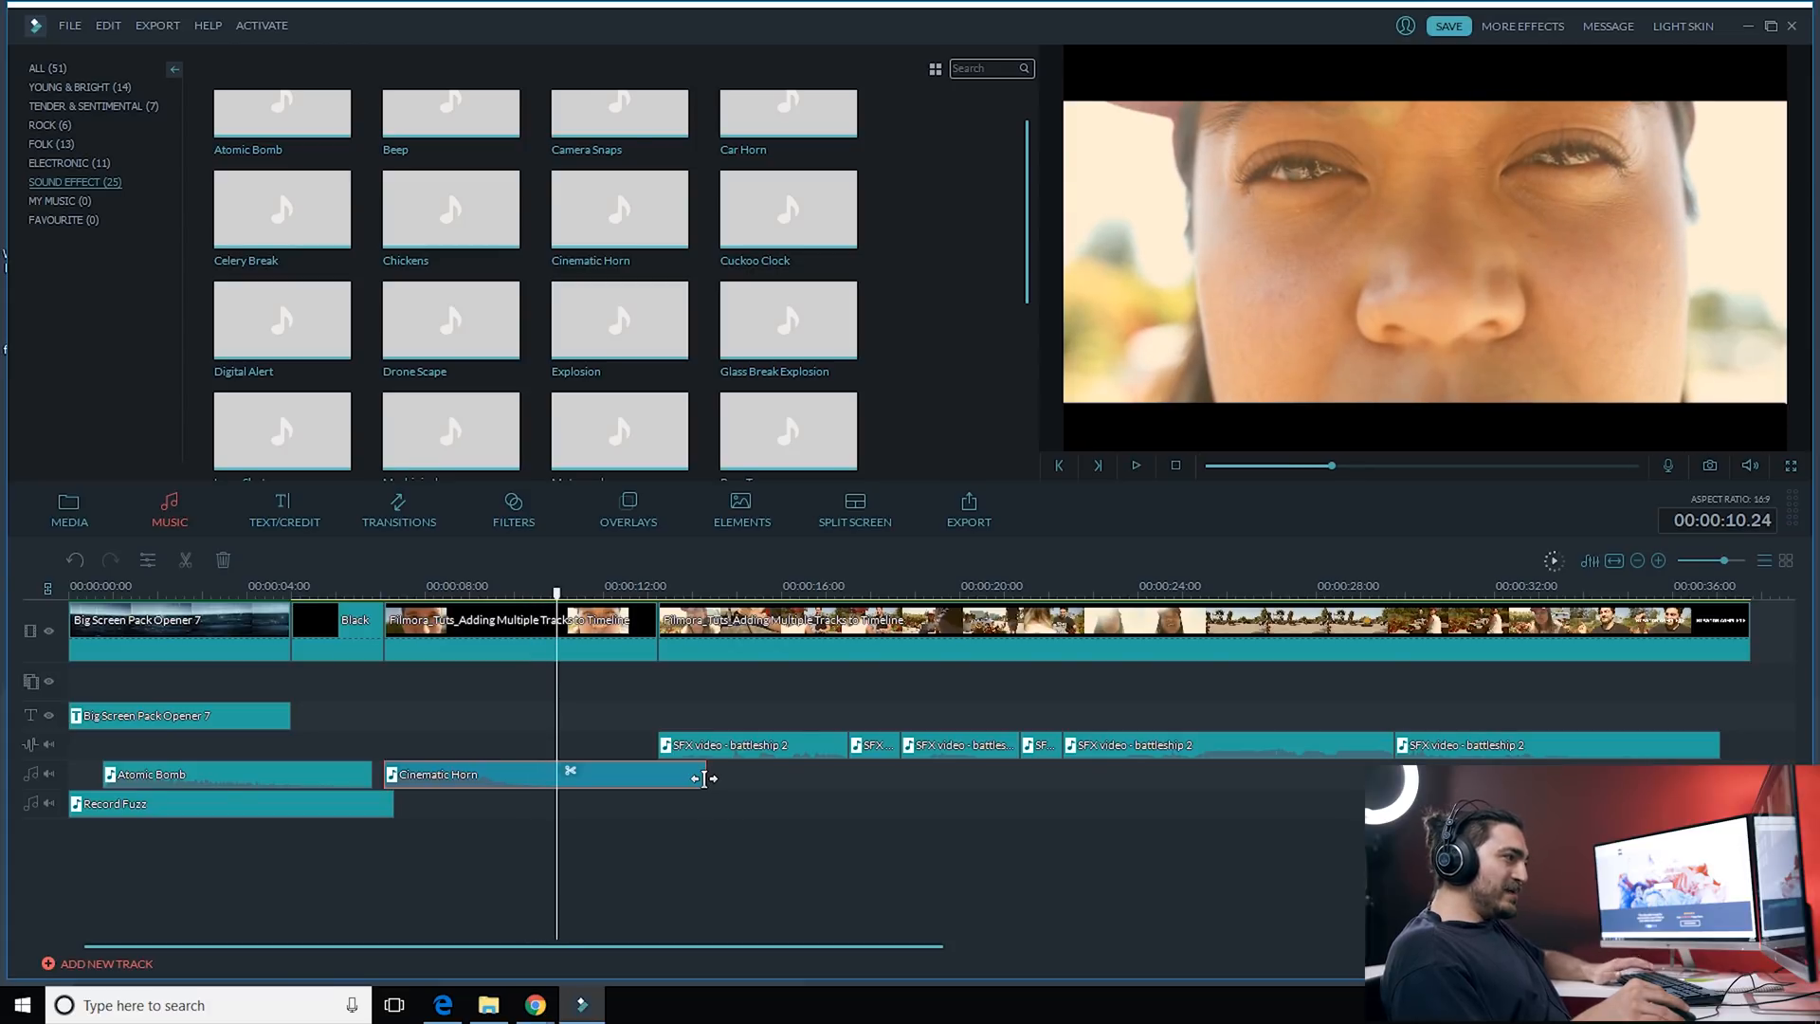
{"action": "left_click_drag", "start_coordinate": [708, 774], "coordinate": [564, 775]}
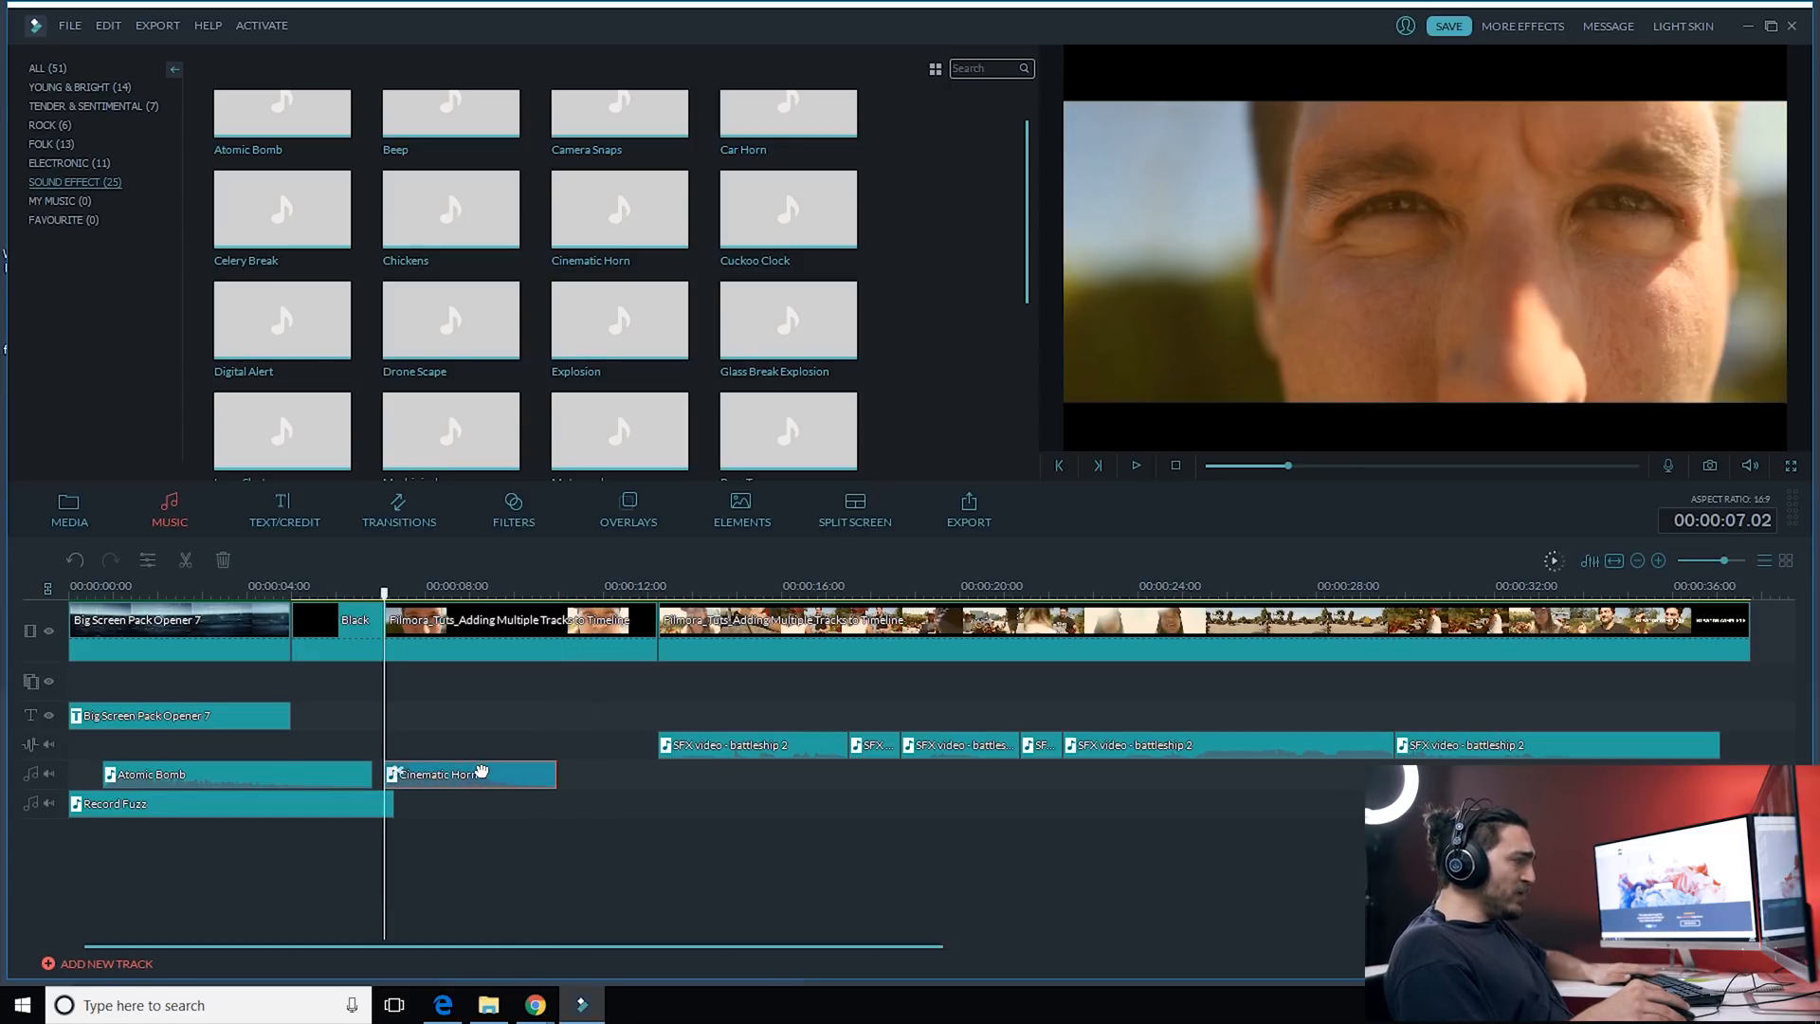
{"action": "mouse_move", "coordinate": [487, 798]}
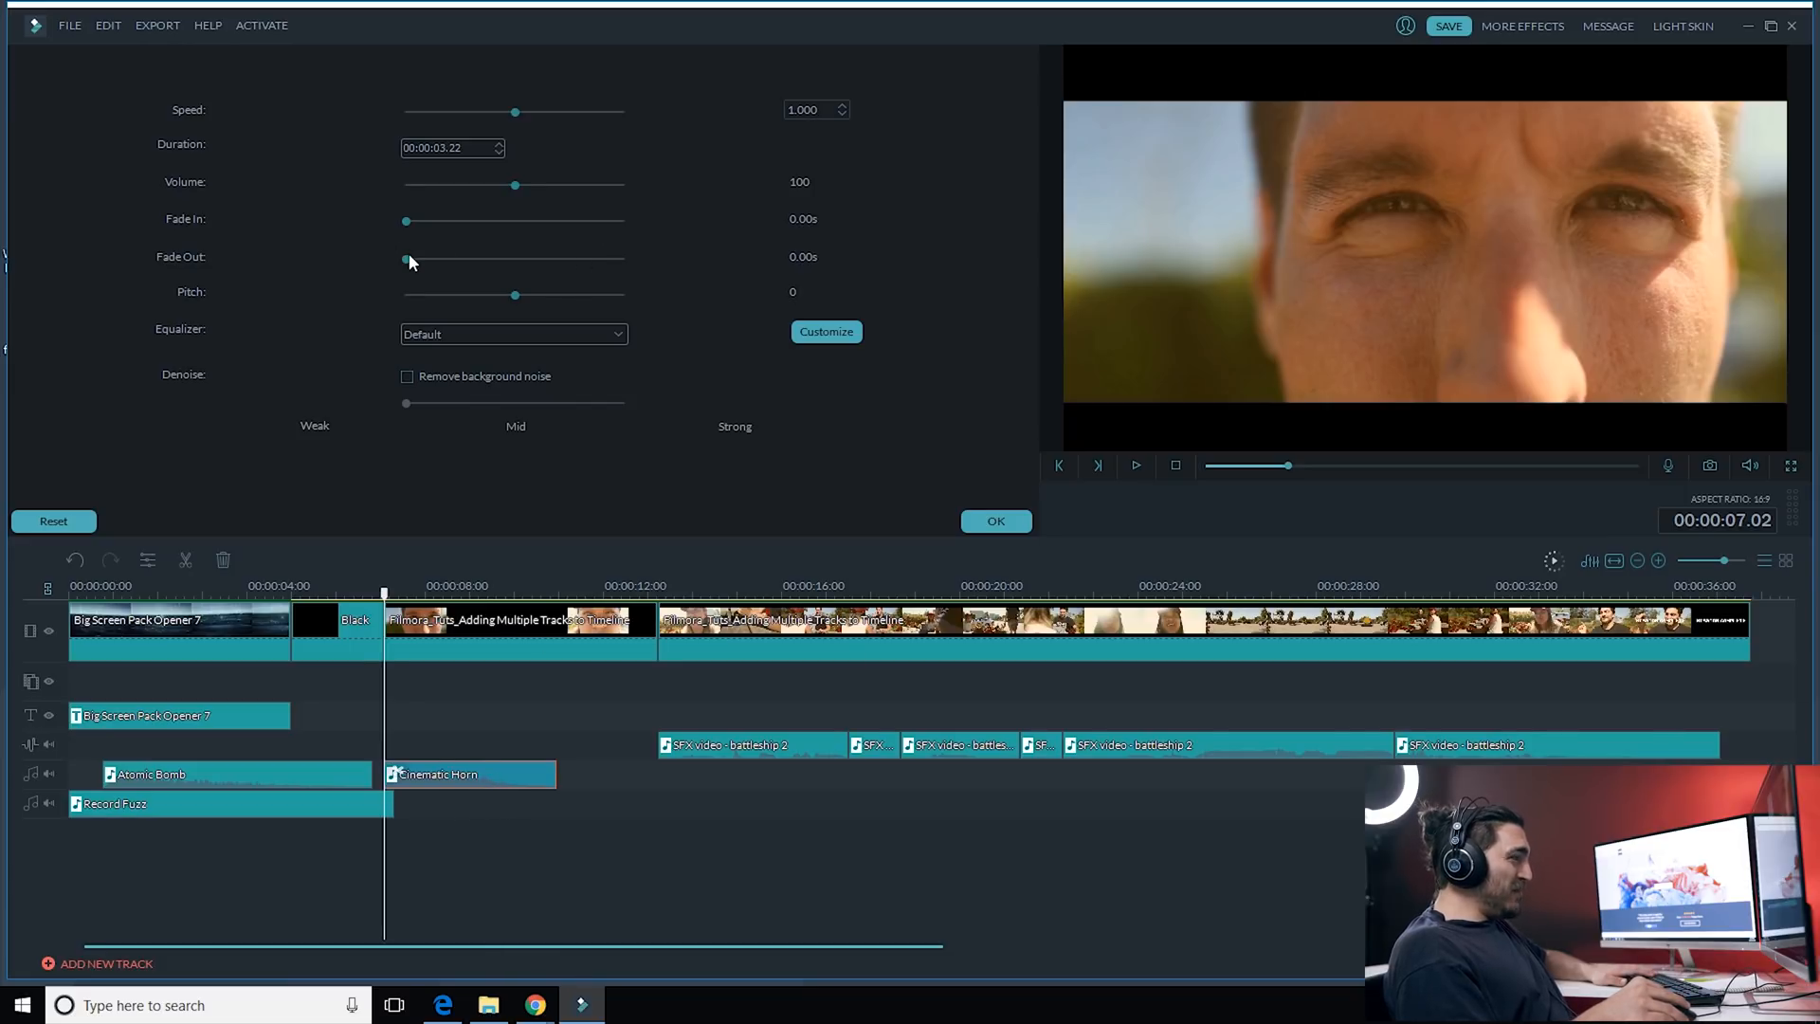
Step: Set a fade-out on Cinematic Horn and bring up its context menu to copy it
{"action": "left_click_drag", "start_coordinate": [404, 258], "coordinate": [472, 258]}
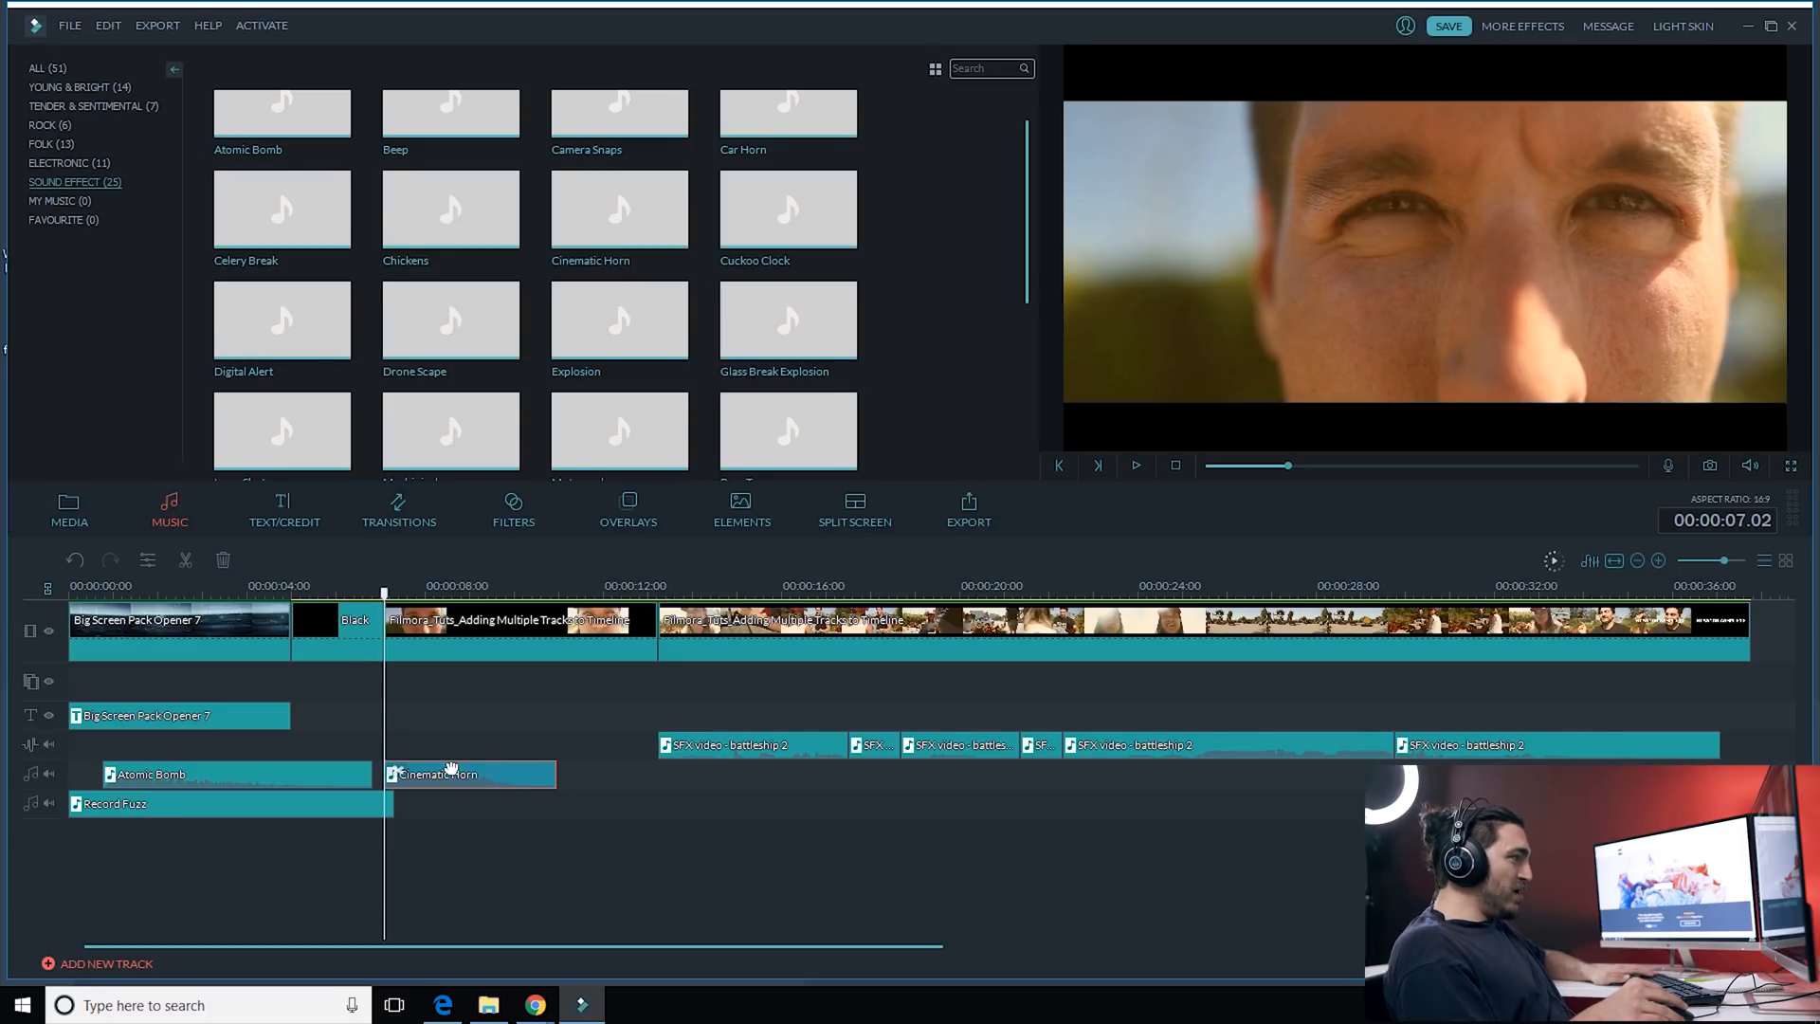
{"action": "right_click", "coordinate": [486, 774]}
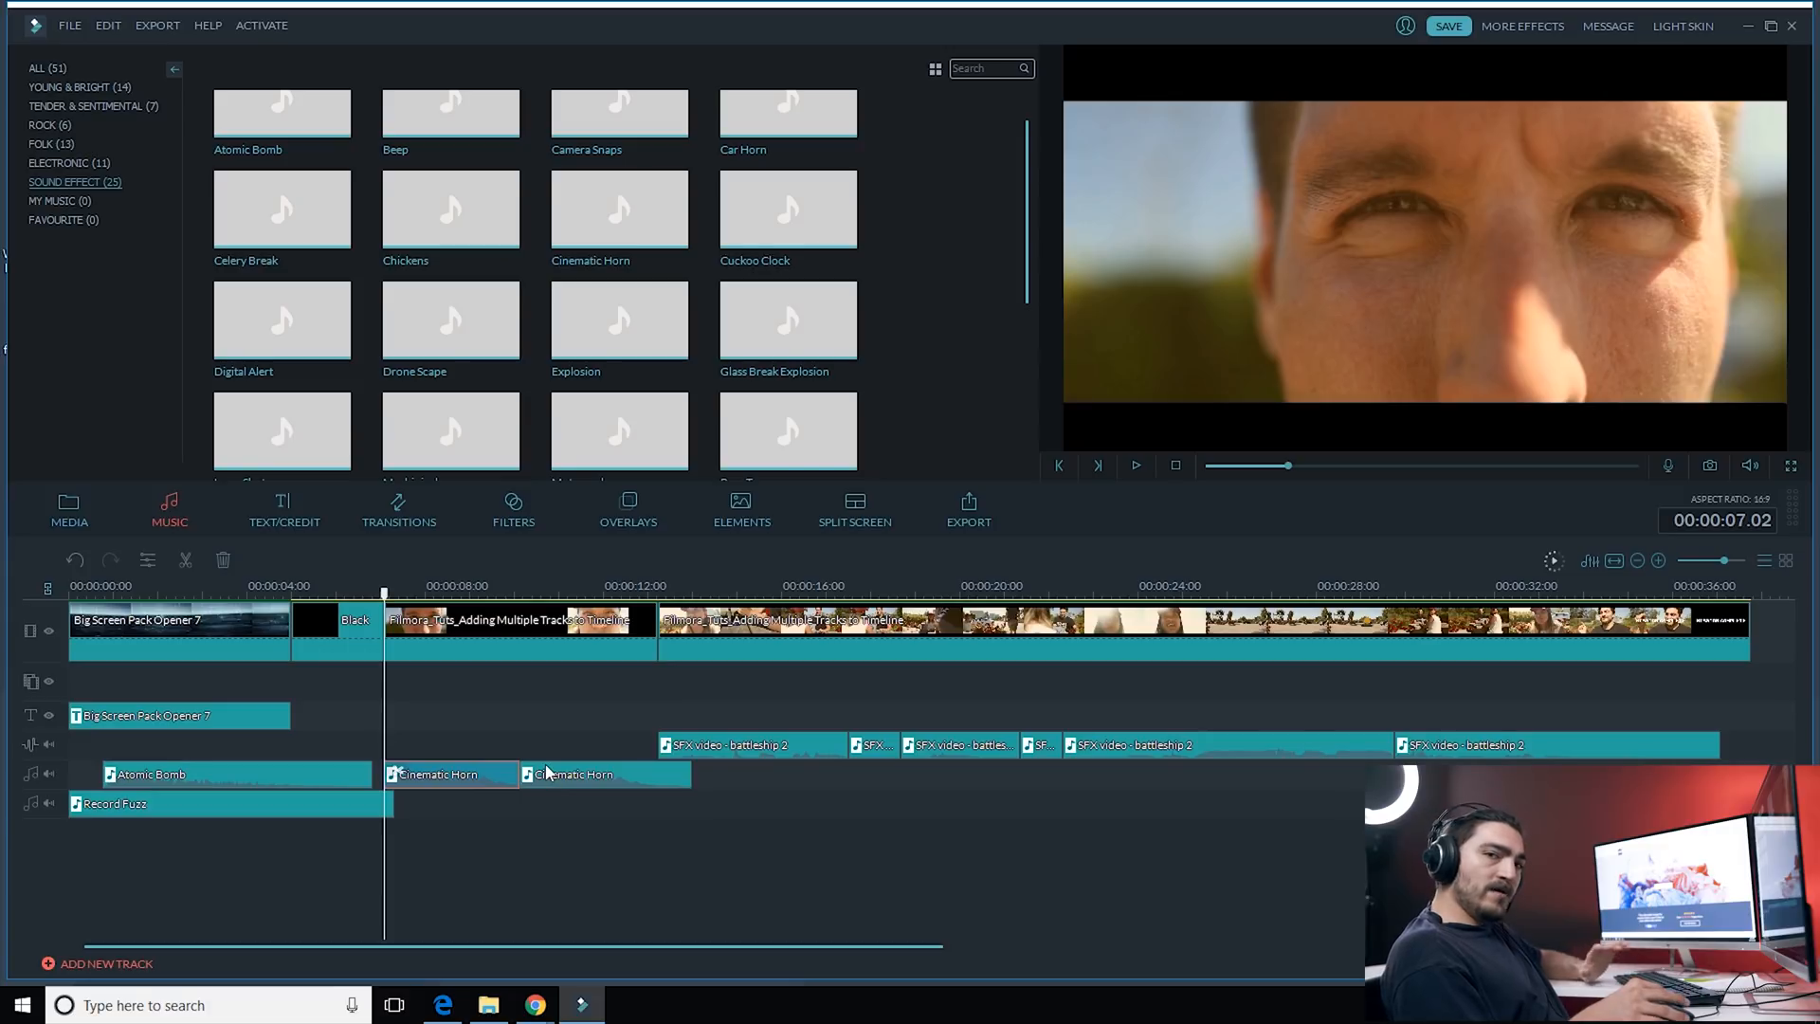
{"action": "mouse_move", "coordinate": [560, 780]}
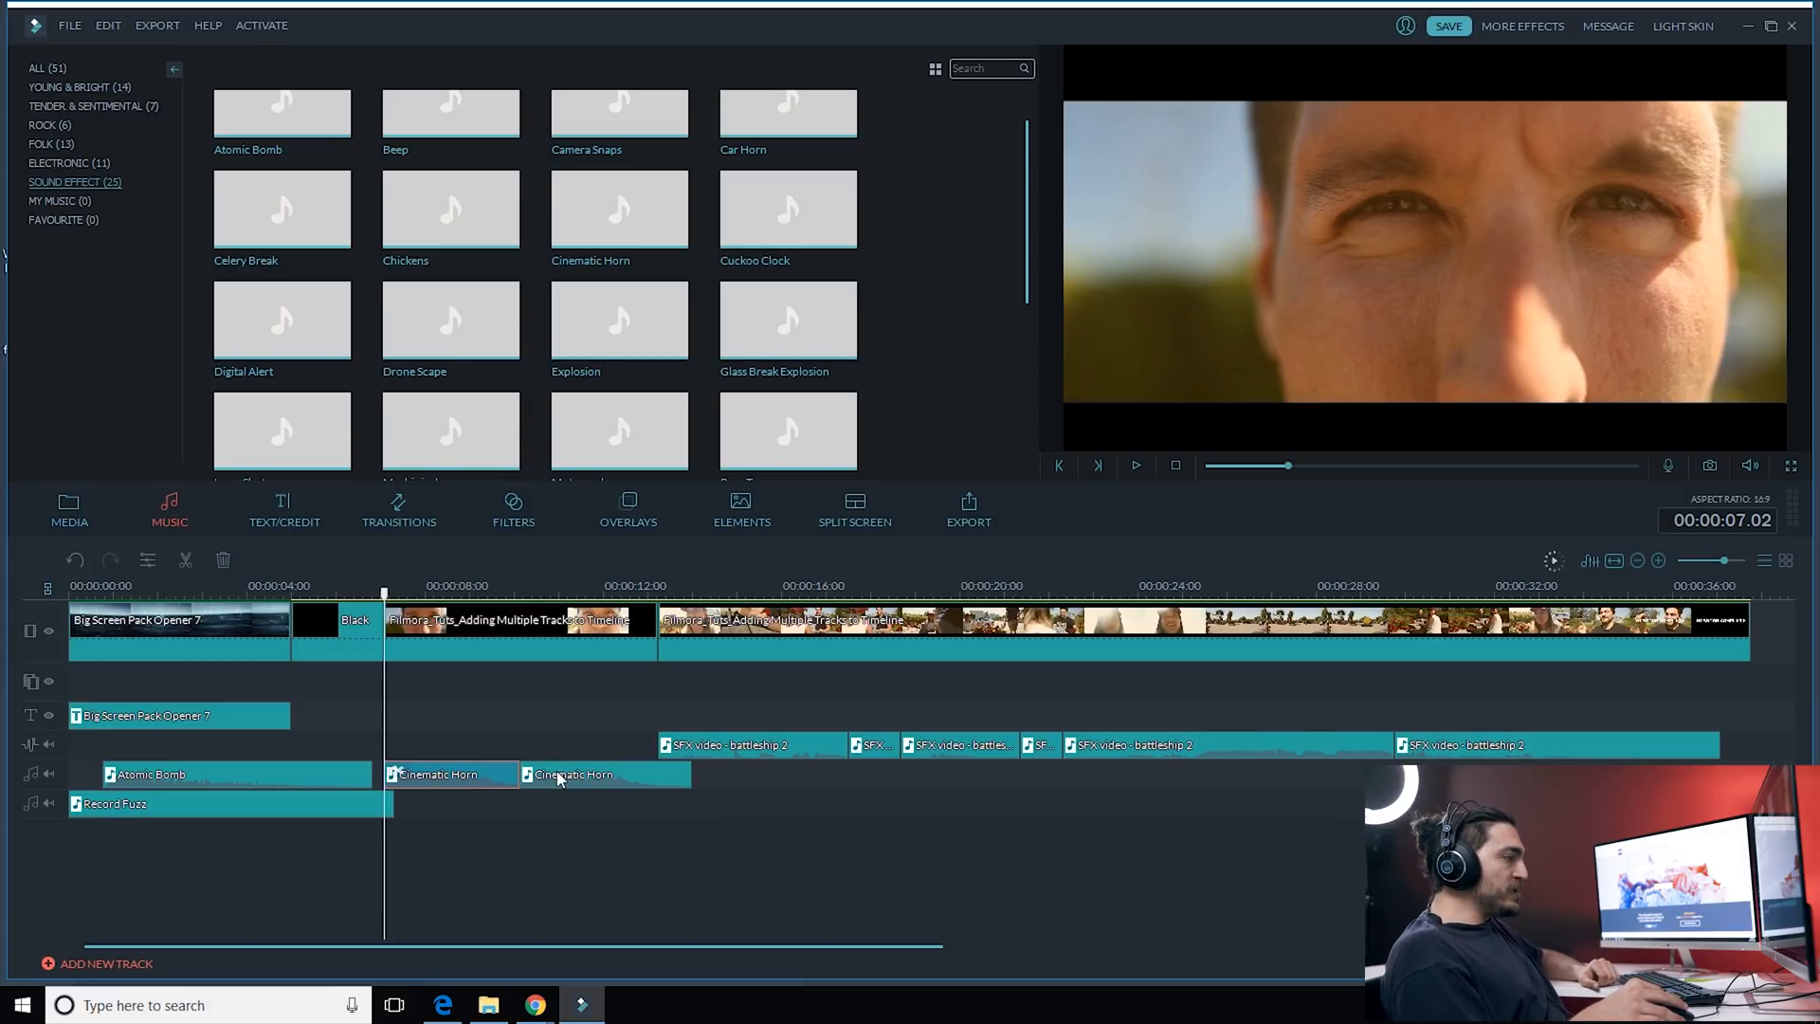
Step: Lower the second Cinematic Horn's pitch to -1 with a 0.12-second fade-in
{"action": "double_click", "coordinate": [573, 774]}
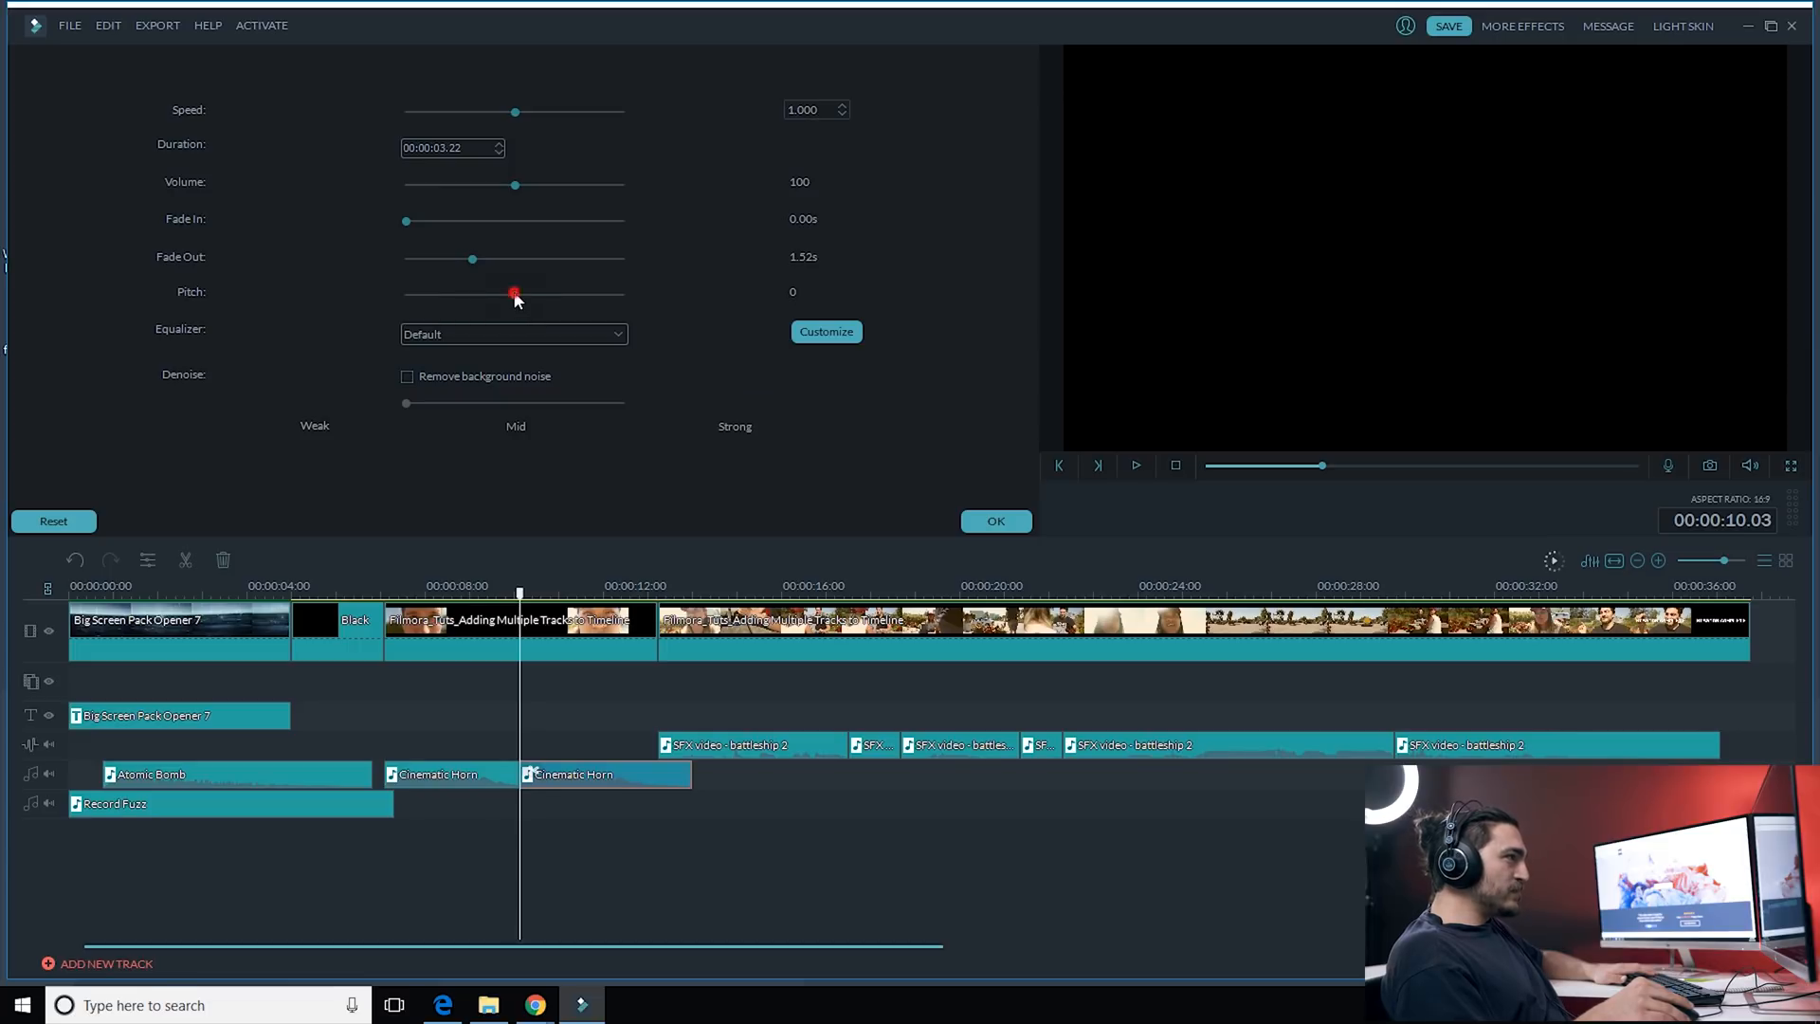
{"action": "left_click_drag", "start_coordinate": [514, 294], "coordinate": [502, 294]}
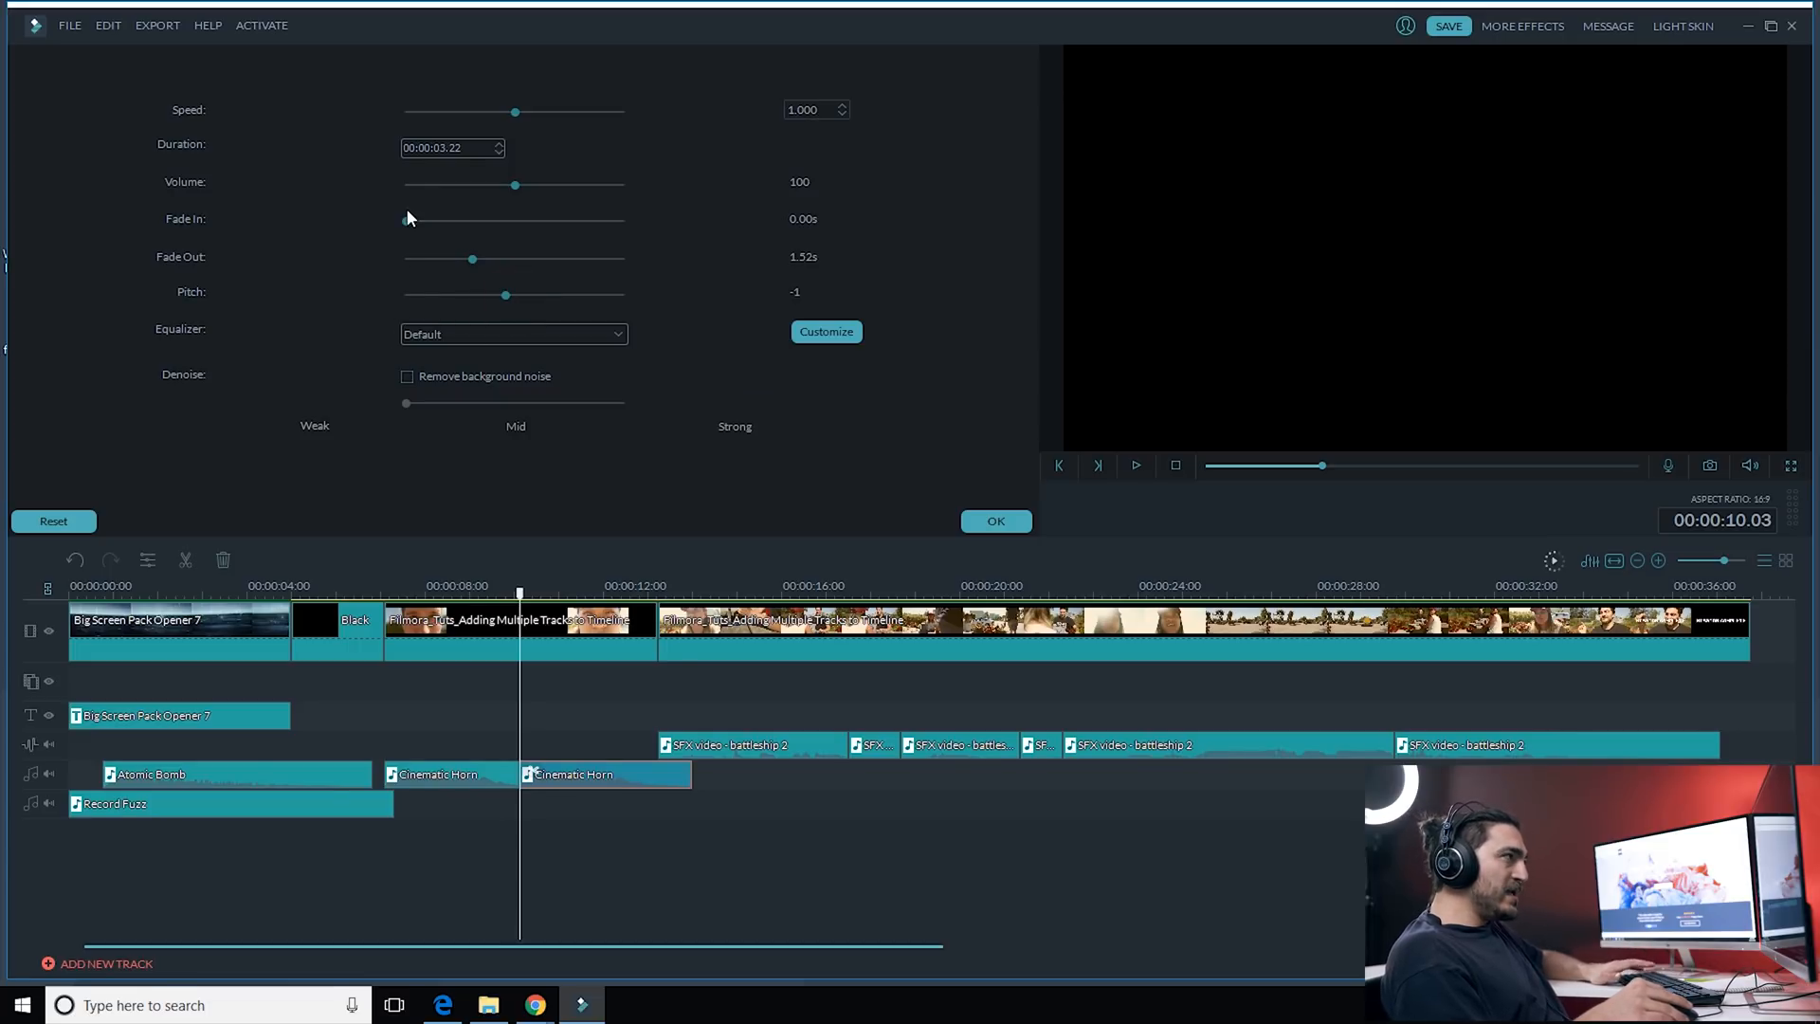
{"action": "left_click_drag", "start_coordinate": [404, 221], "coordinate": [416, 221]}
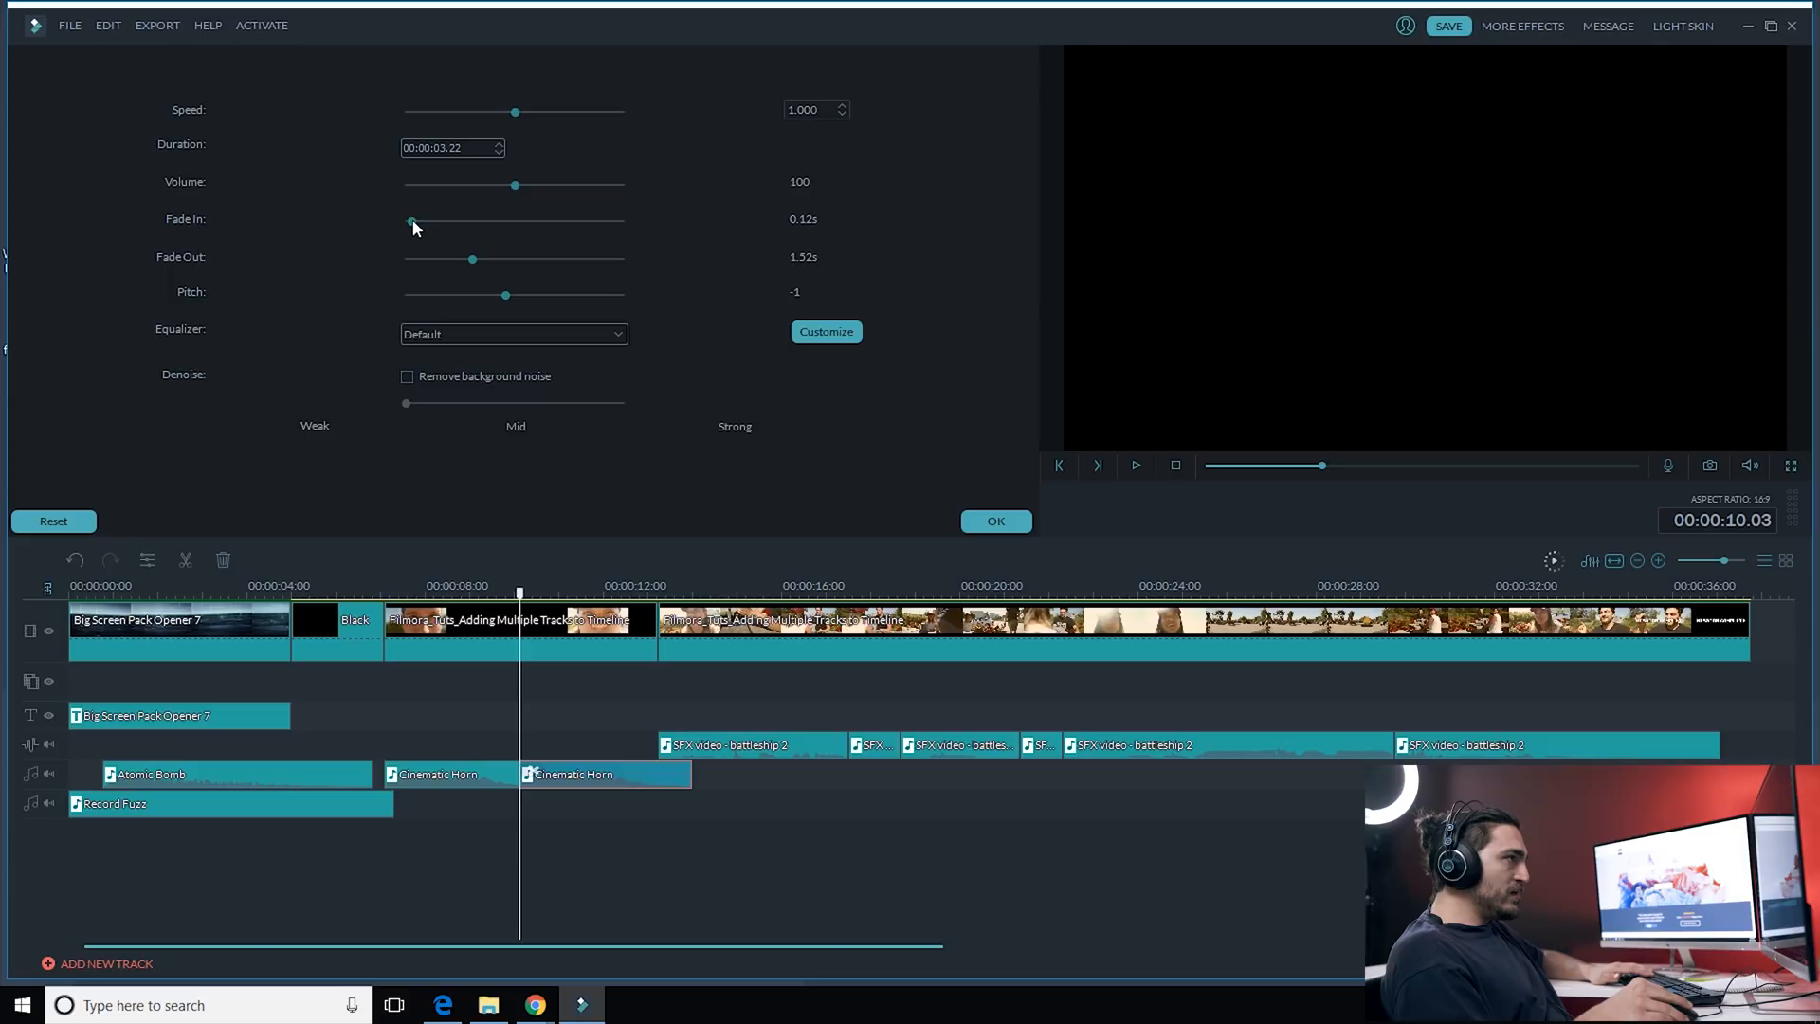
{"action": "left_click_drag", "start_coordinate": [409, 222], "coordinate": [407, 222]}
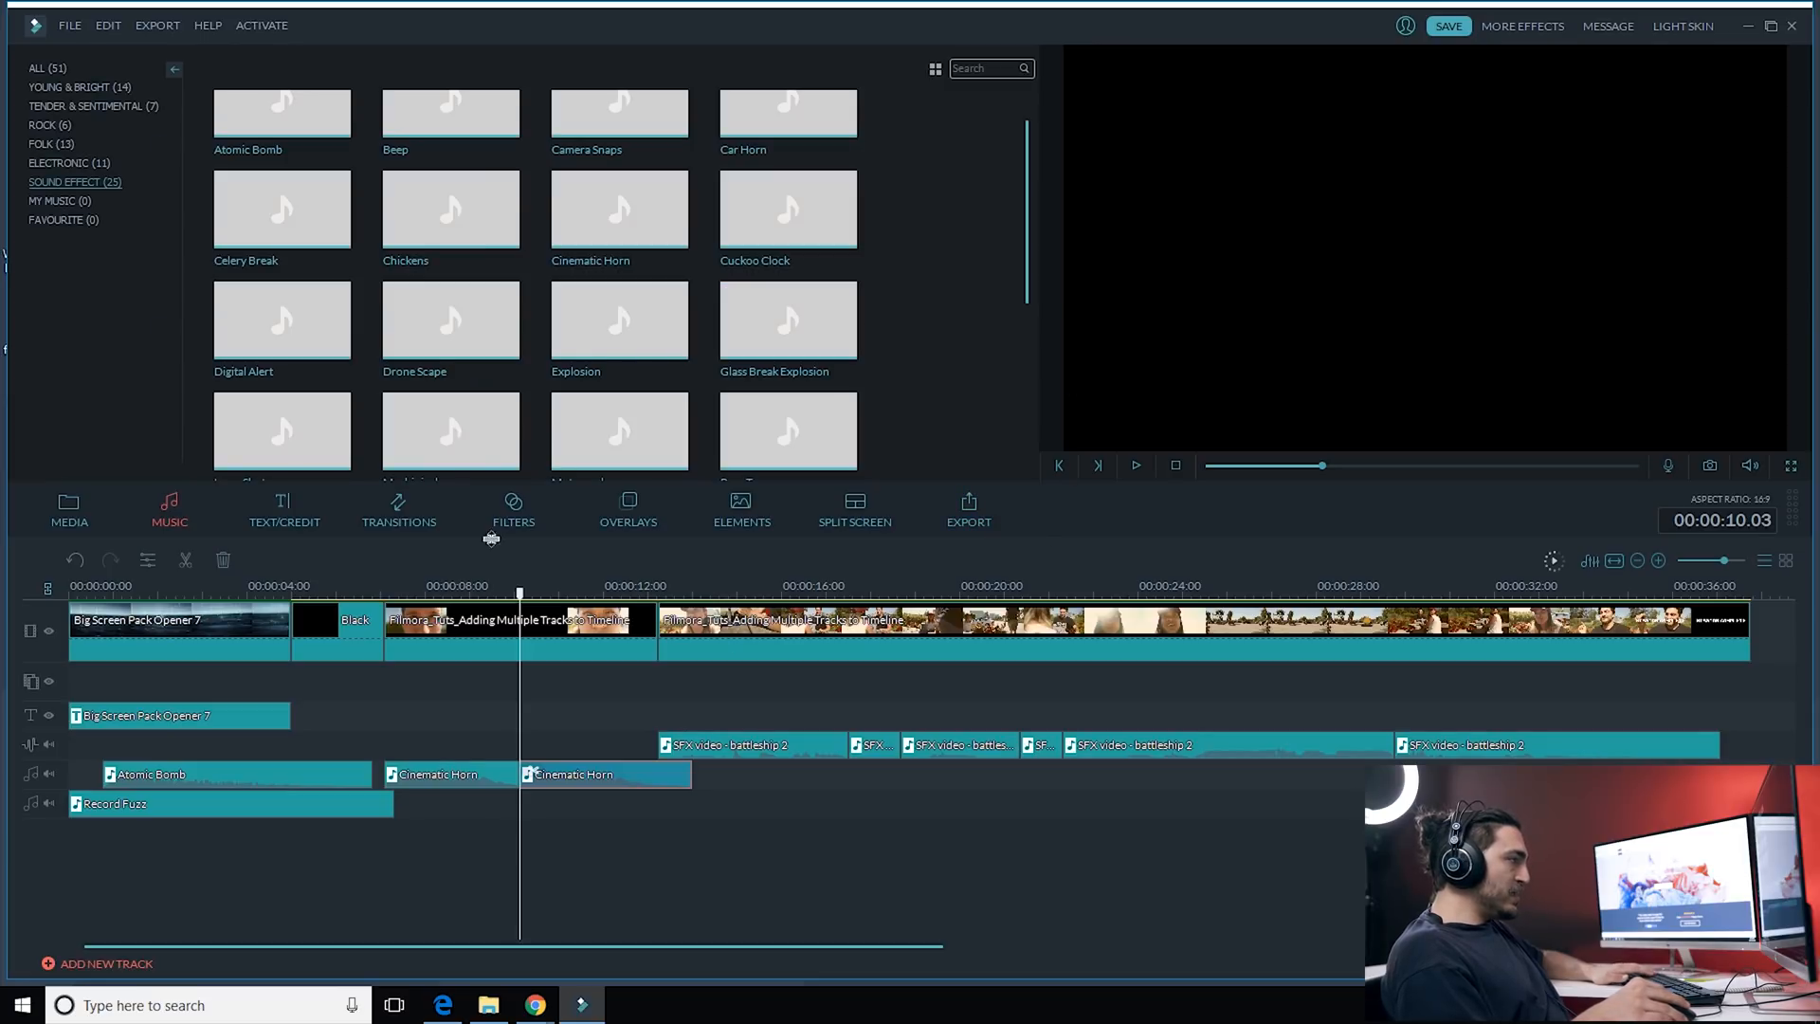
Step: Split the video clip at the playhead and lengthen the first Cinematic Horn's fade-out
{"action": "left_click", "coordinate": [374, 586]}
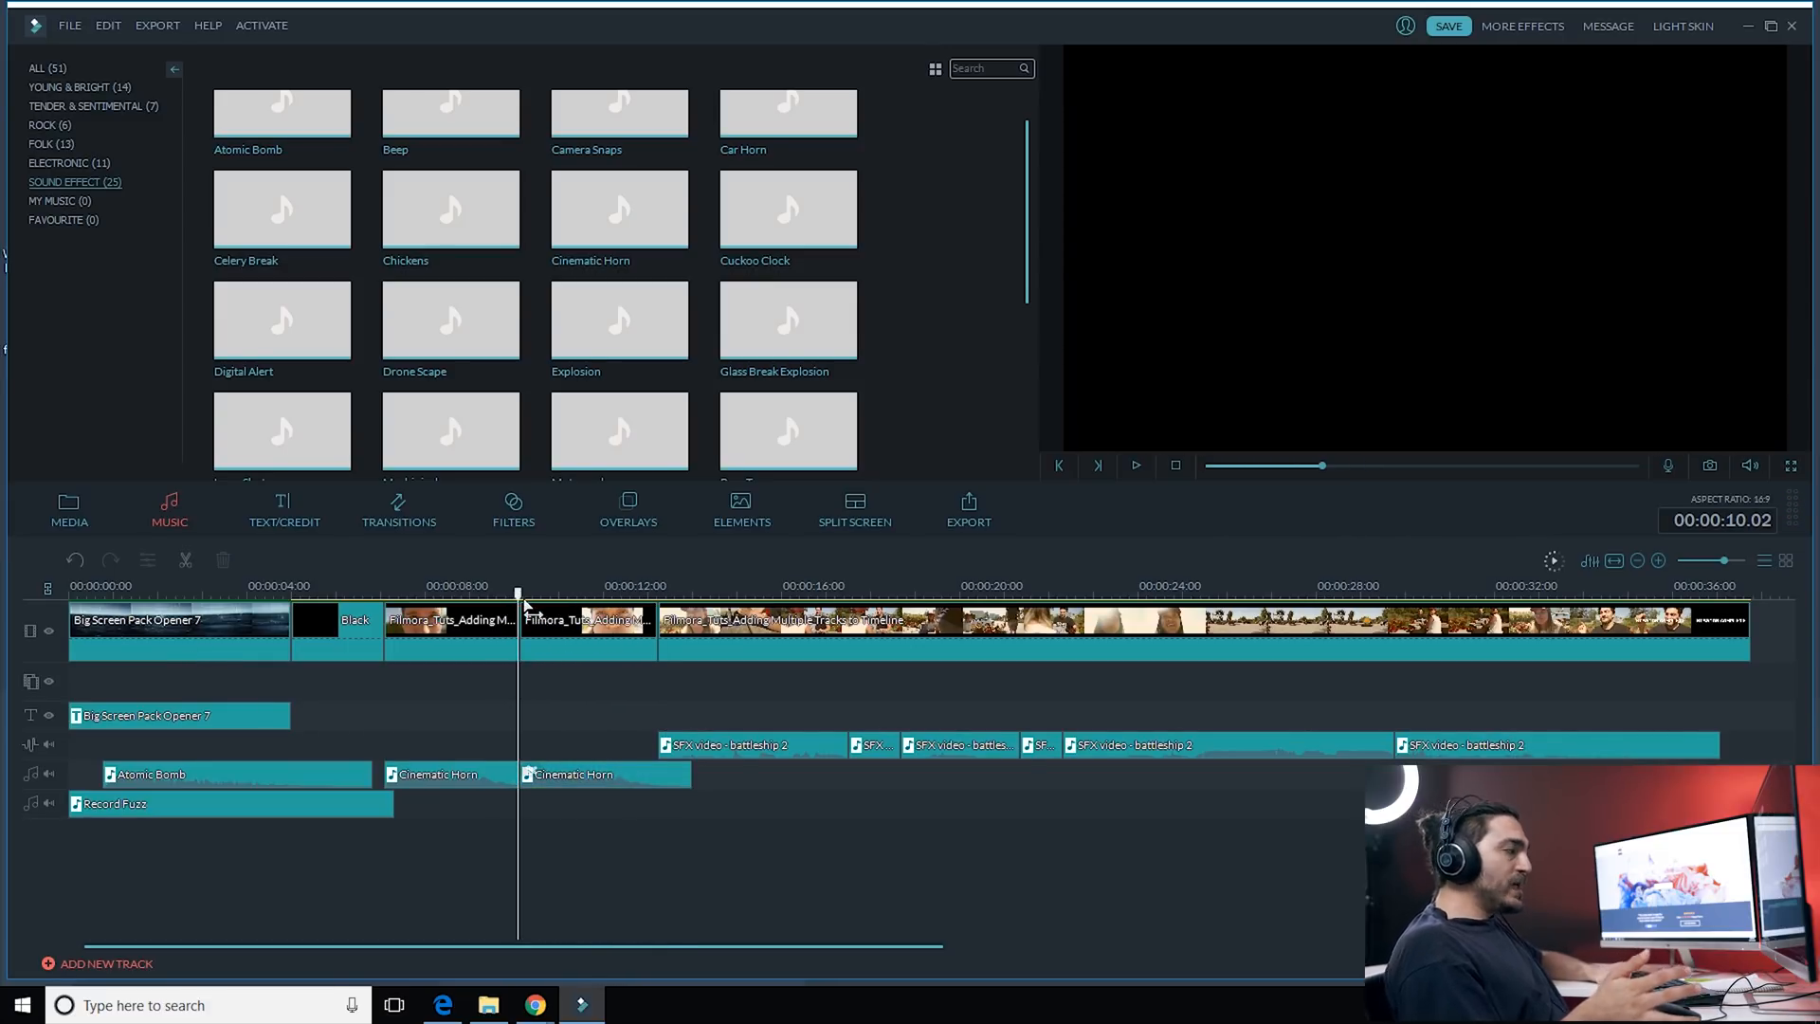
{"action": "mouse_move", "coordinate": [625, 751]}
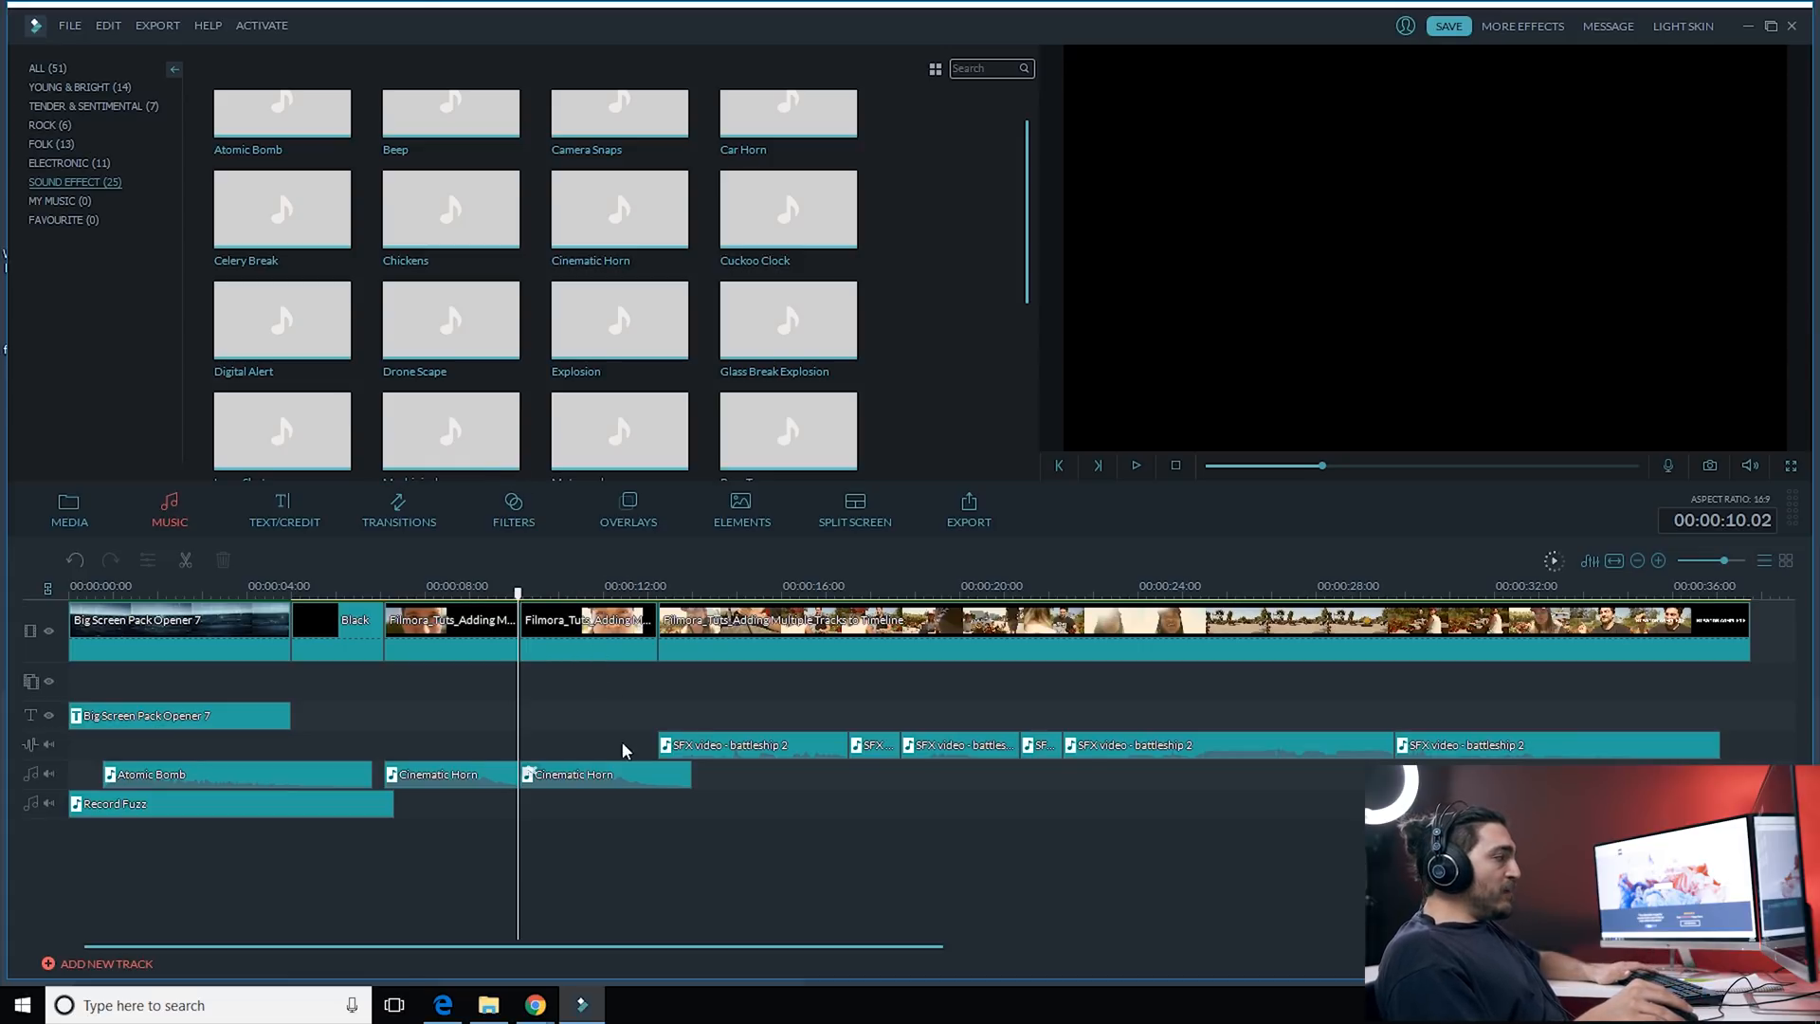
{"action": "double_click", "coordinate": [608, 774]}
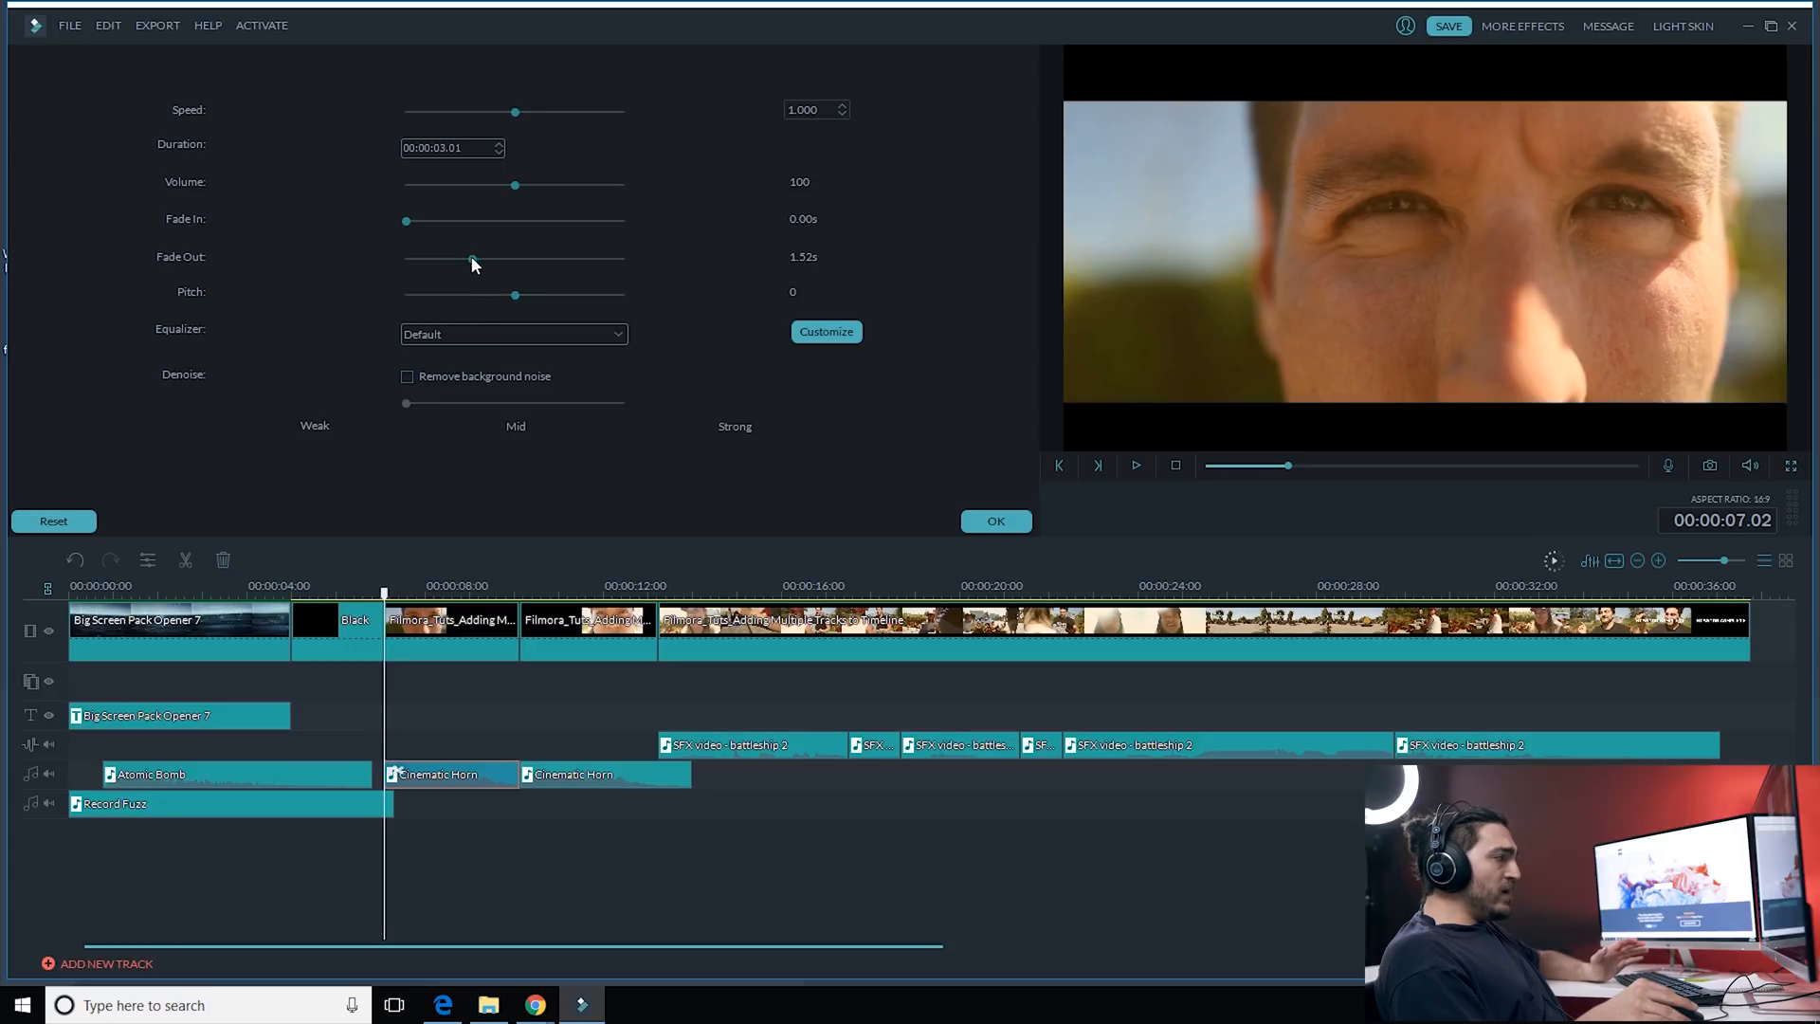
{"action": "left_click_drag", "start_coordinate": [472, 258], "coordinate": [485, 258]}
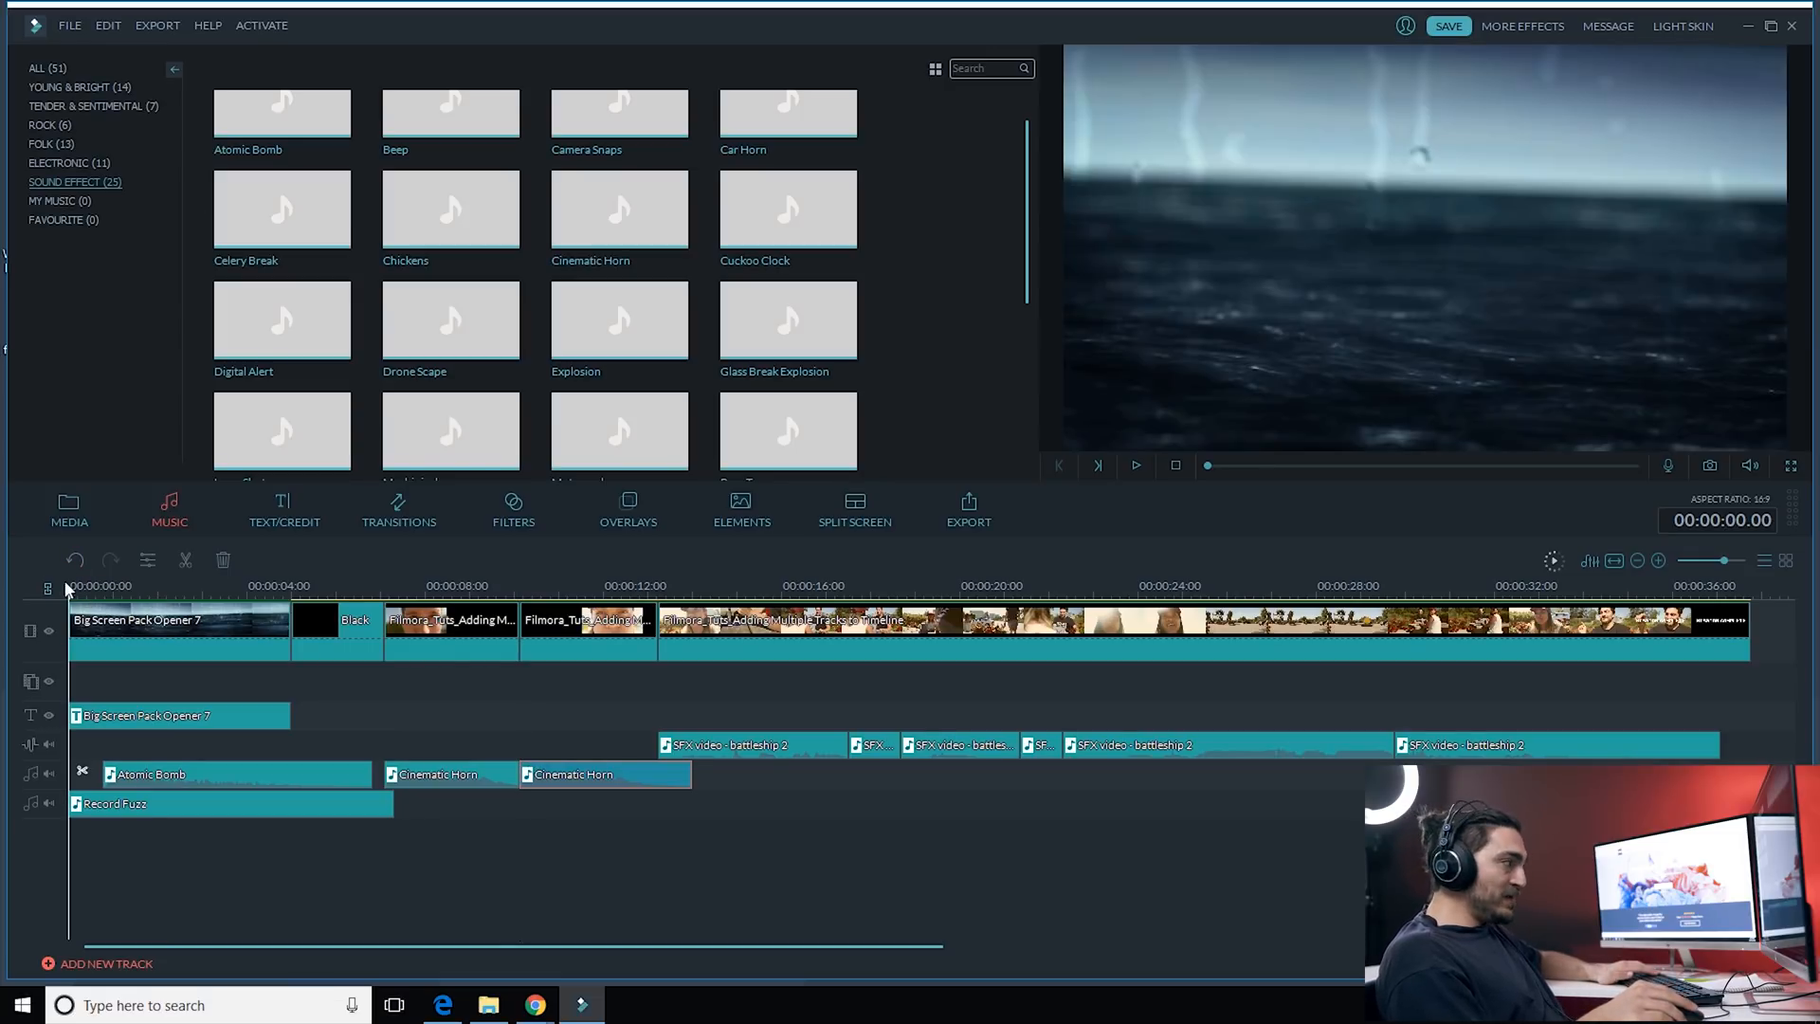
{"action": "left_click", "coordinate": [1135, 466]}
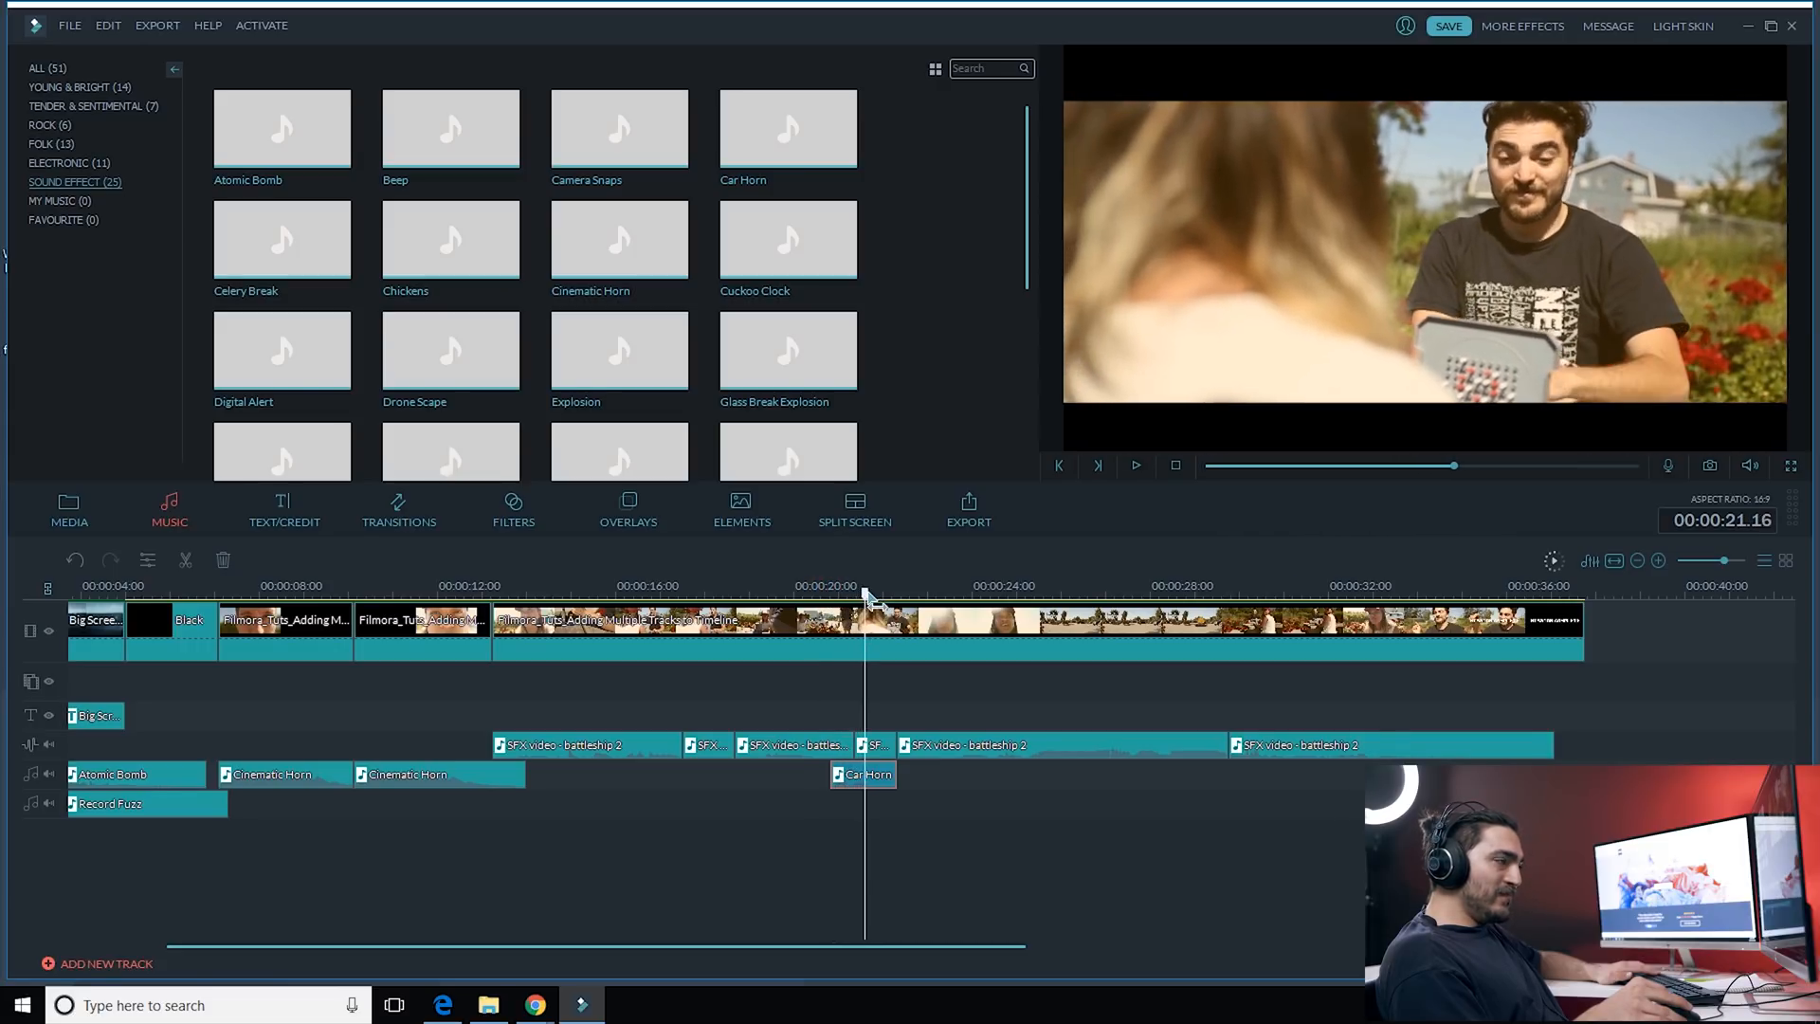
Step: Speed the Car Horn near 21 seconds up to 1.370, lasting about one second
{"action": "left_click", "coordinate": [863, 775]}
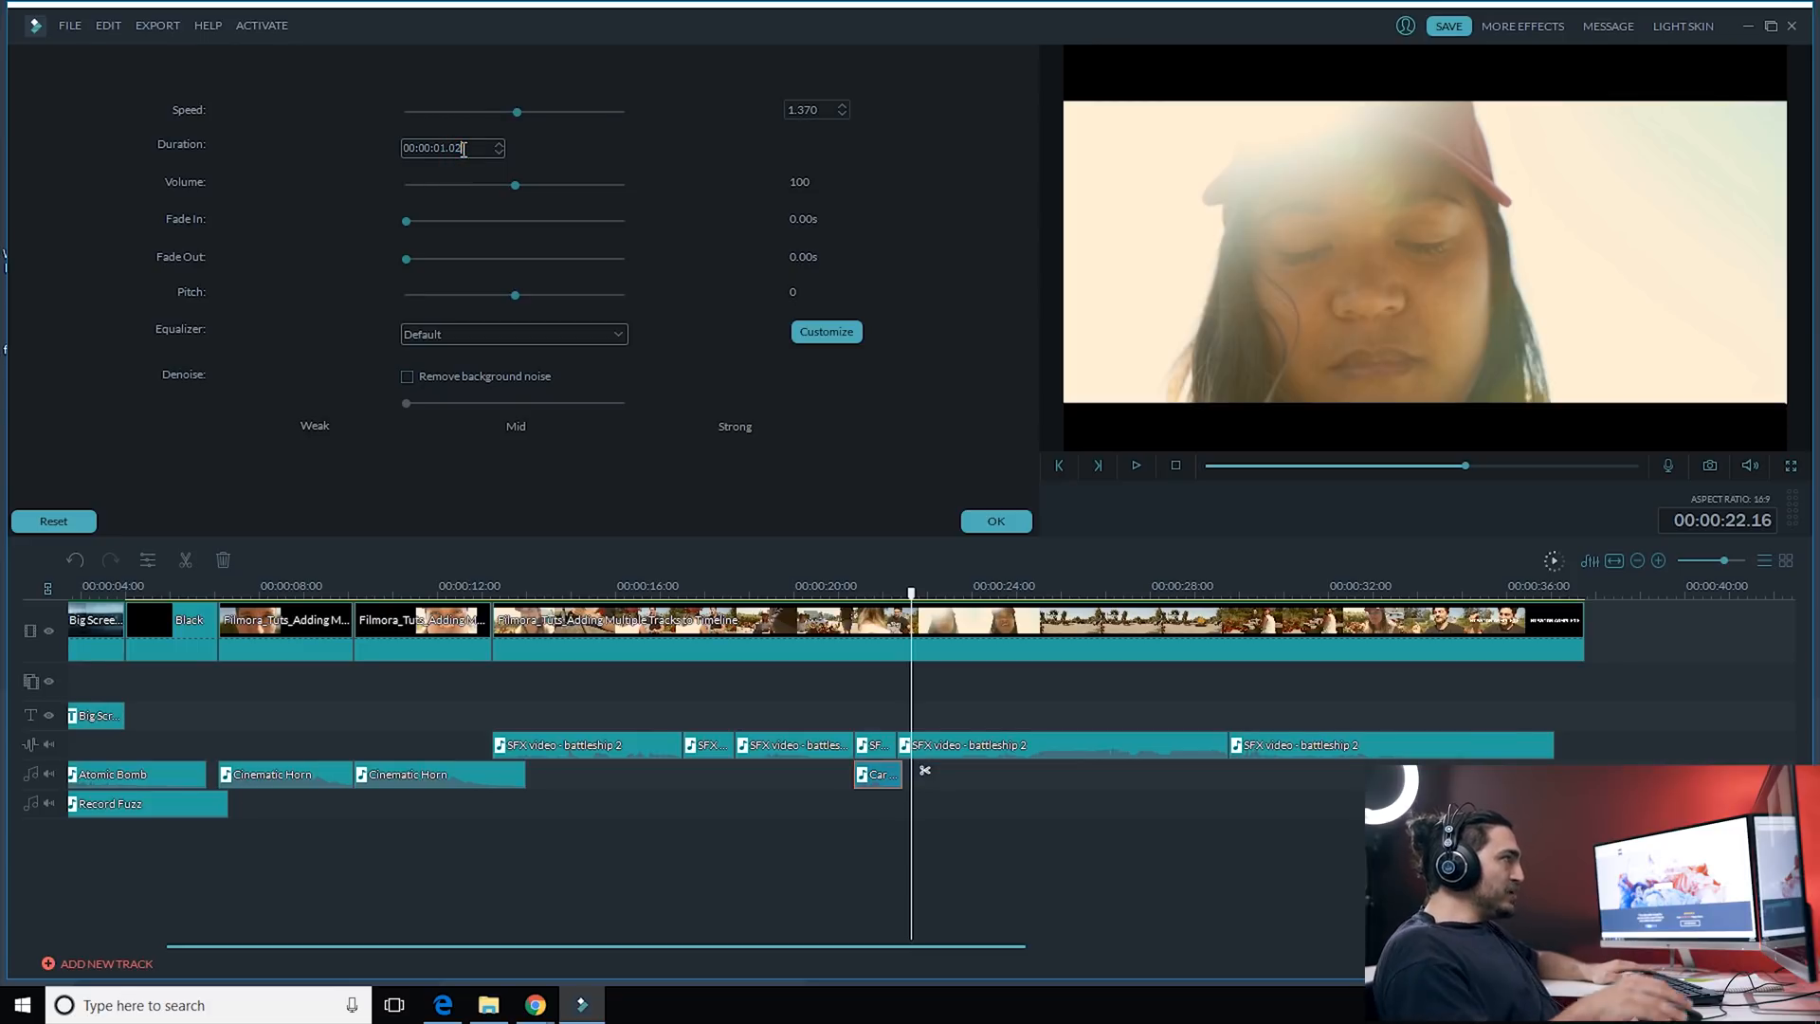
{"action": "left_click", "coordinate": [995, 522]}
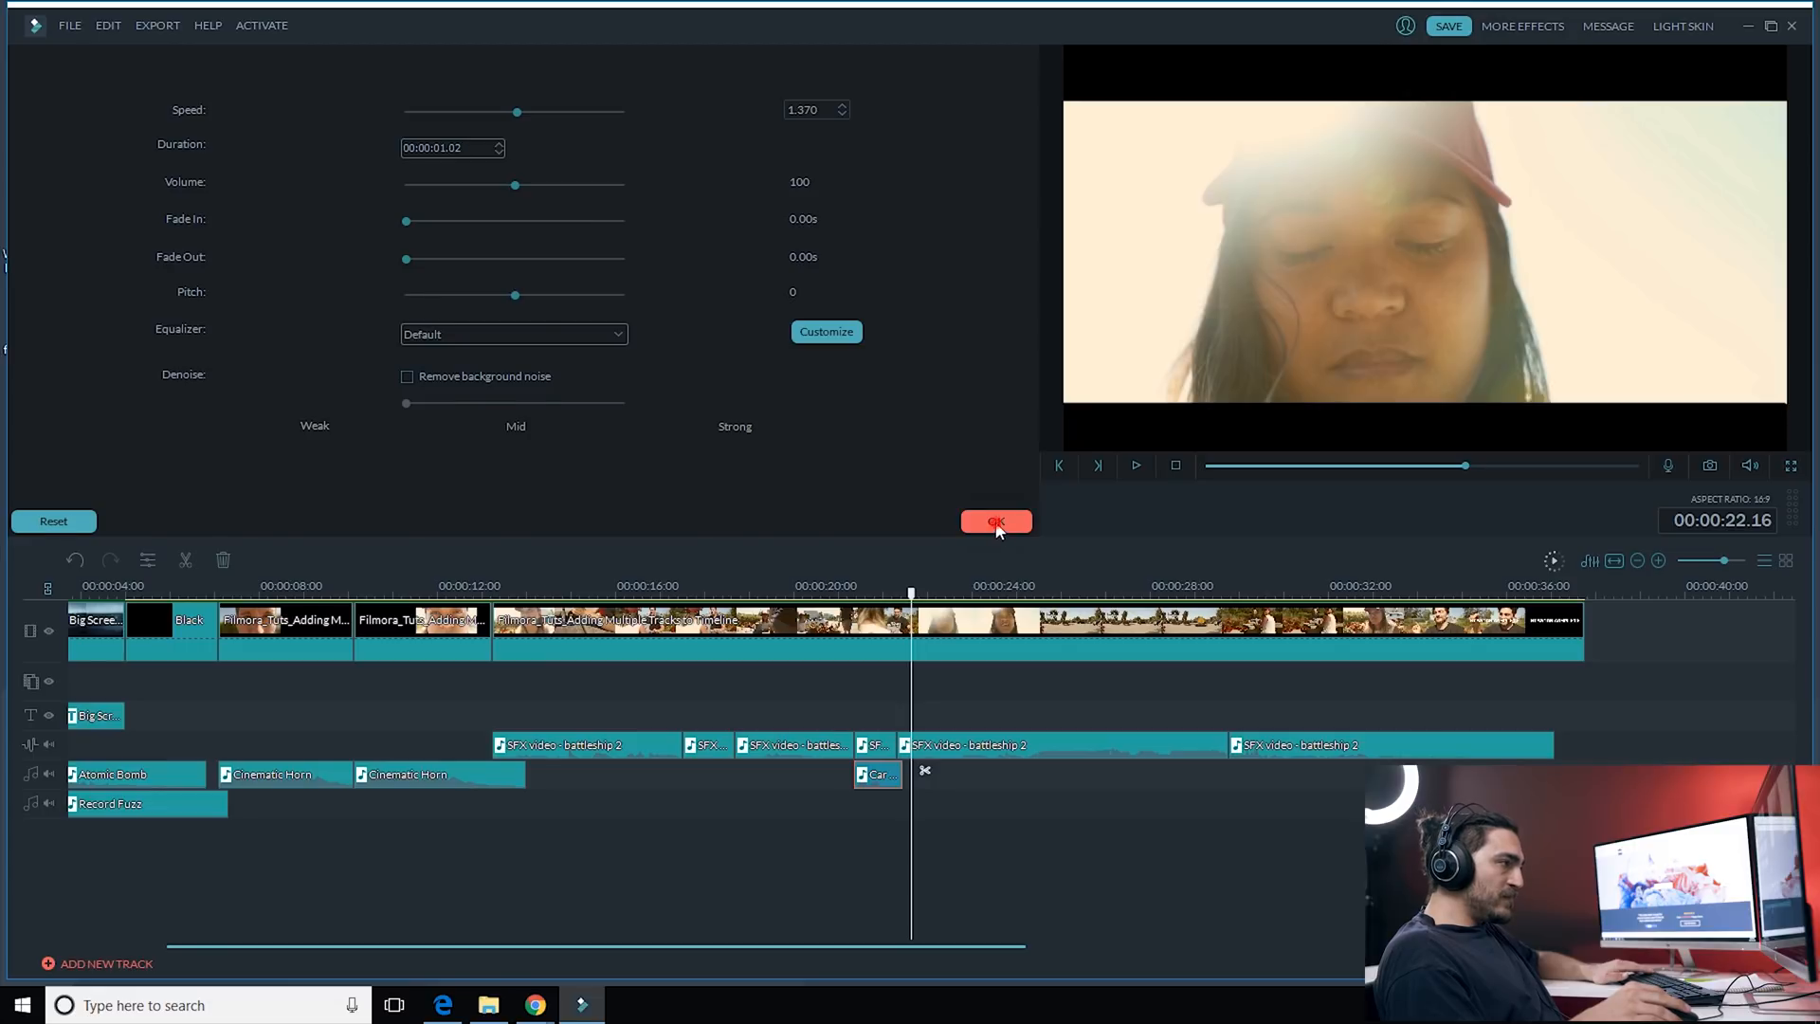
{"action": "left_click", "coordinate": [996, 522]}
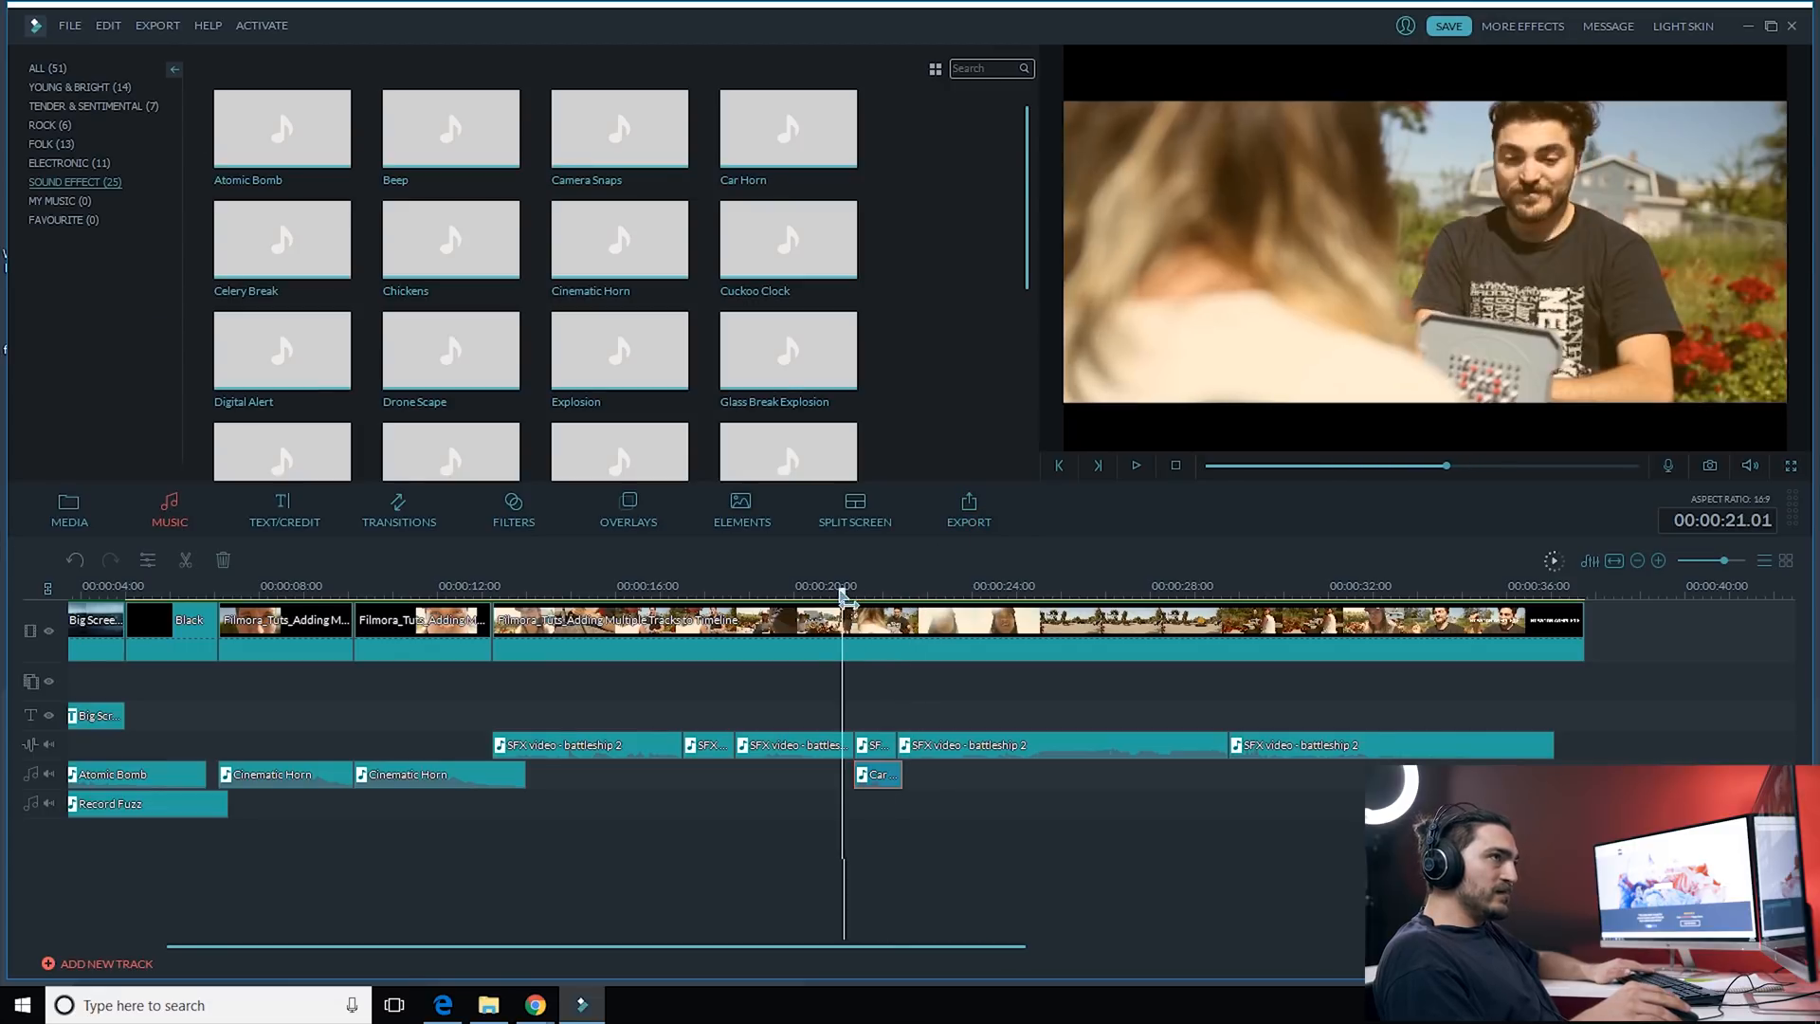
{"action": "left_click", "coordinate": [1136, 465]}
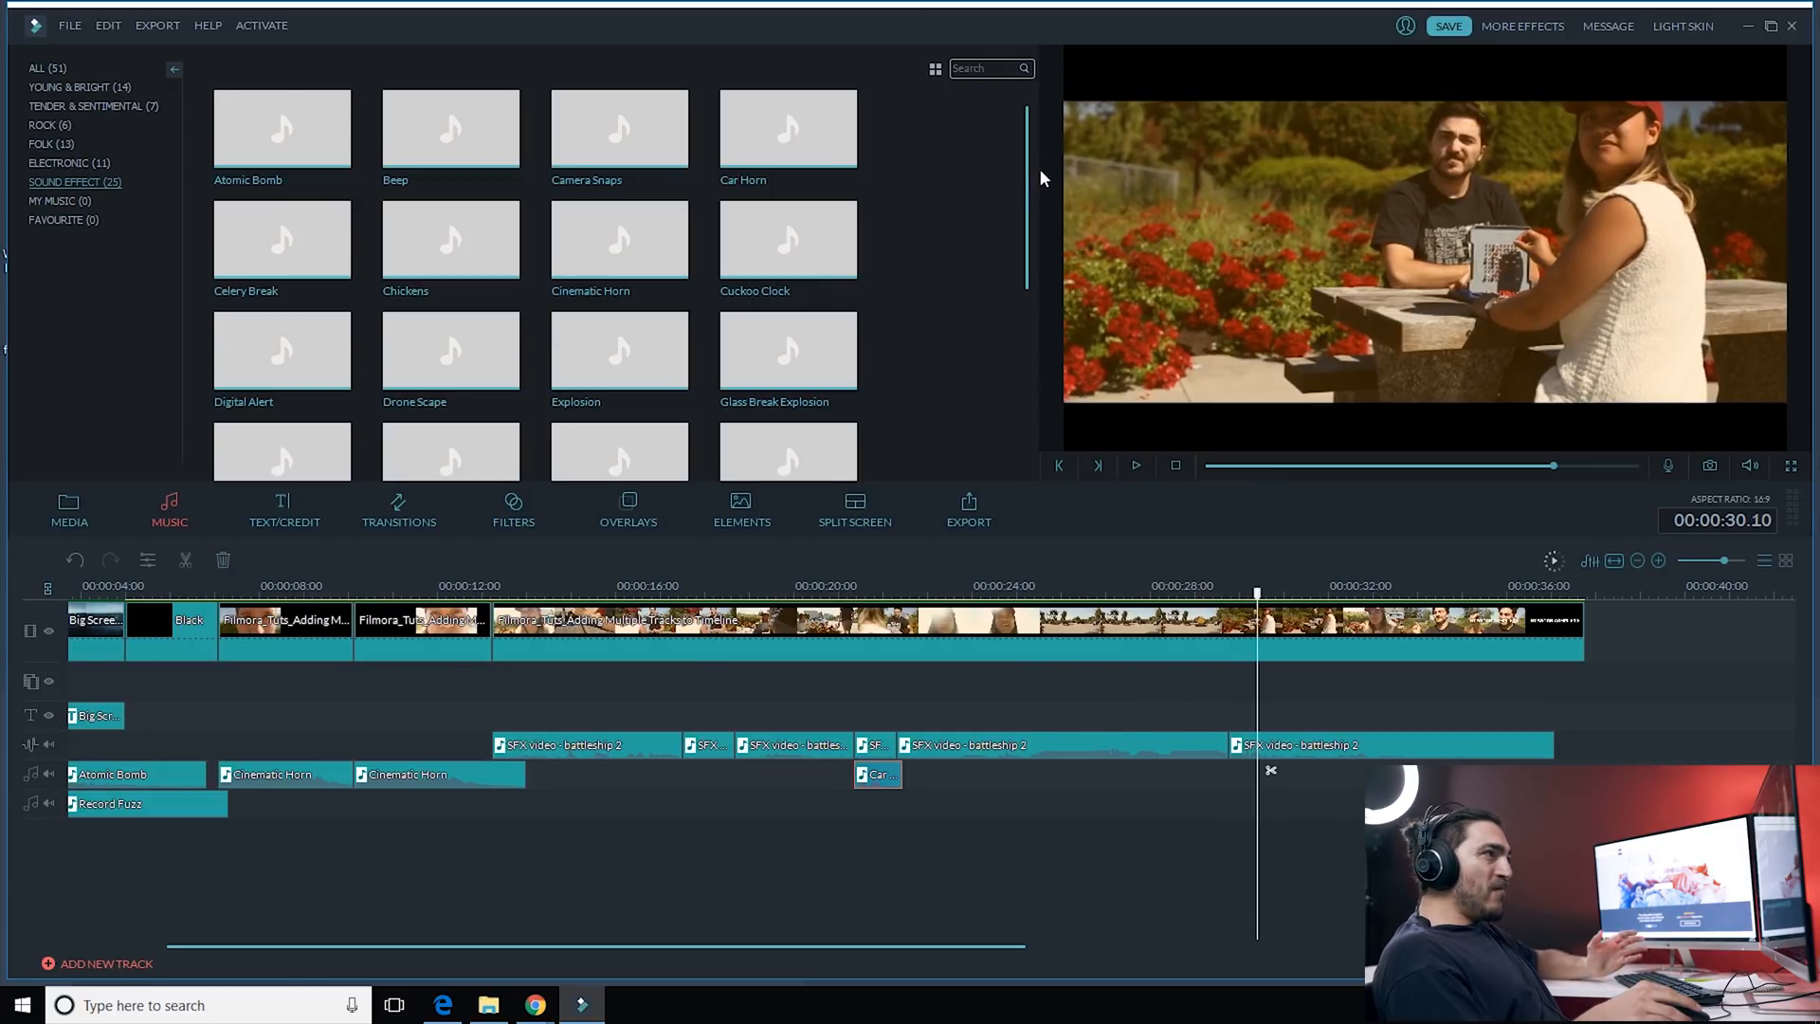
{"action": "mouse_move", "coordinate": [1023, 165]}
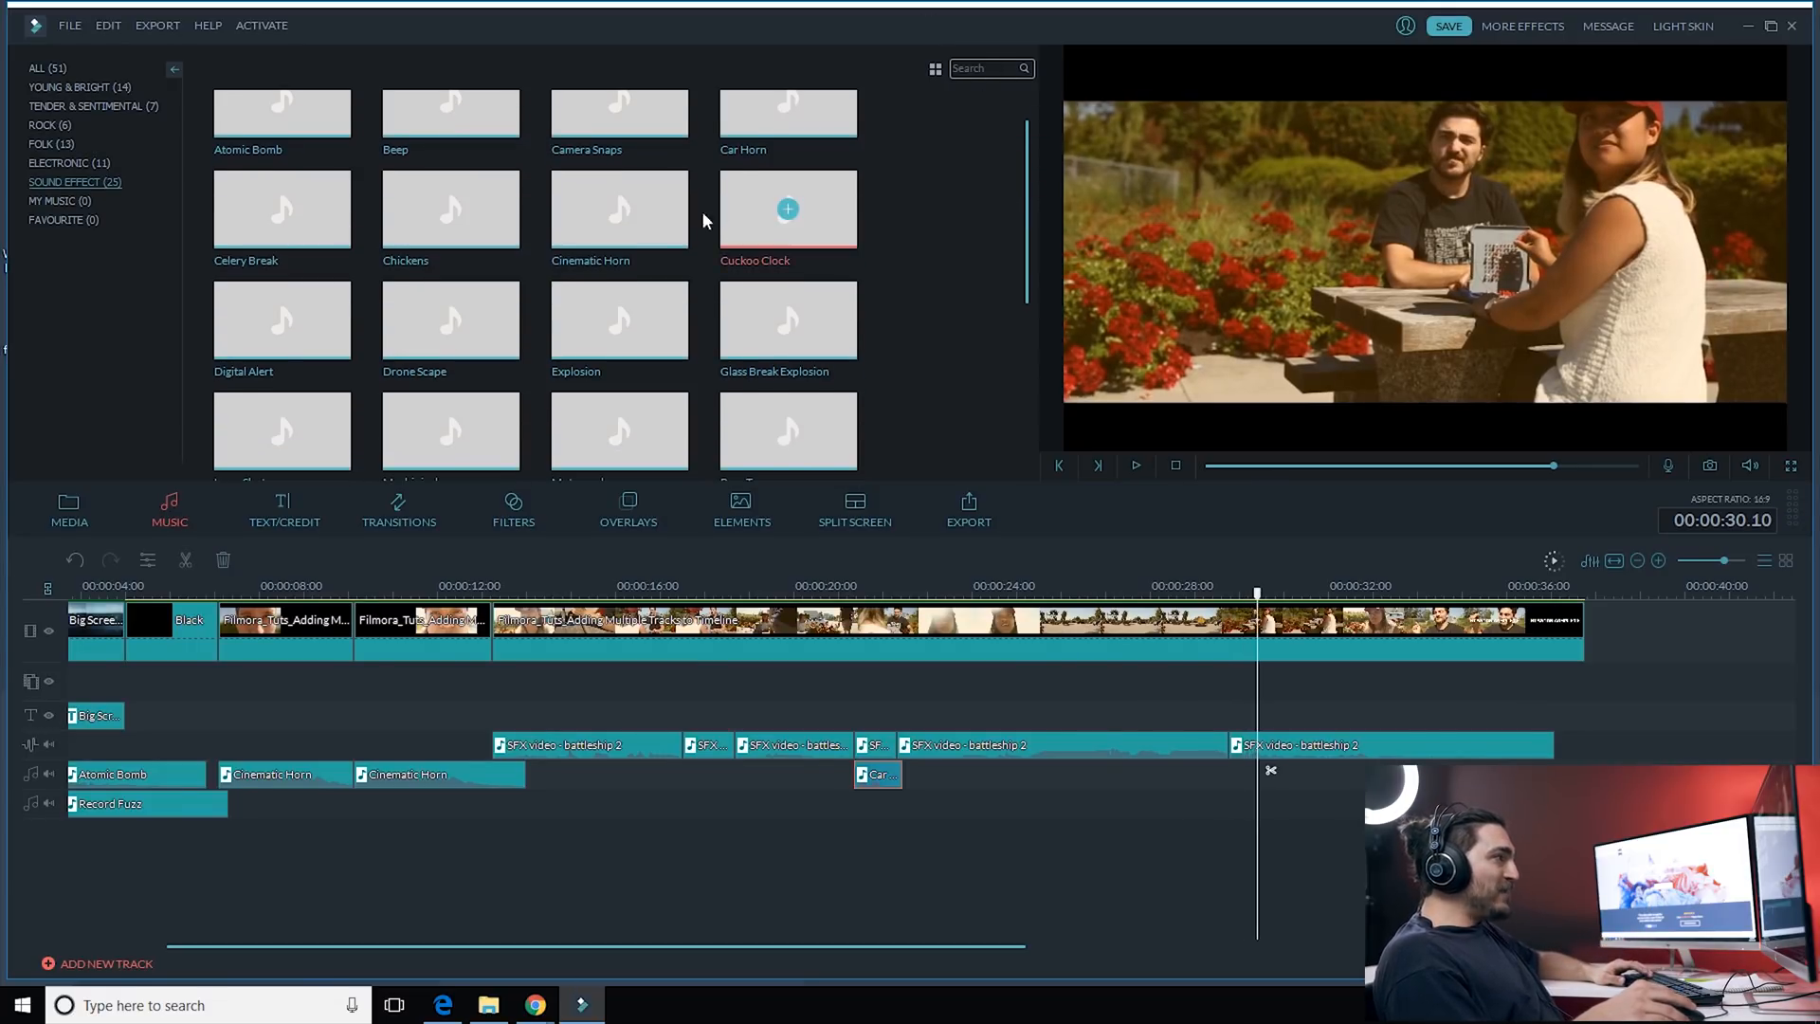
{"action": "mouse_move", "coordinate": [1162, 565]}
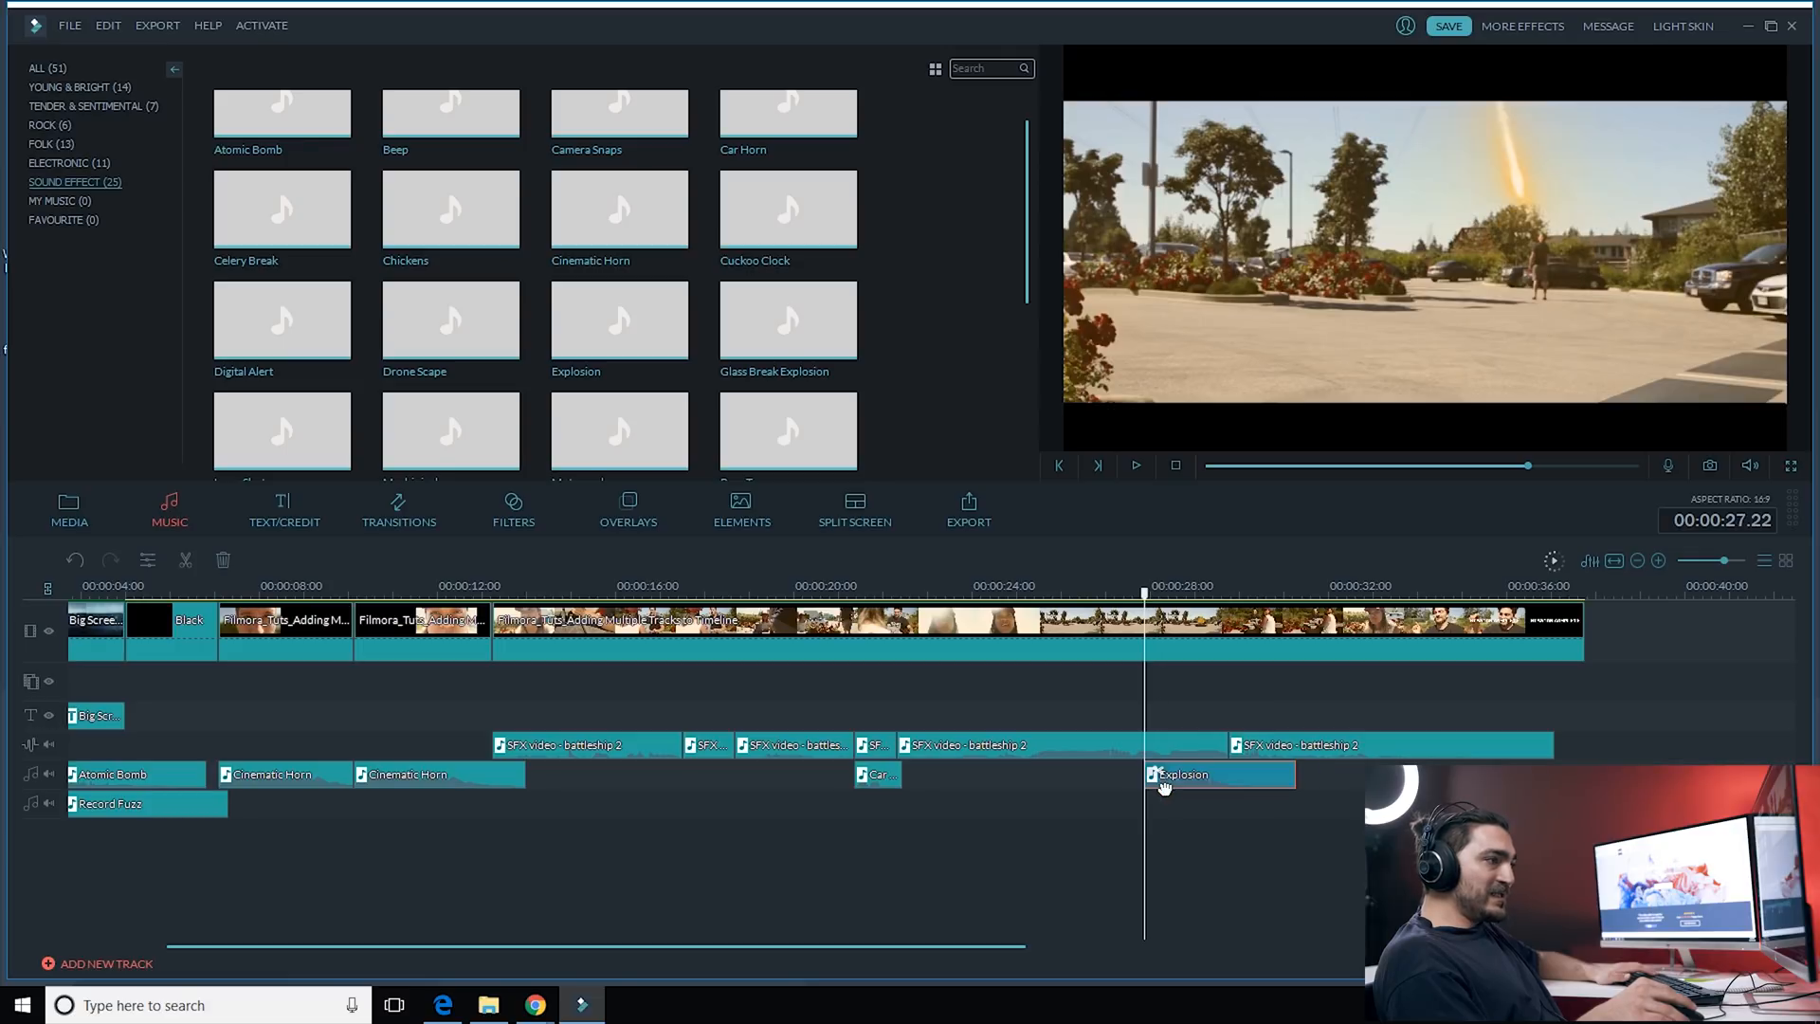
Step: Check the newly placed Explosion clip at about 28 seconds
{"action": "left_click", "coordinate": [1135, 465]}
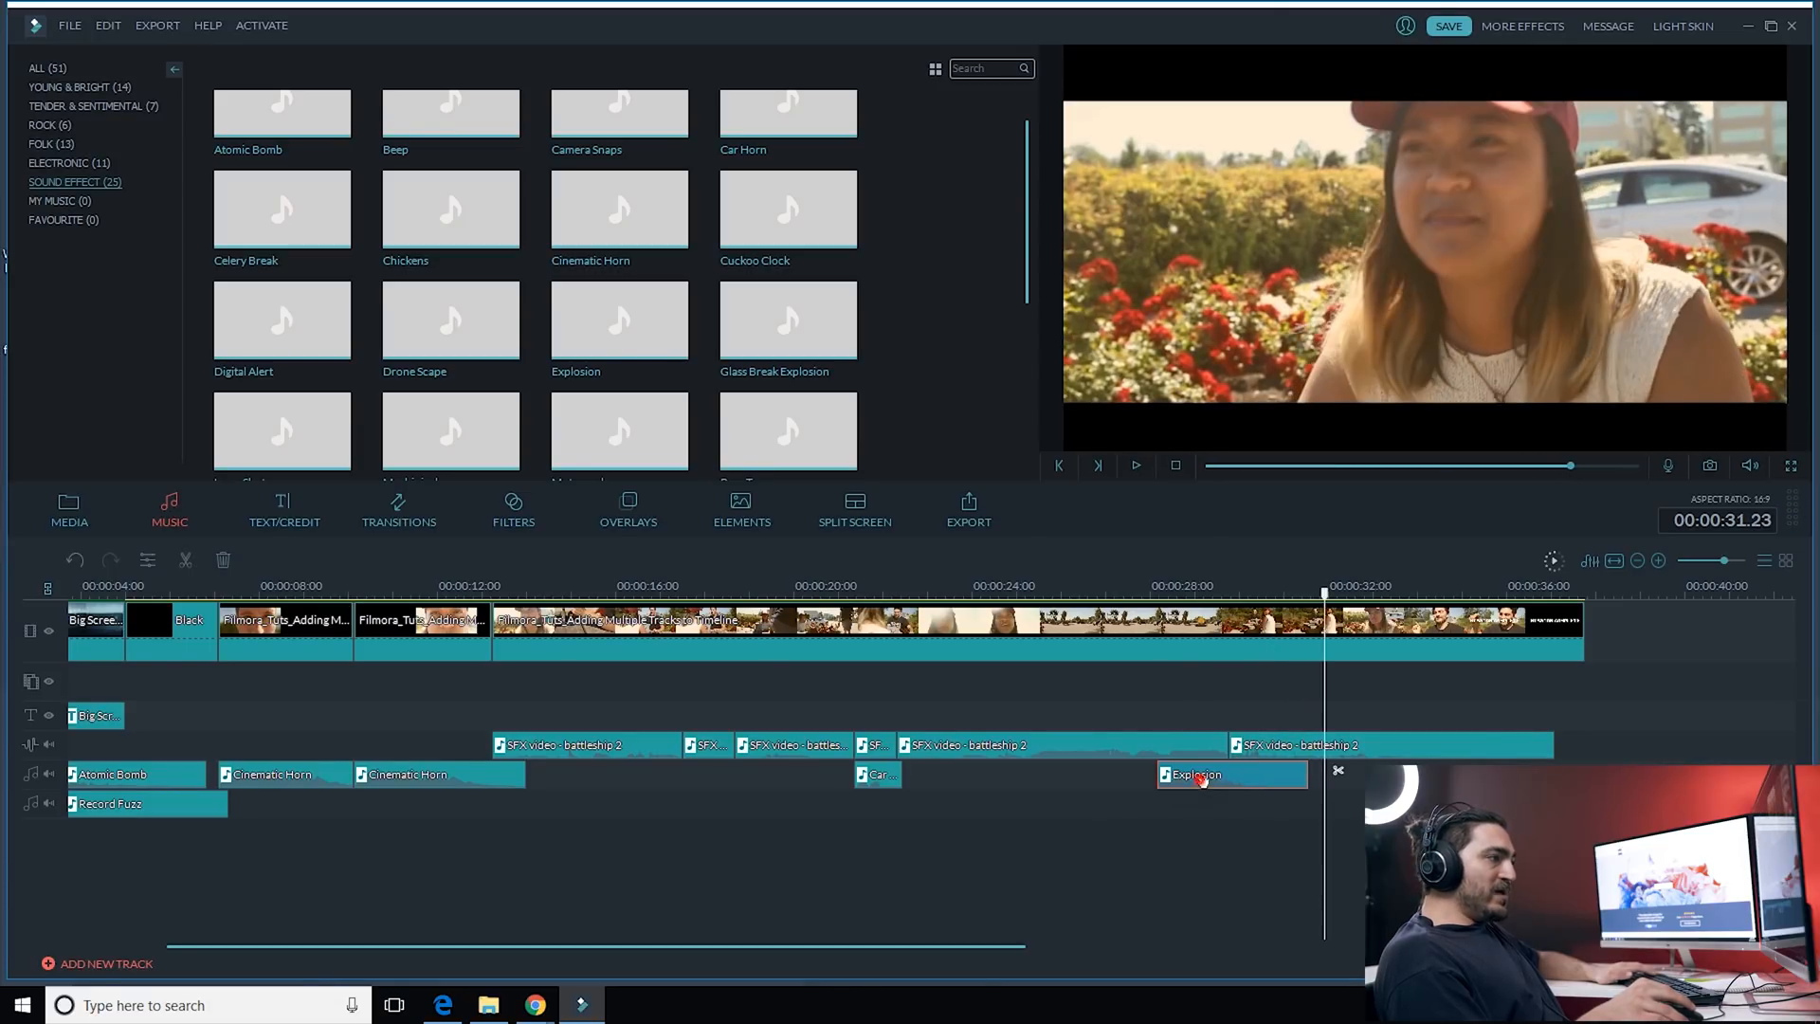
Step: Set the Explosion clip's fade-out to 0.68 seconds in its audio settings
{"action": "double_click", "coordinate": [1198, 774]}
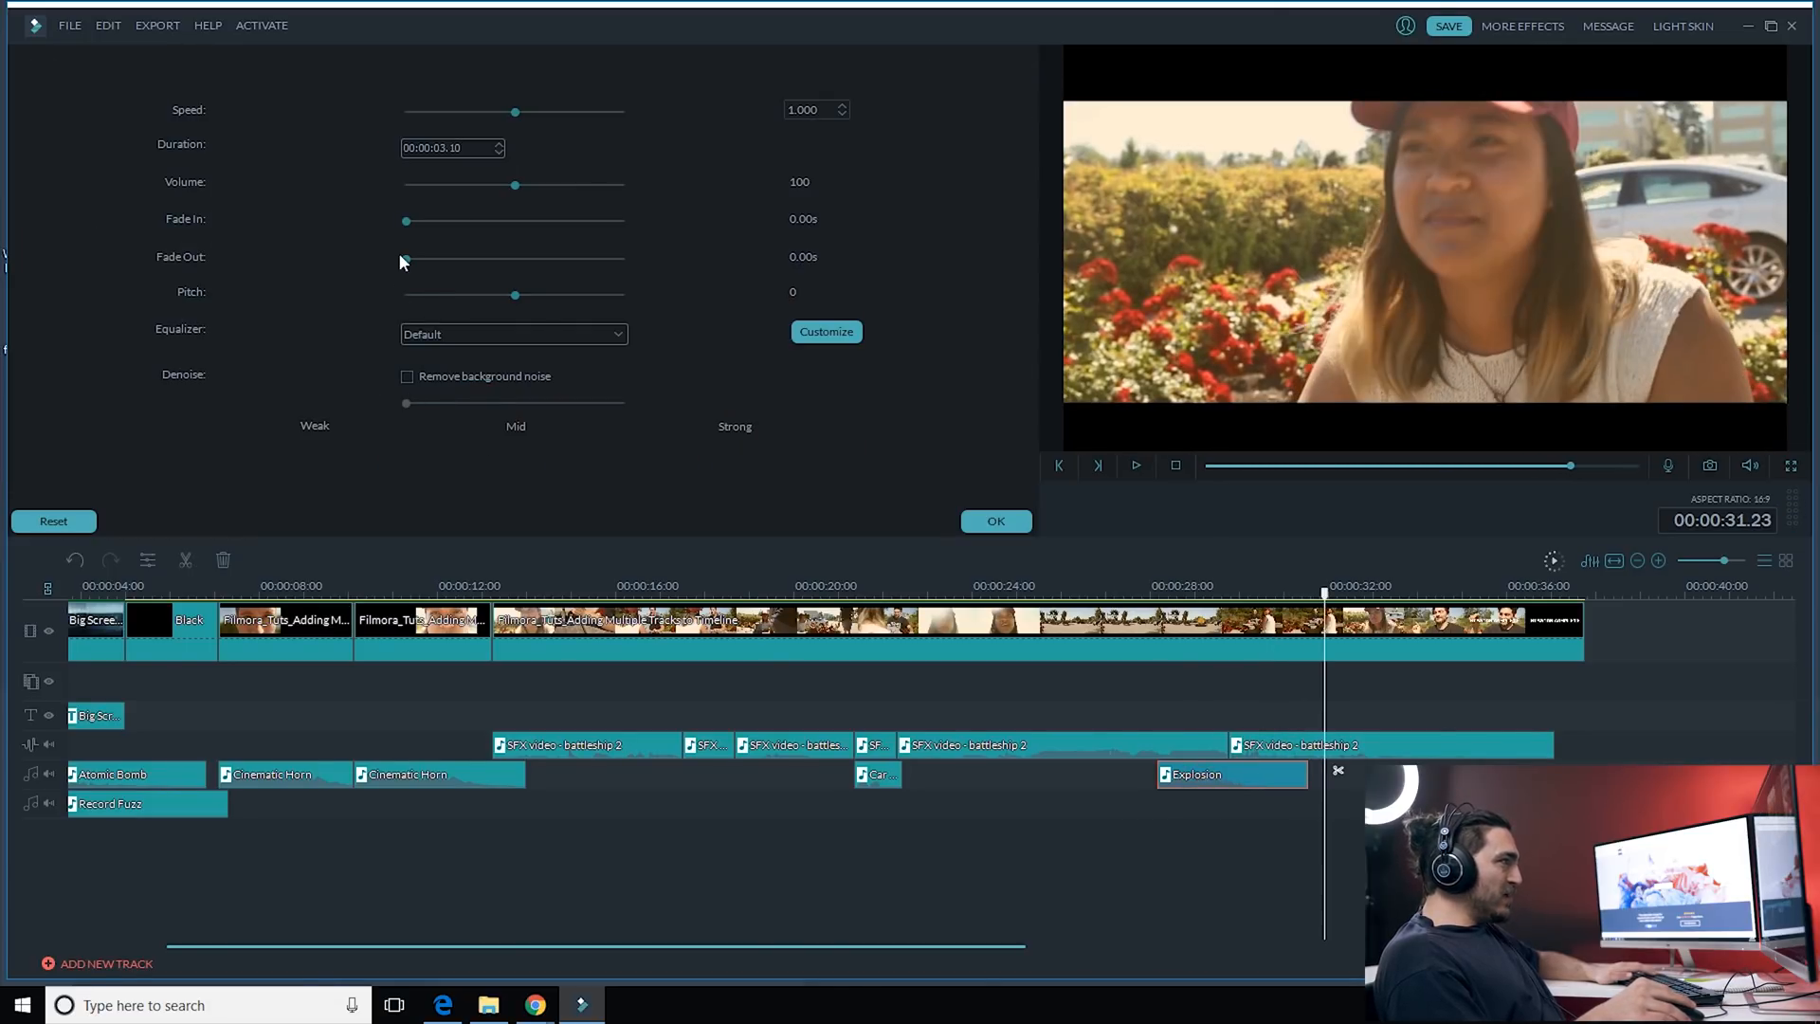
{"action": "left_click_drag", "start_coordinate": [405, 258], "coordinate": [436, 258]}
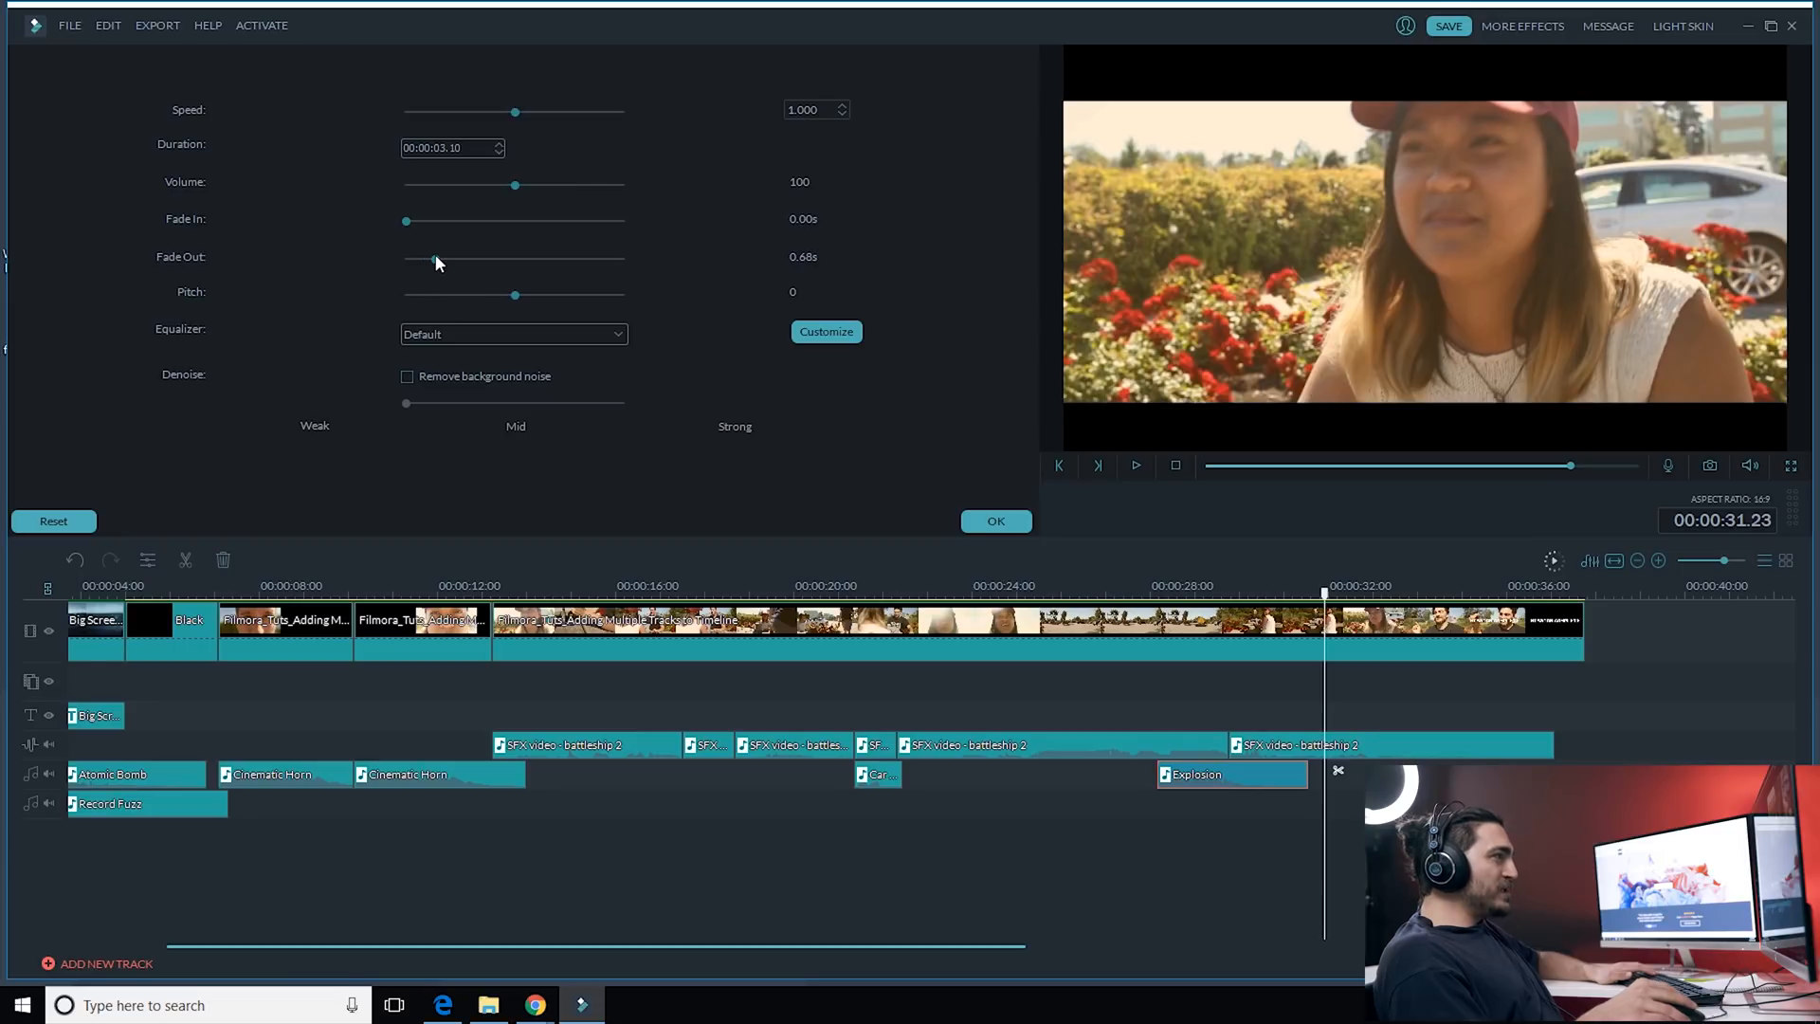
{"action": "mouse_move", "coordinate": [997, 522]}
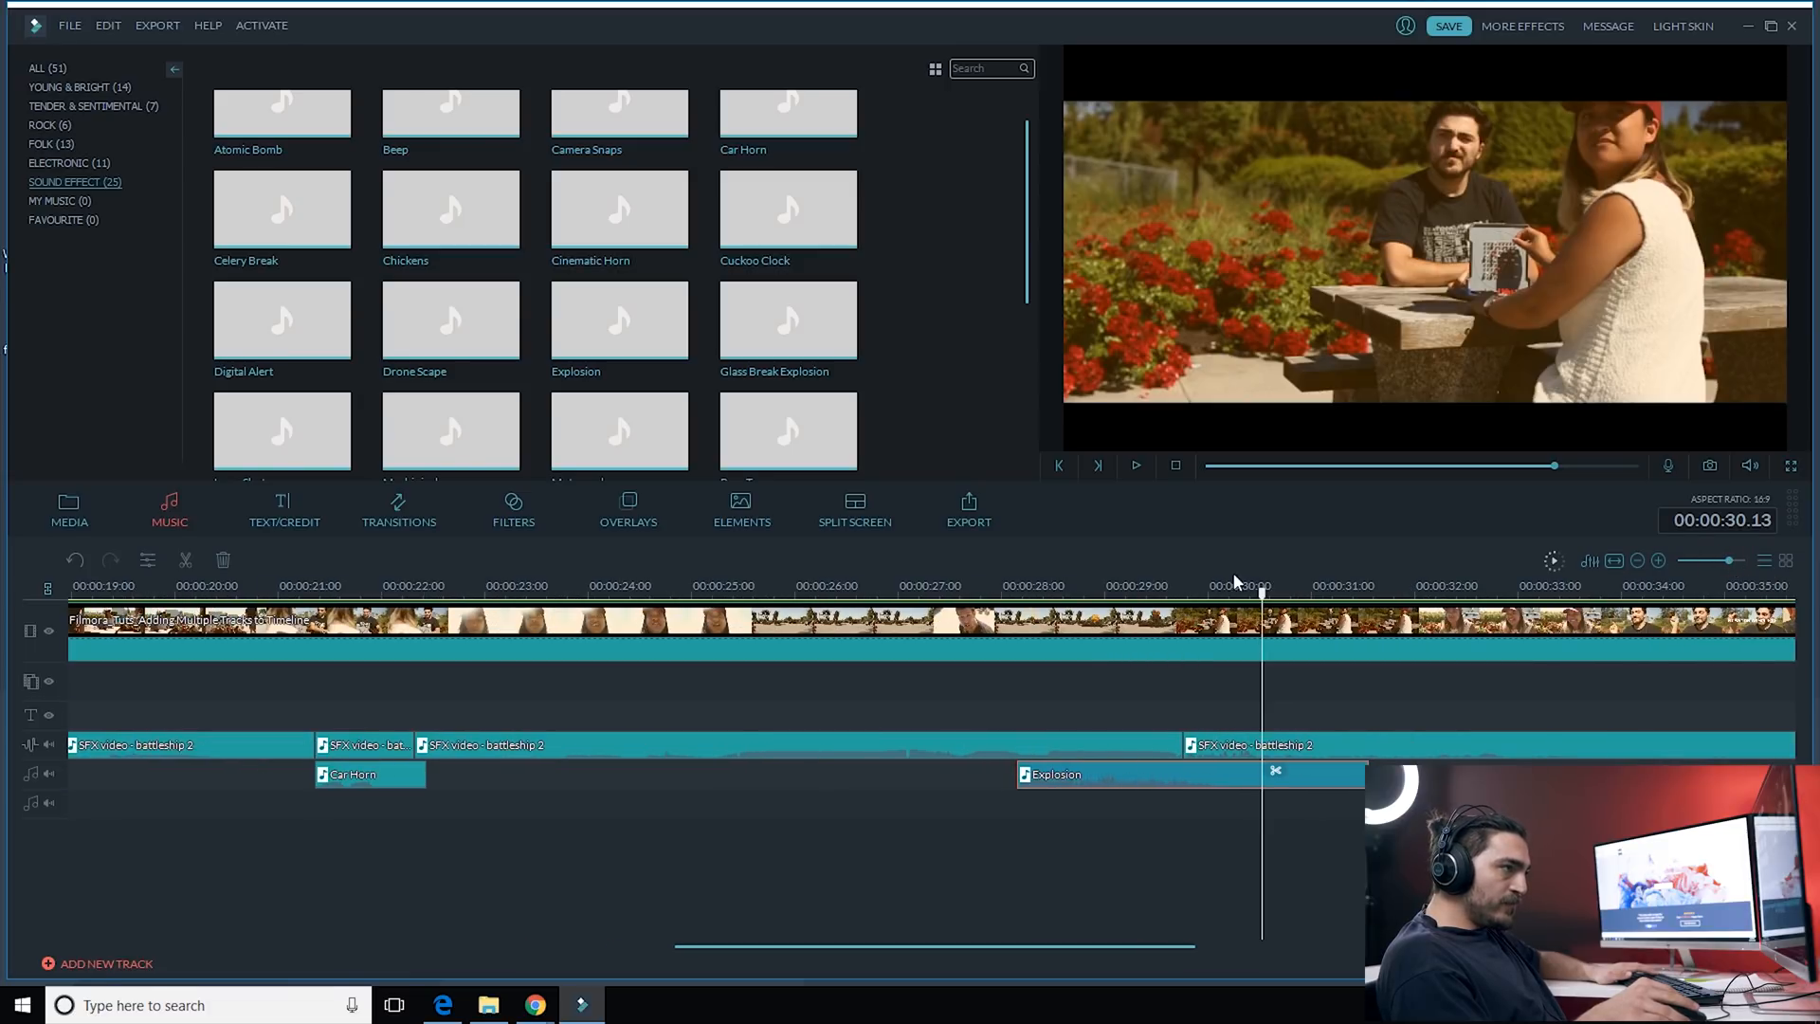
{"action": "left_click", "coordinate": [1007, 597]}
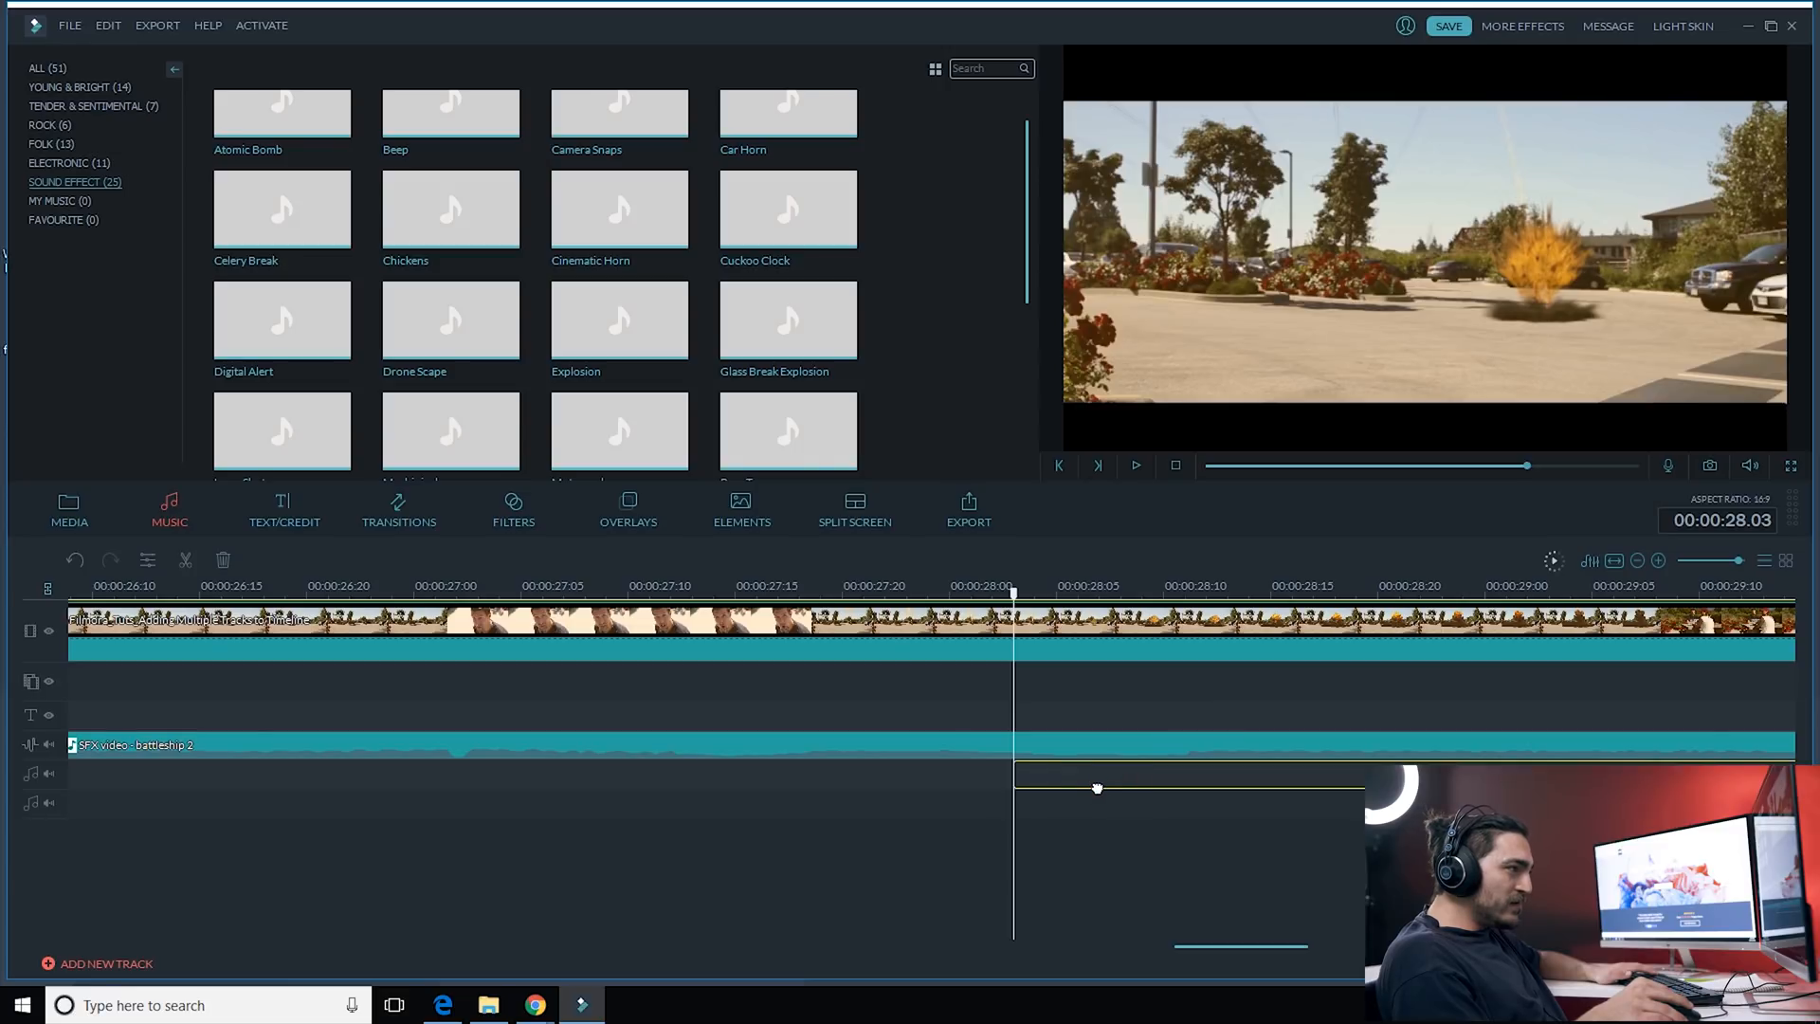
{"action": "left_click", "coordinate": [1136, 466]}
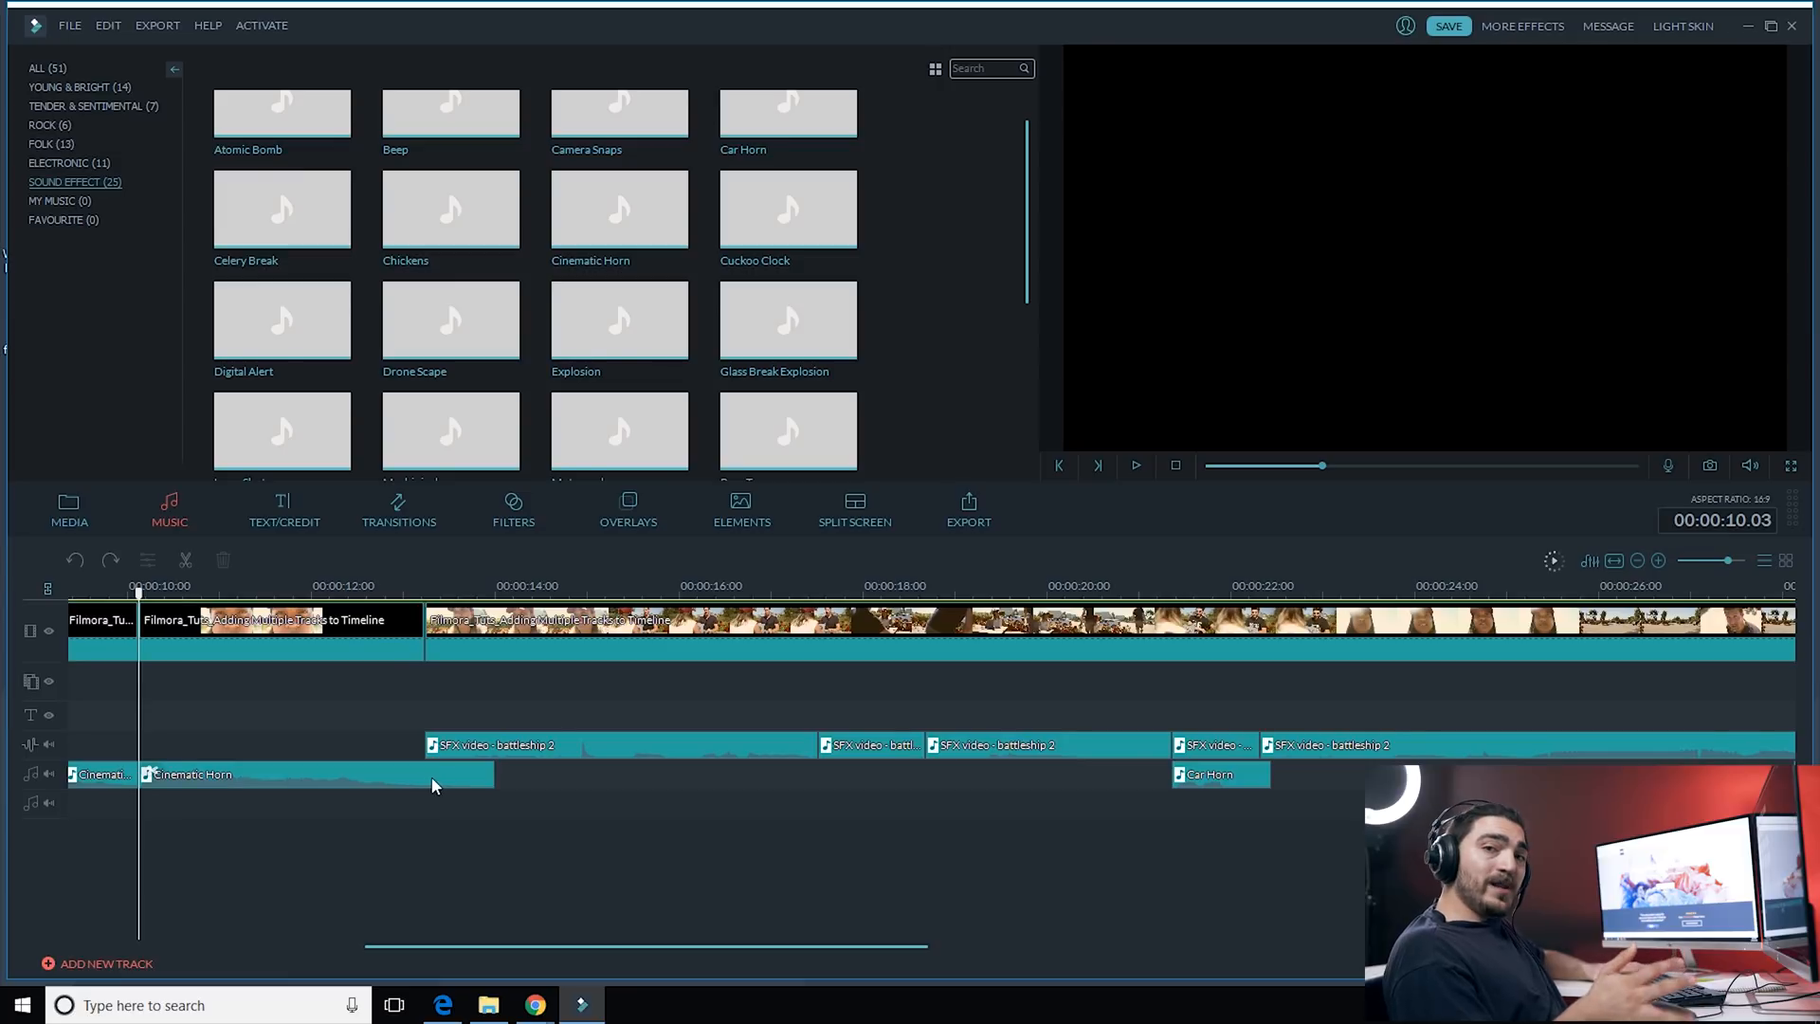
{"action": "mouse_move", "coordinate": [466, 801]}
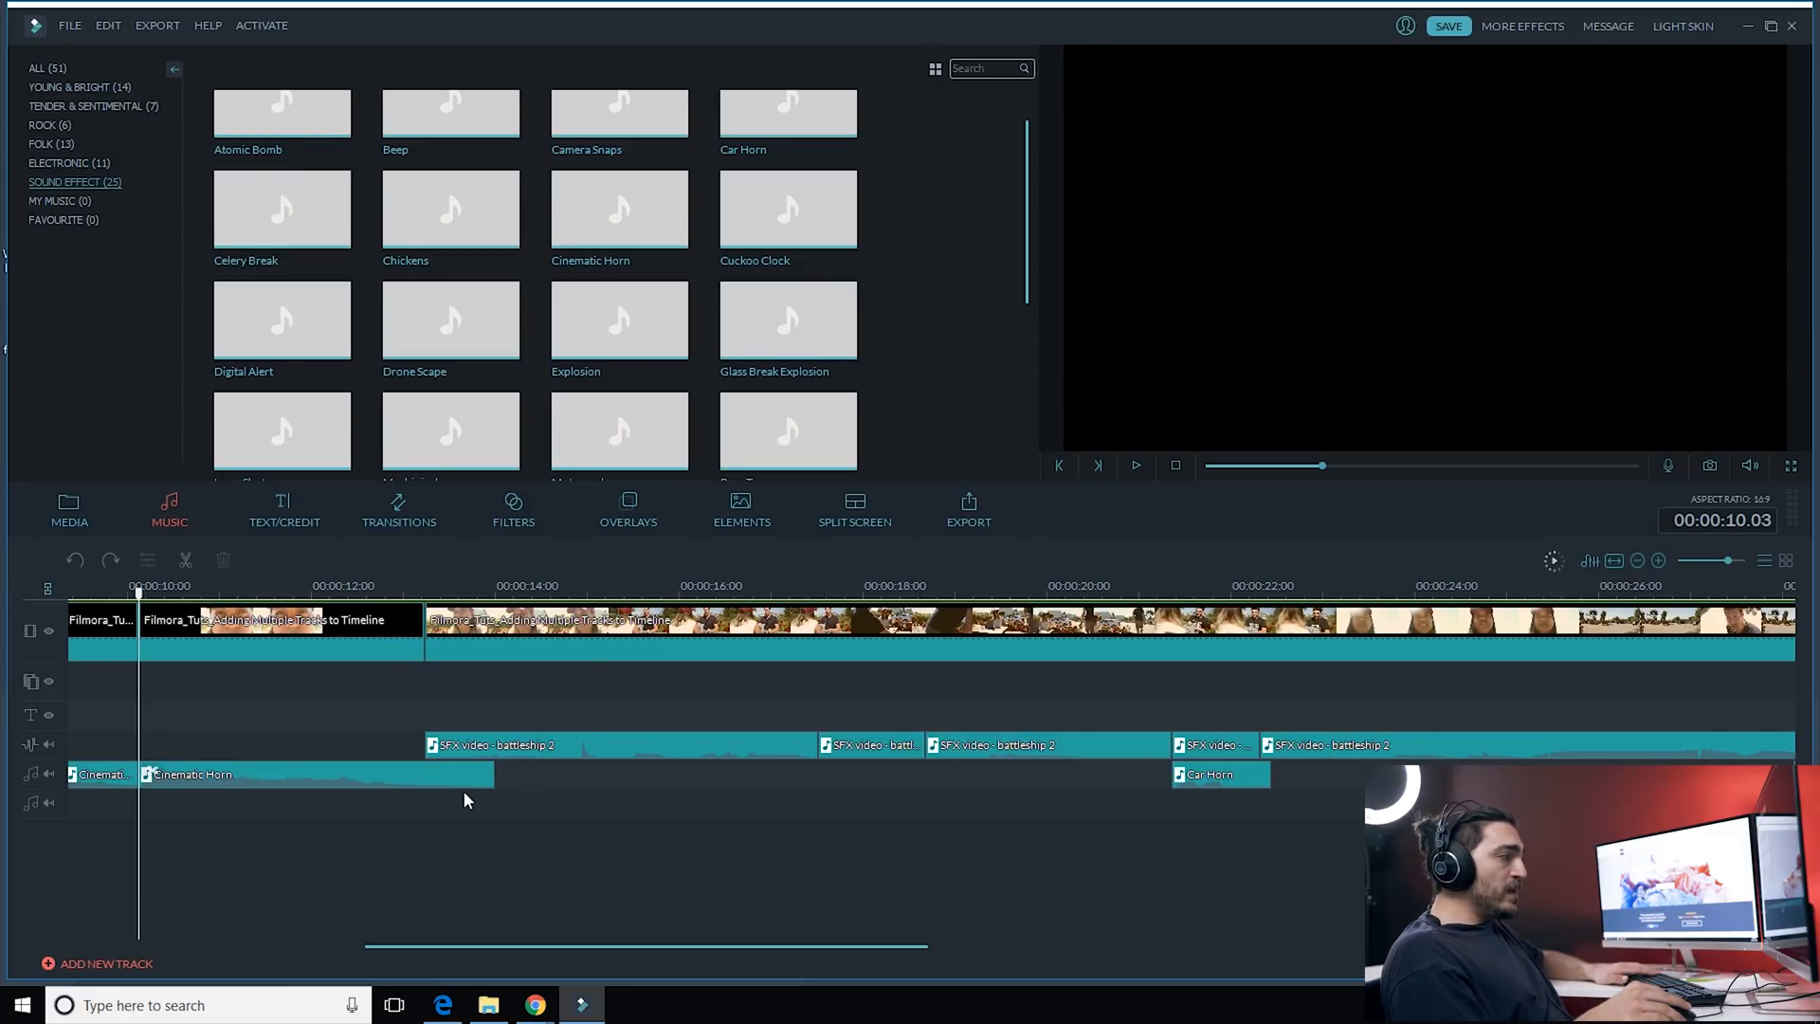
{"action": "mouse_move", "coordinate": [449, 789]}
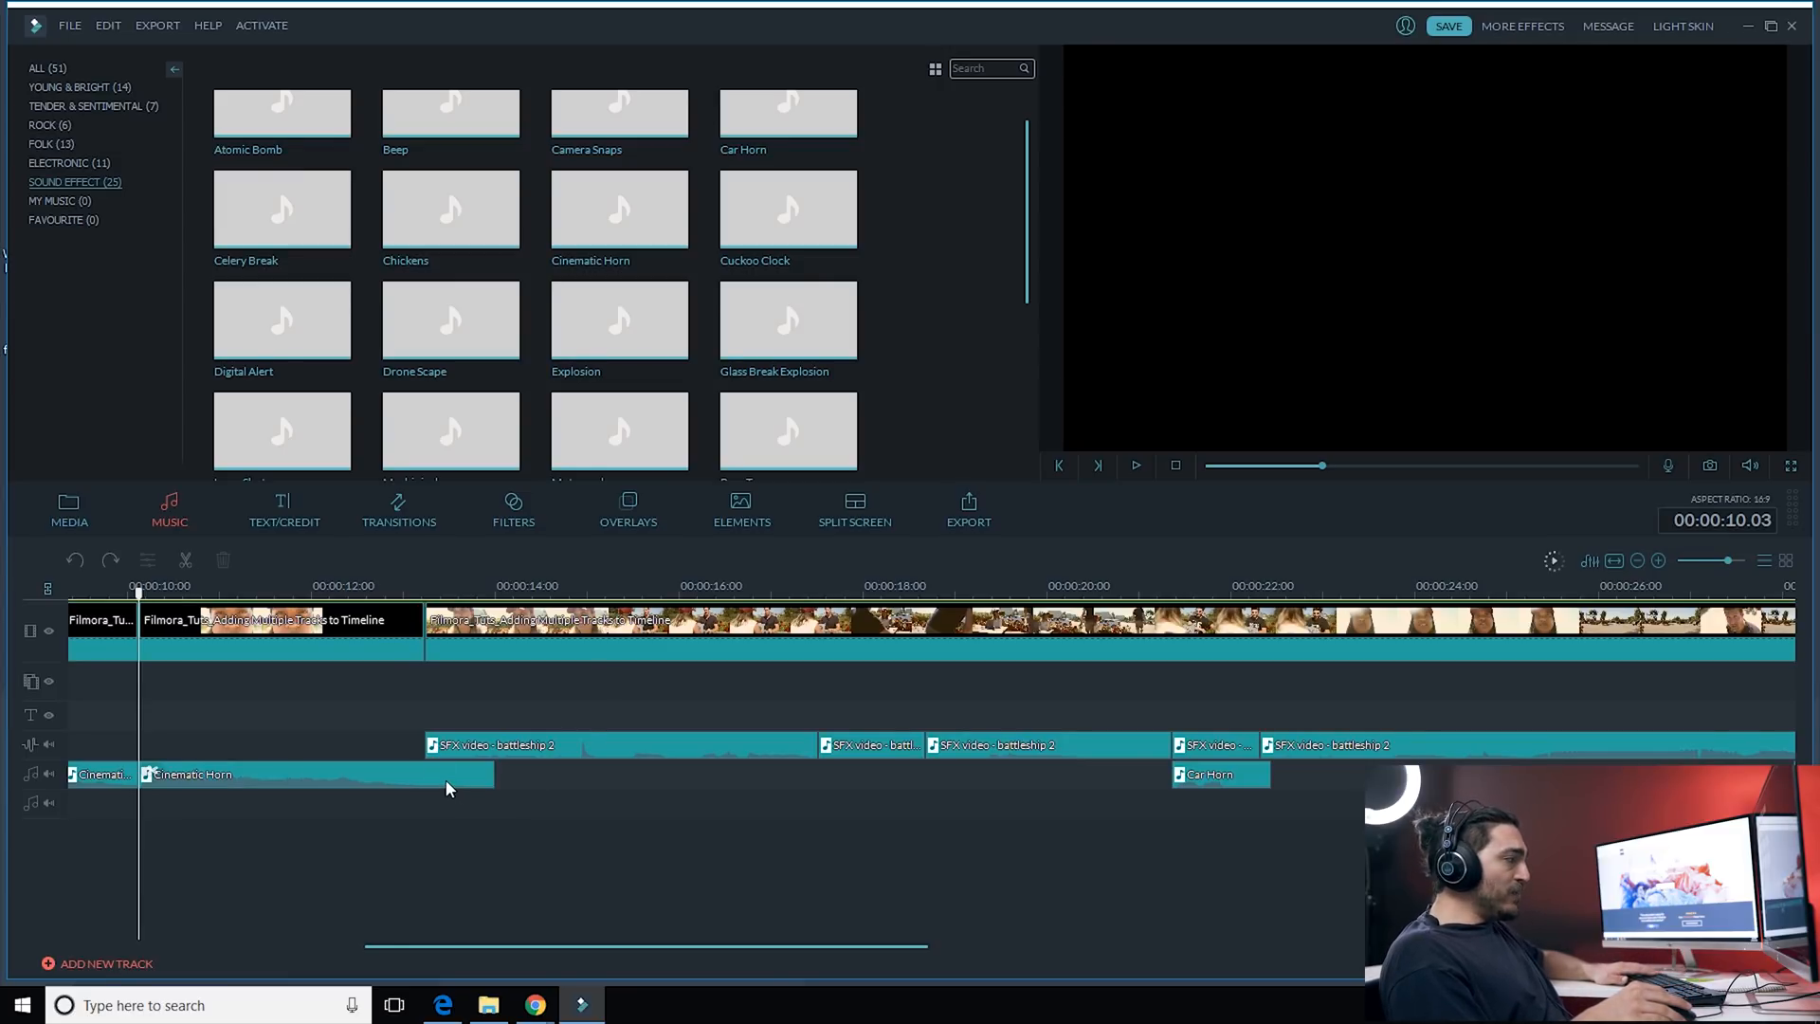
Step: Reopen the second Cinematic Horn clip's audio settings to review pitch -1 and its fades
{"action": "double_click", "coordinate": [275, 774]}
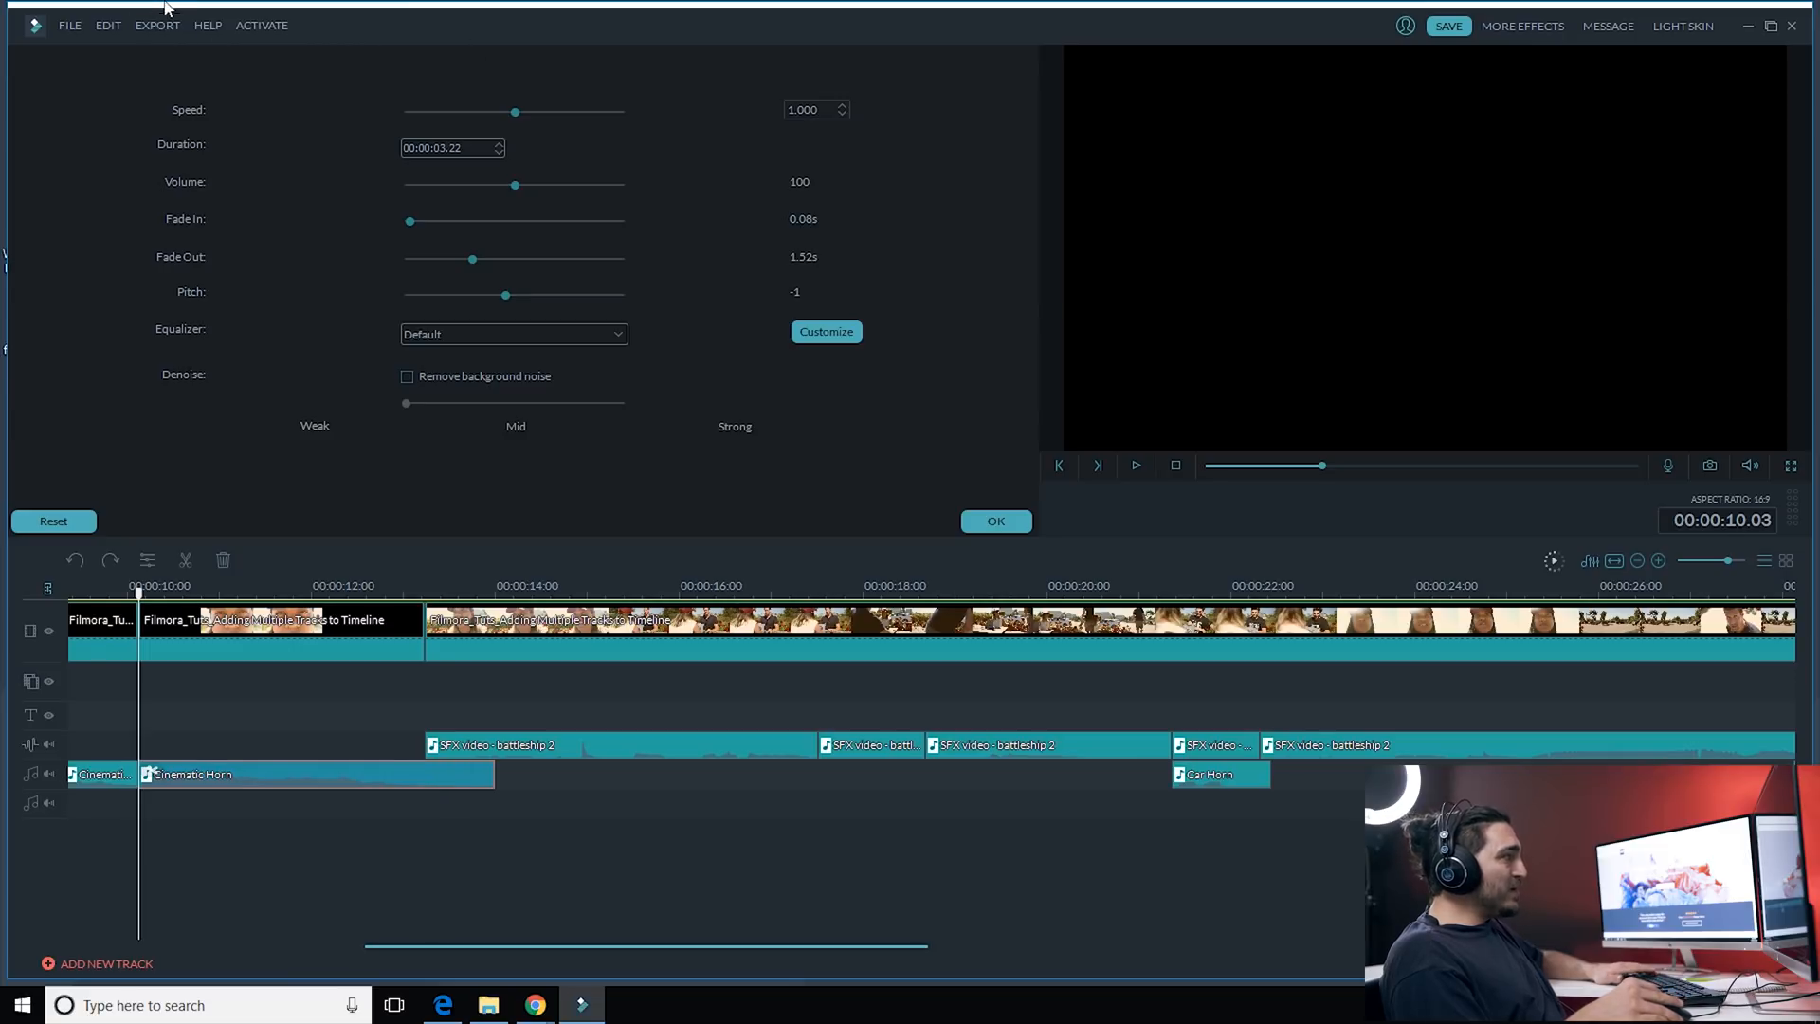
{"action": "mouse_move", "coordinate": [279, 219]}
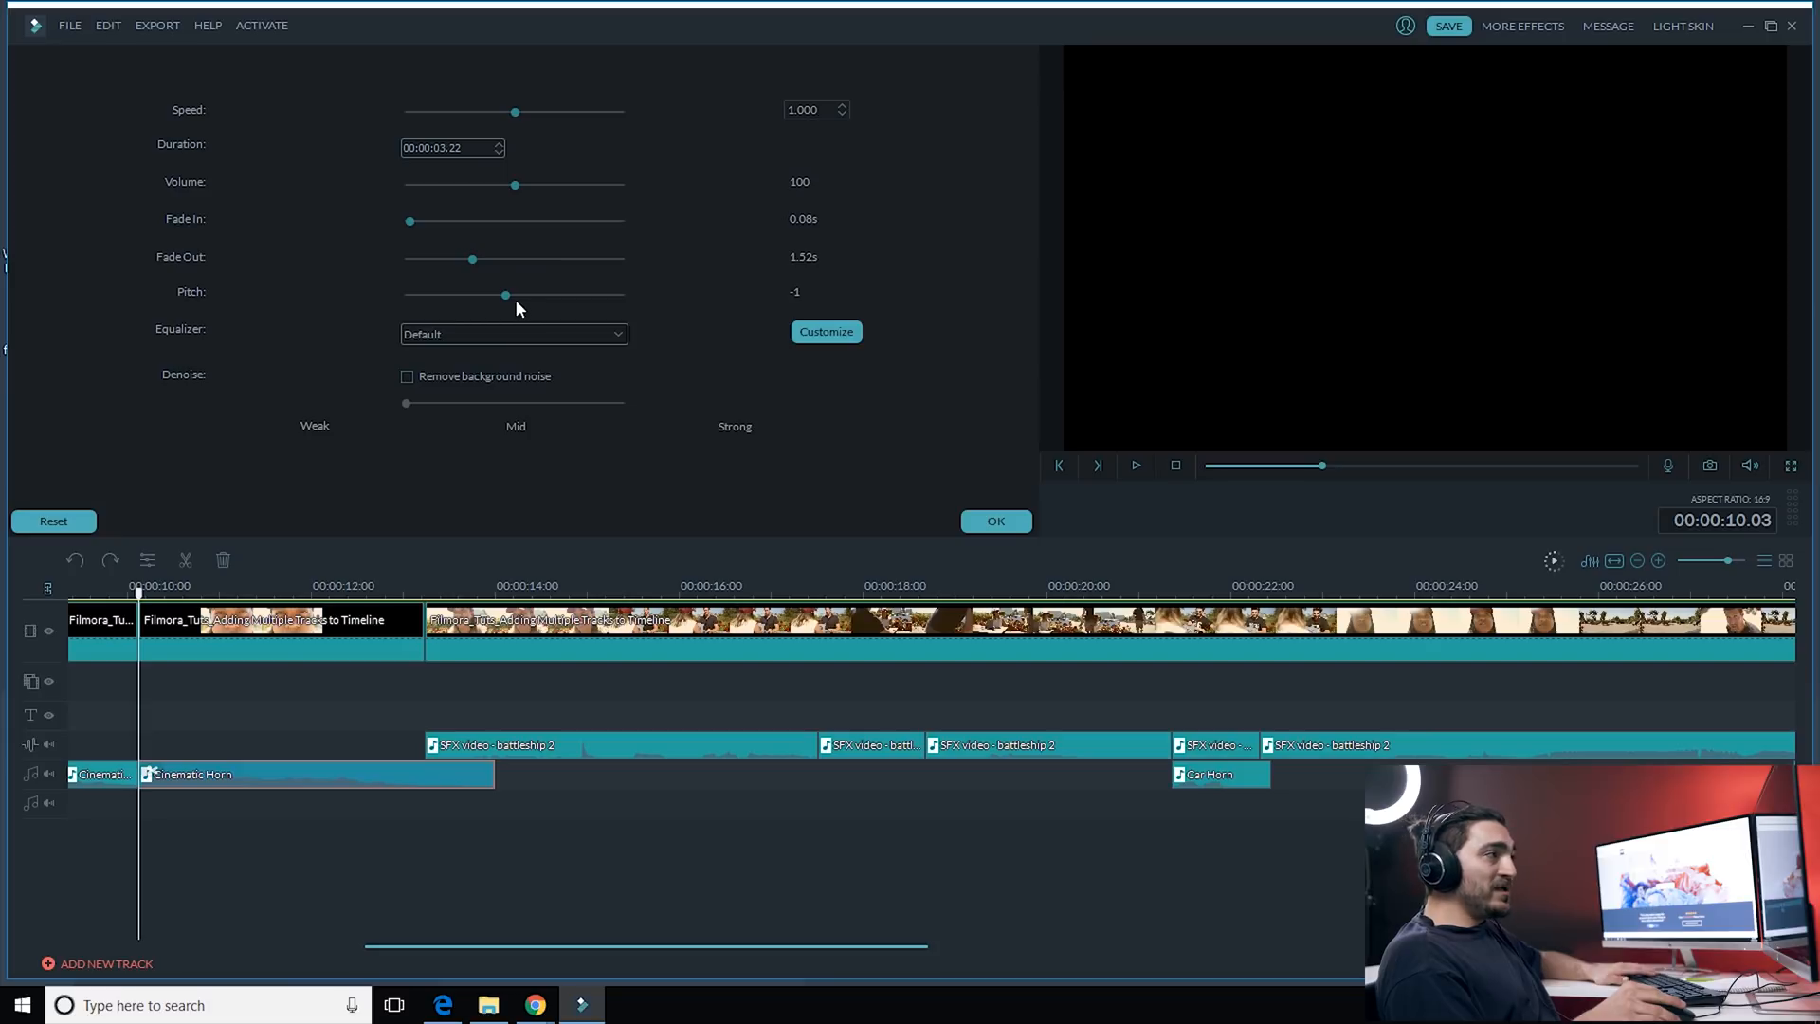
{"action": "mouse_move", "coordinate": [466, 285]}
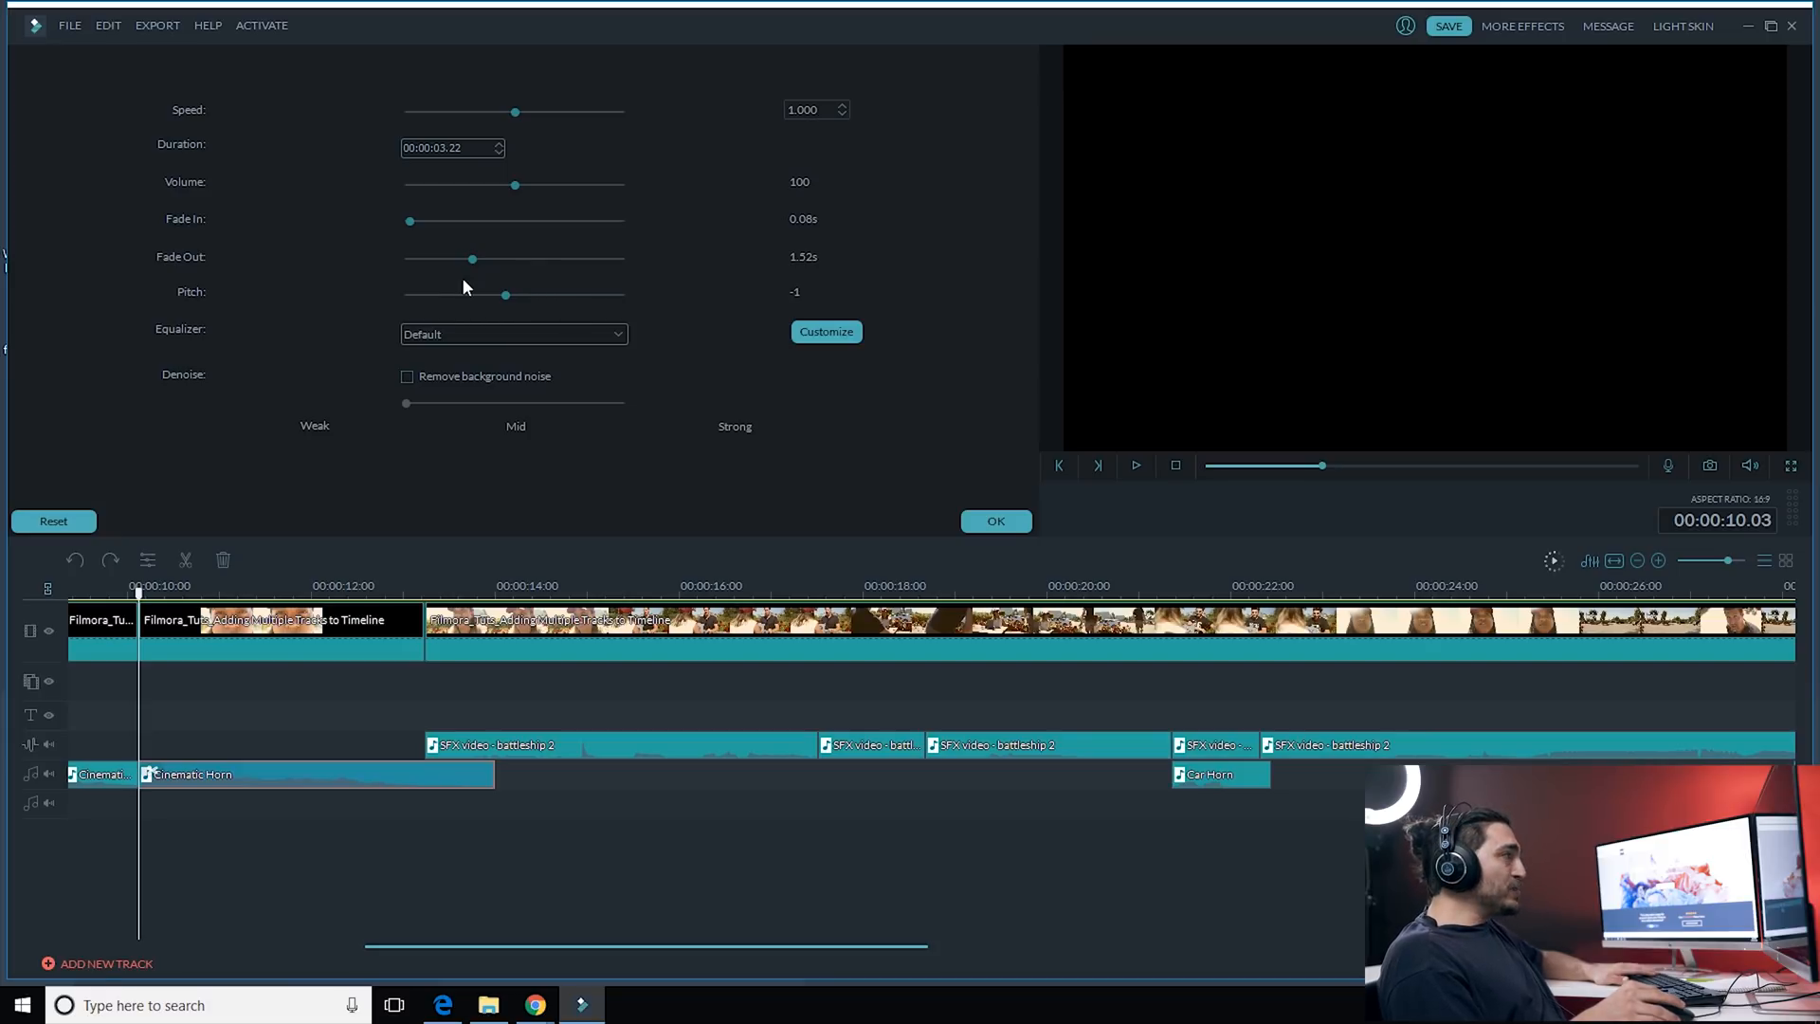
{"action": "mouse_move", "coordinate": [1118, 803]}
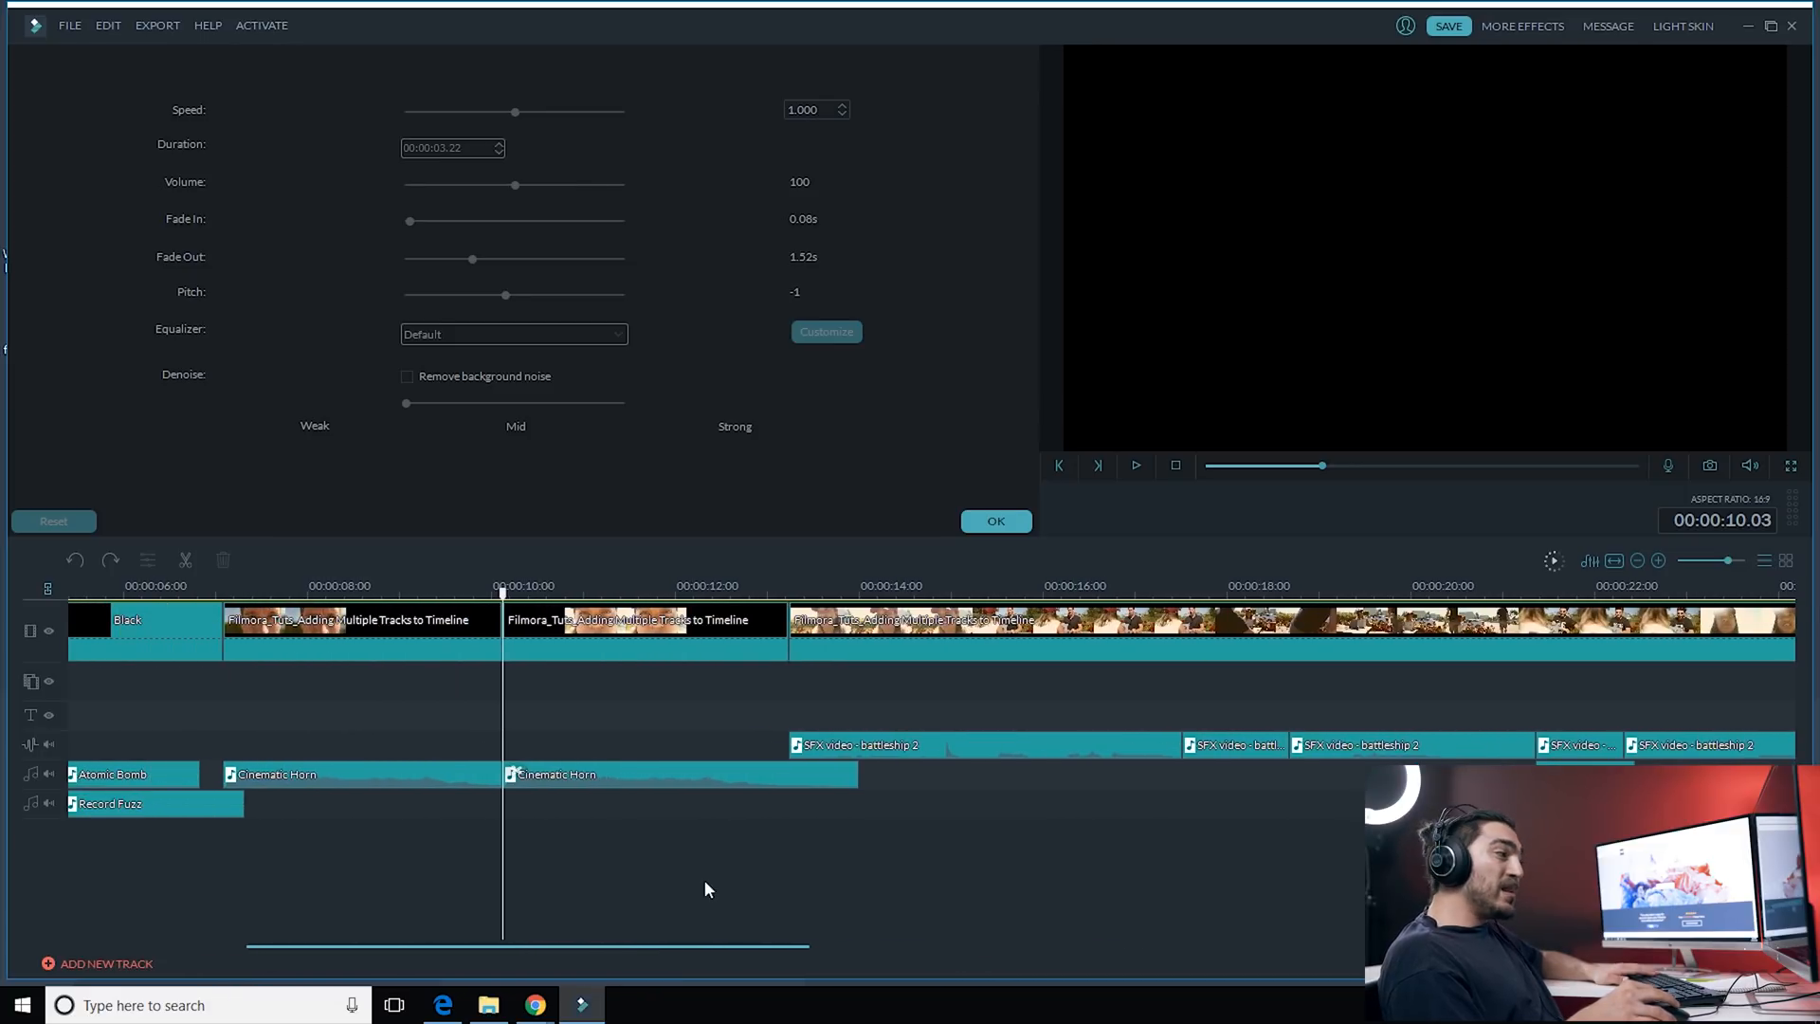
{"action": "mouse_move", "coordinate": [620, 772]}
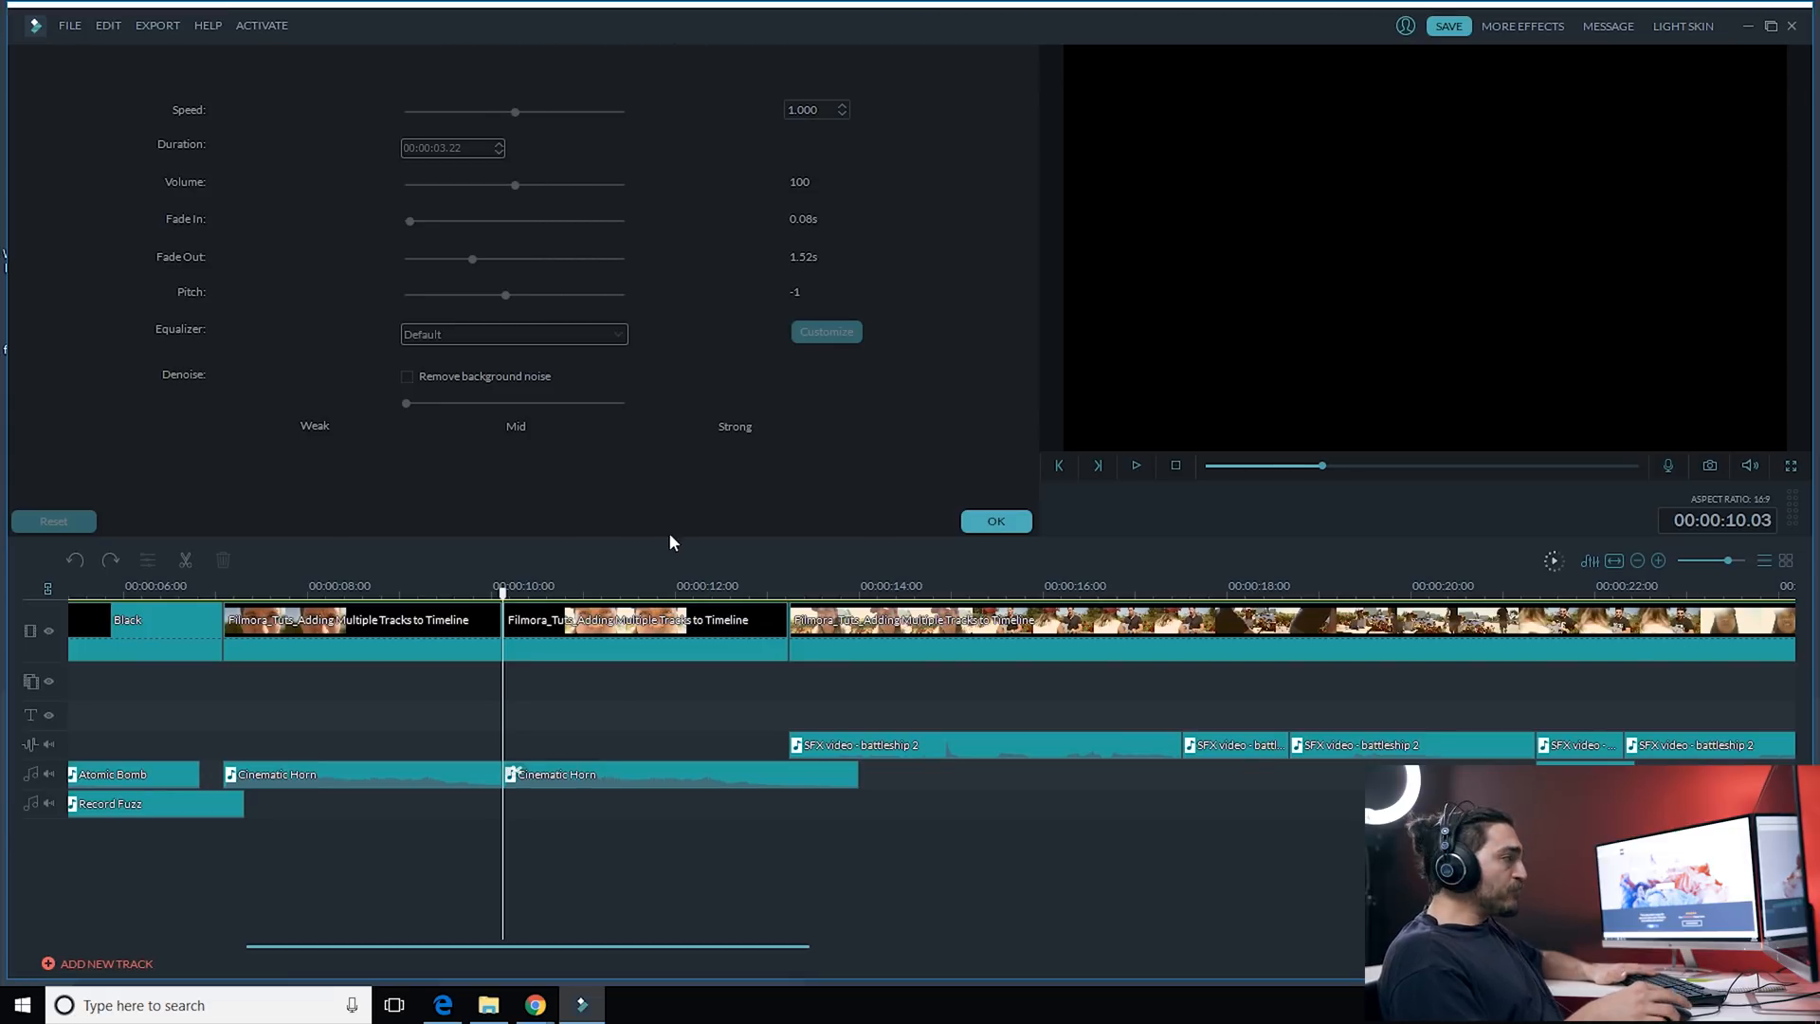
{"action": "mouse_move", "coordinate": [437, 831]}
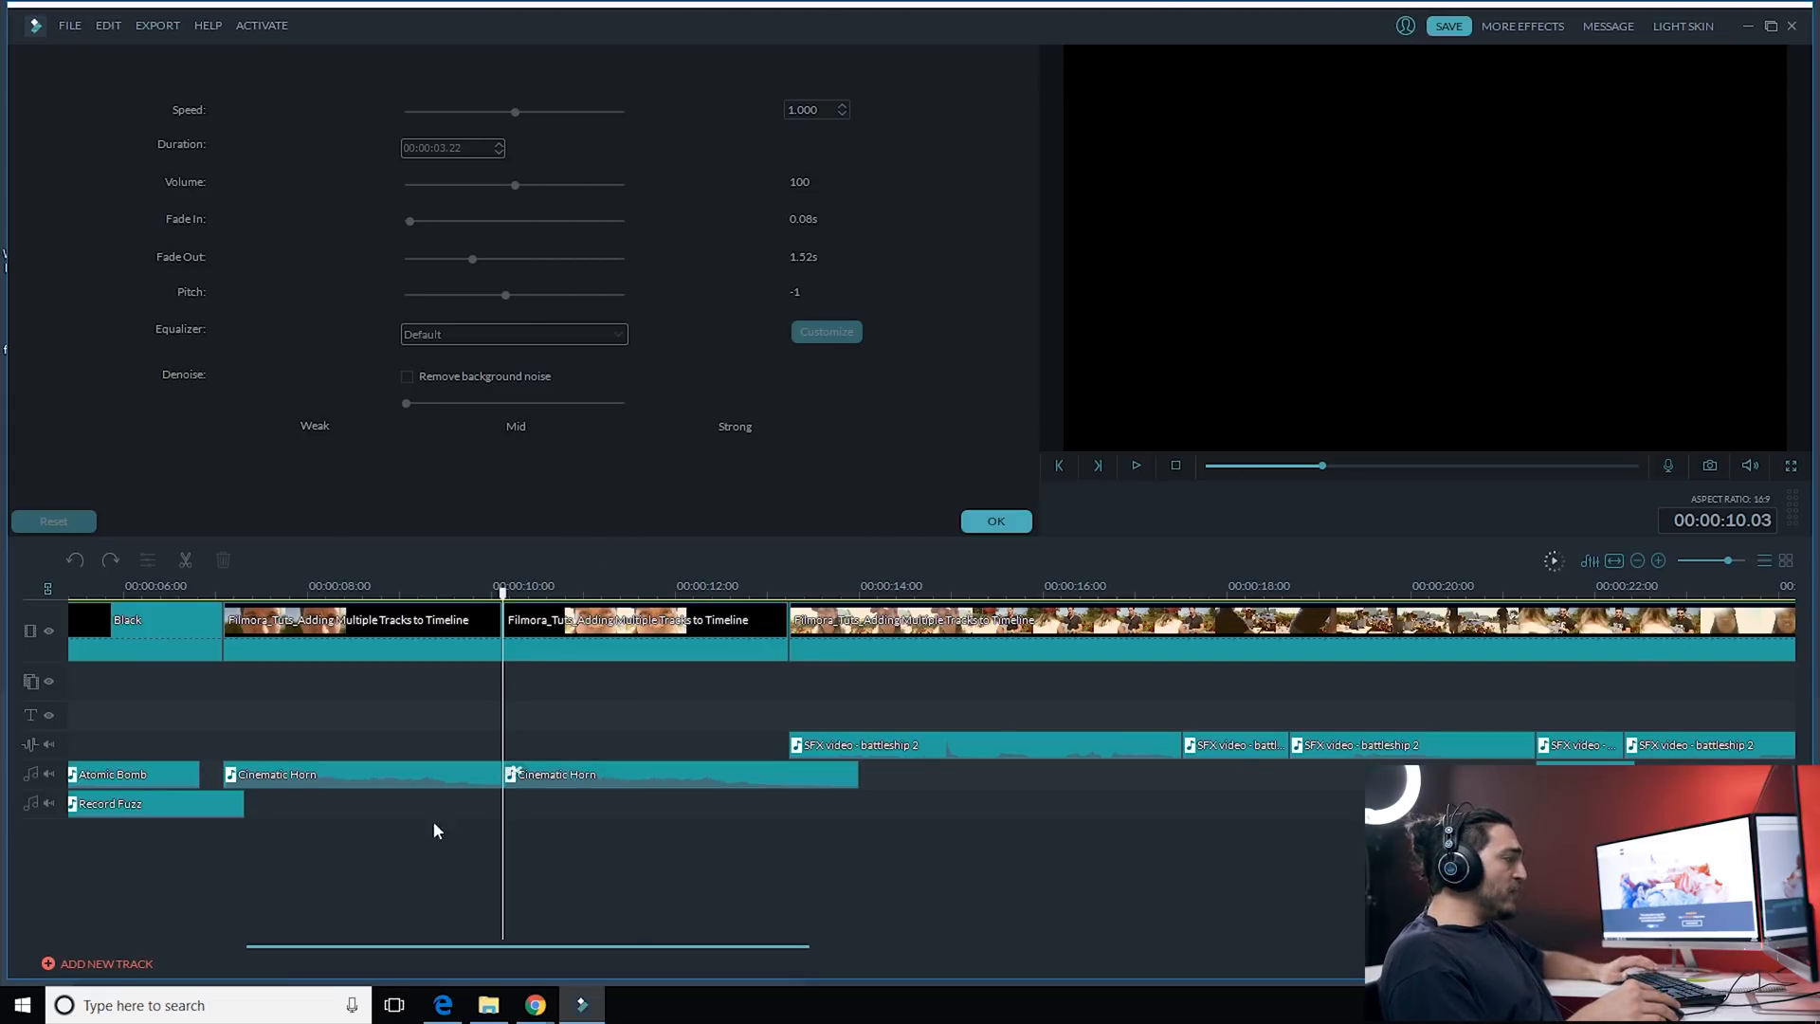